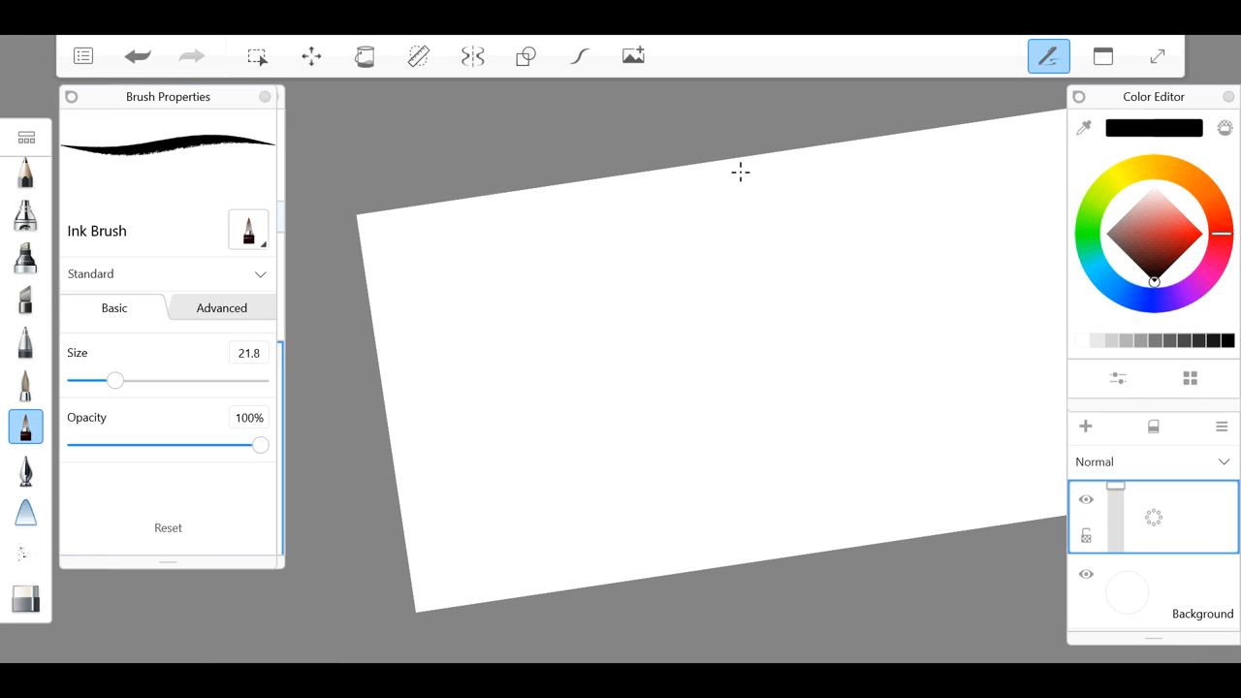
Step: Letter 'widow' on the first line and 'maker' beneath it in black ink
left_click_drag(377, 233, 400, 236)
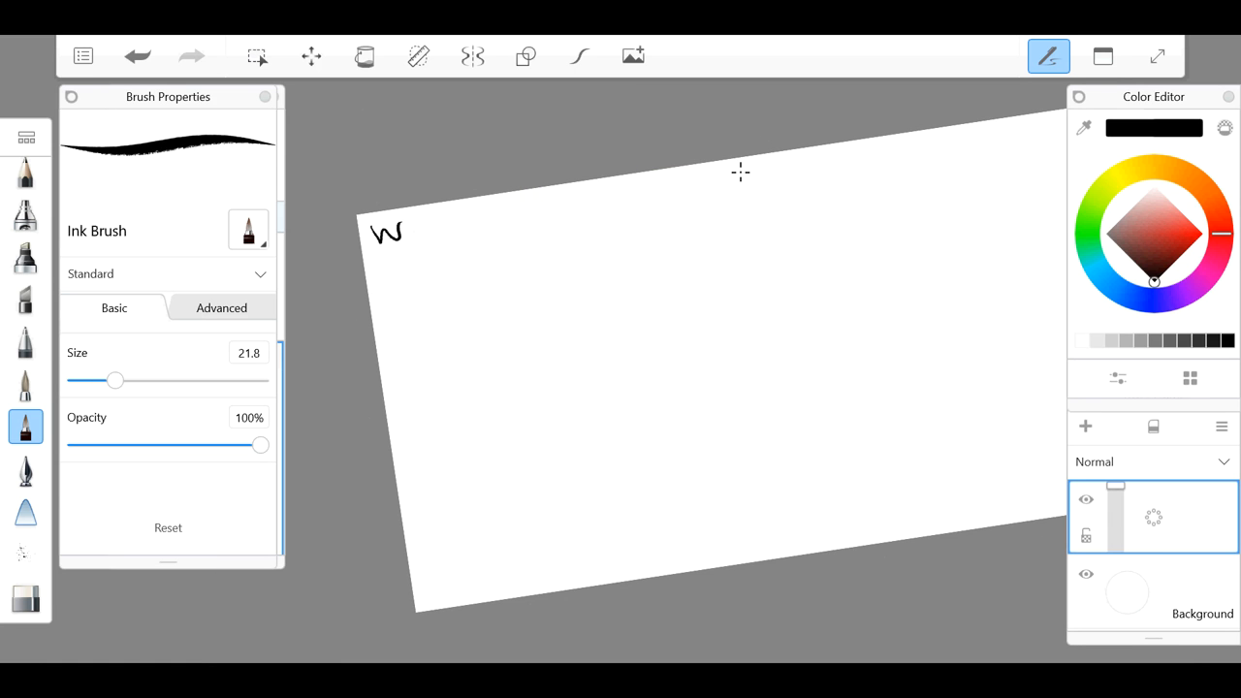
left_click_drag(388, 233, 488, 237)
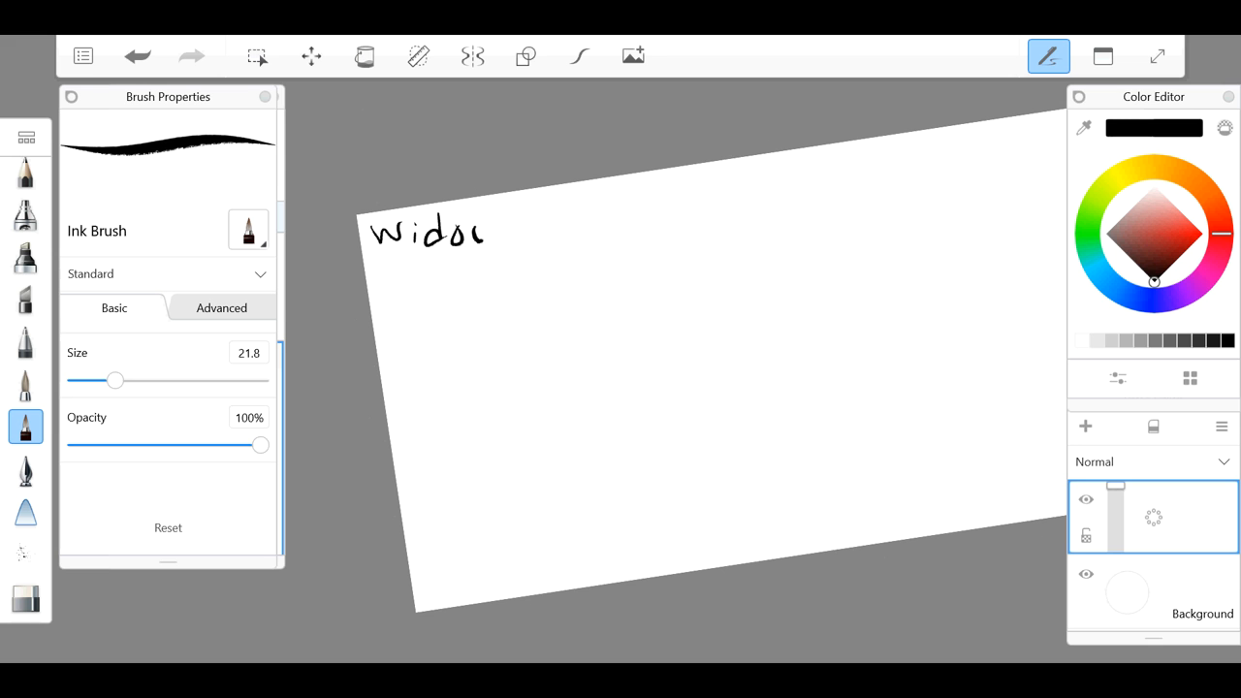
left_click_drag(388, 271, 466, 272)
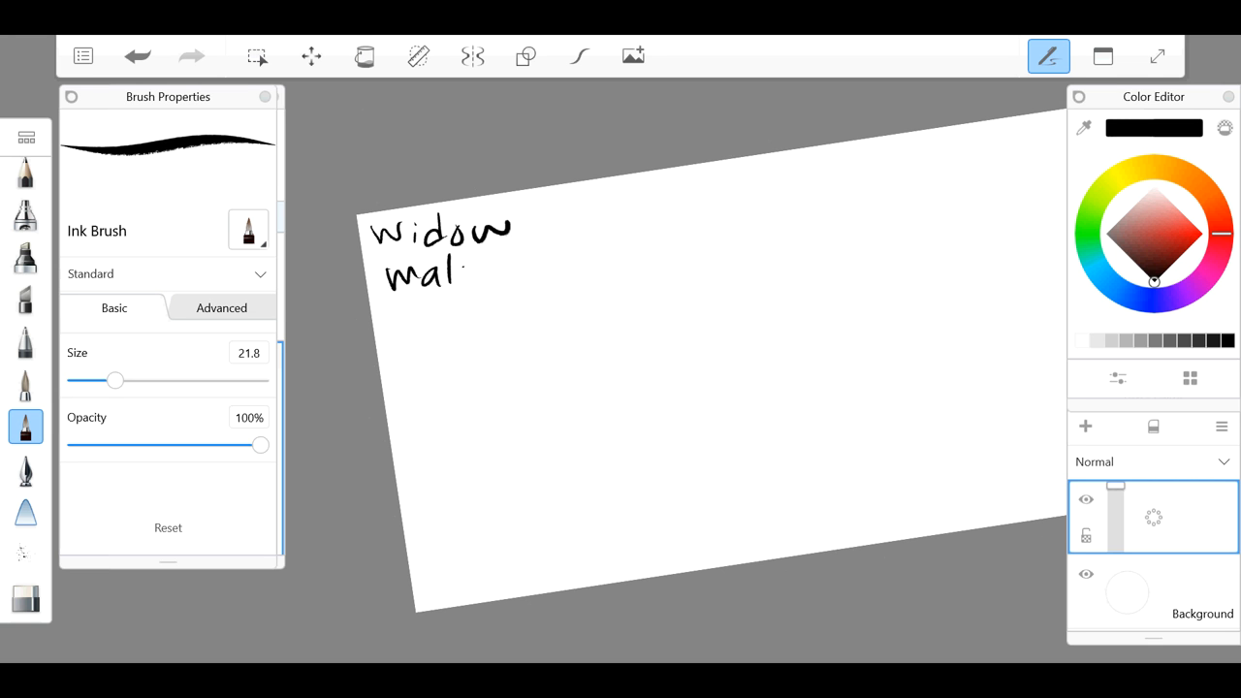
left_click_drag(448, 267, 528, 256)
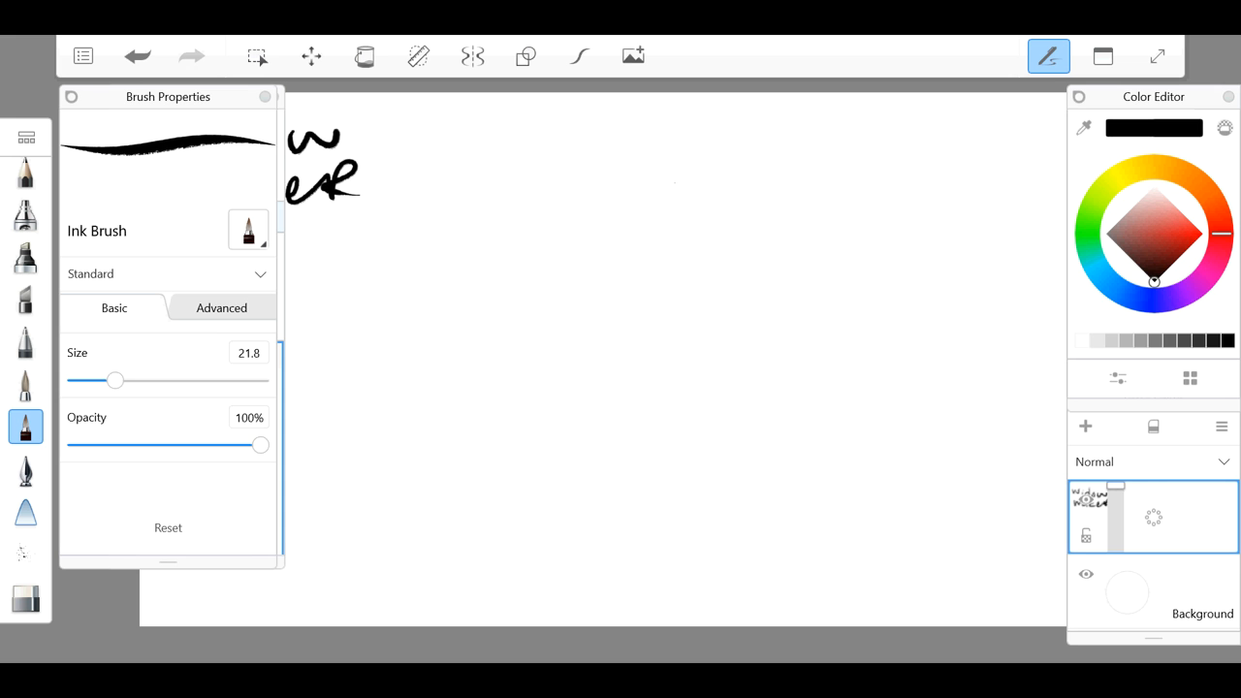
left_click_drag(679, 185, 741, 194)
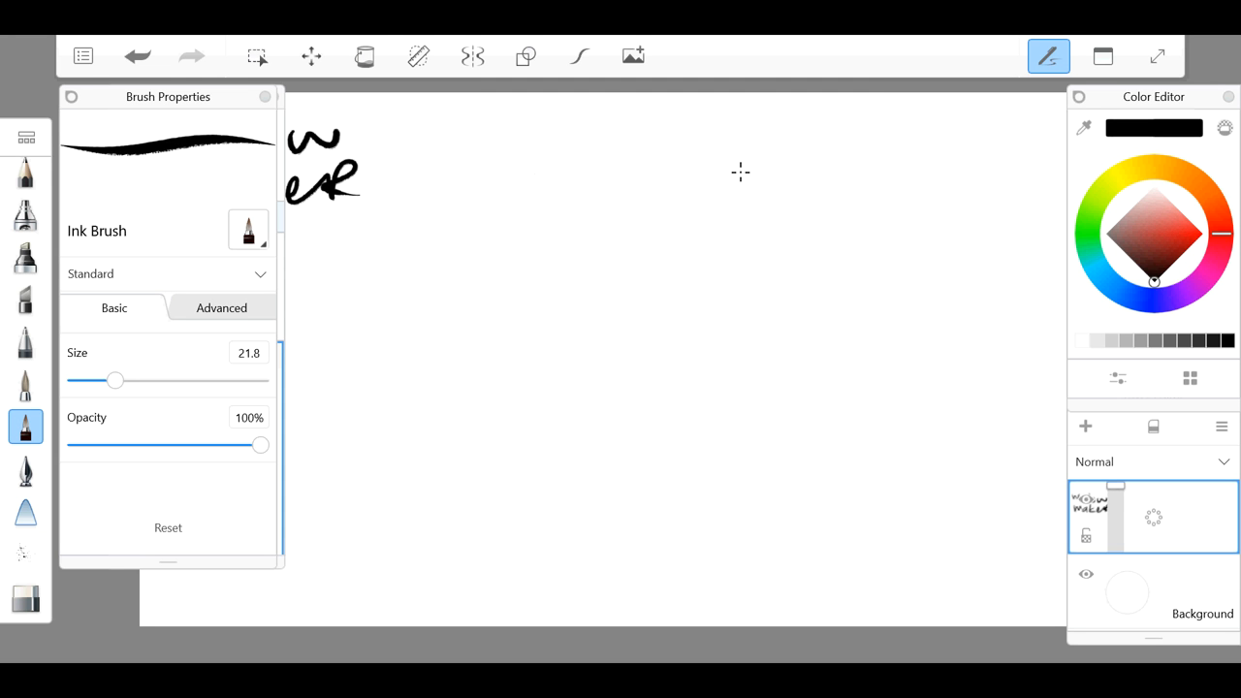
Step: Sketch the rough curved head outline in black ink
left_click_drag(527, 178, 536, 224)
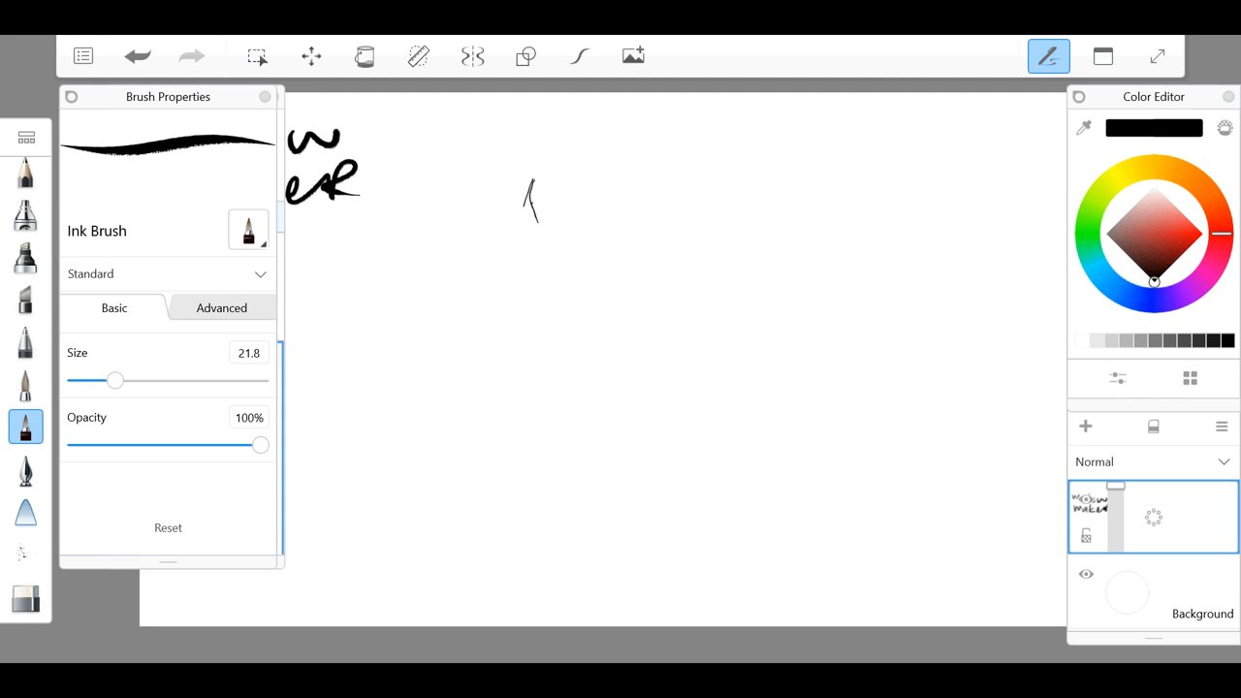
left_click_drag(532, 179, 597, 253)
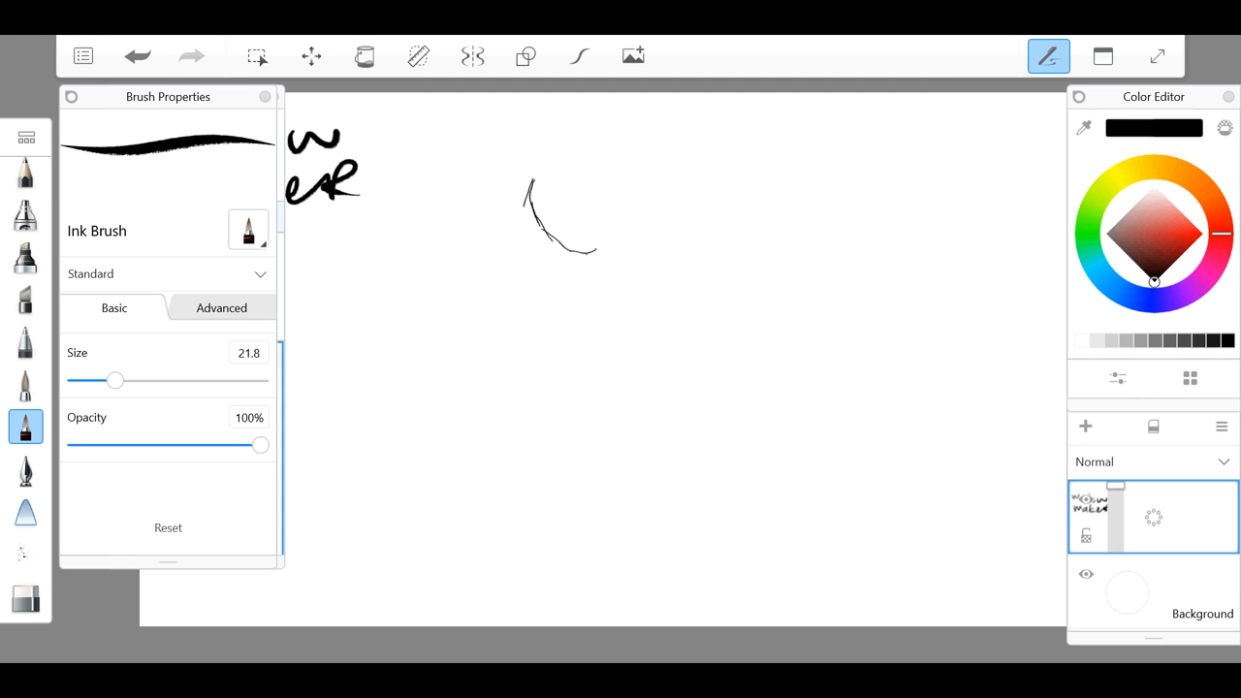
left_click_drag(586, 252, 660, 171)
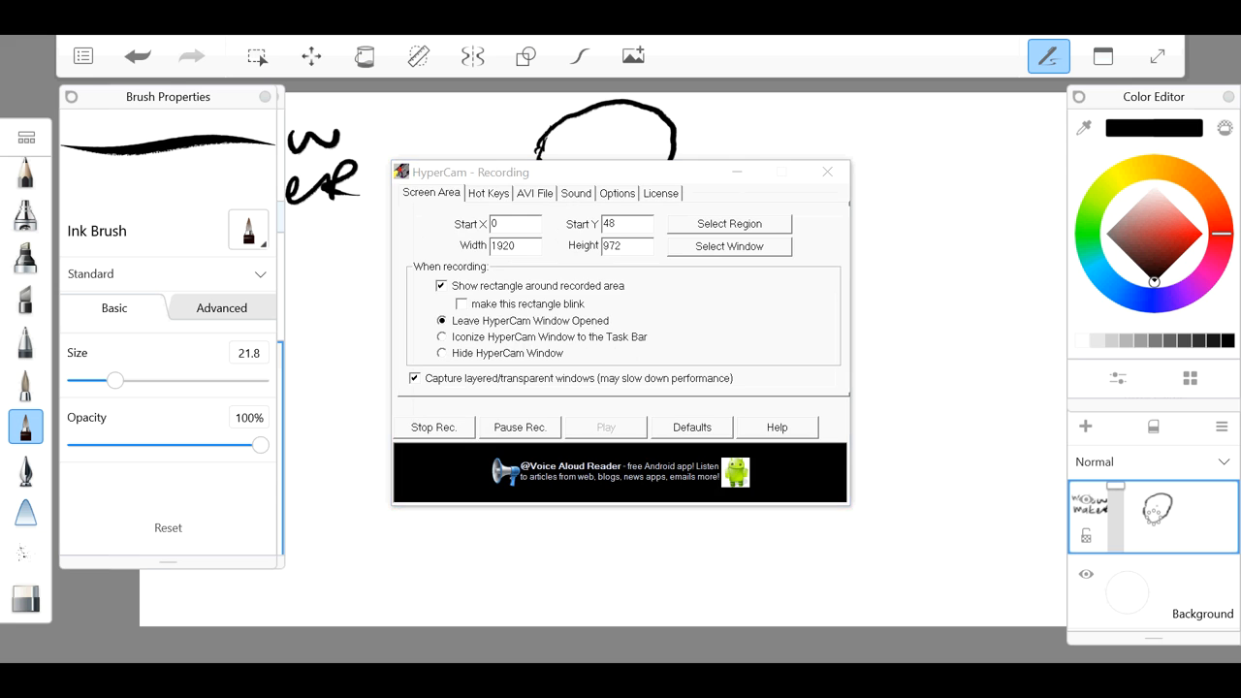
Step: Draw the two almond-shaped eyes with a thinner brush
left_click(826, 170)
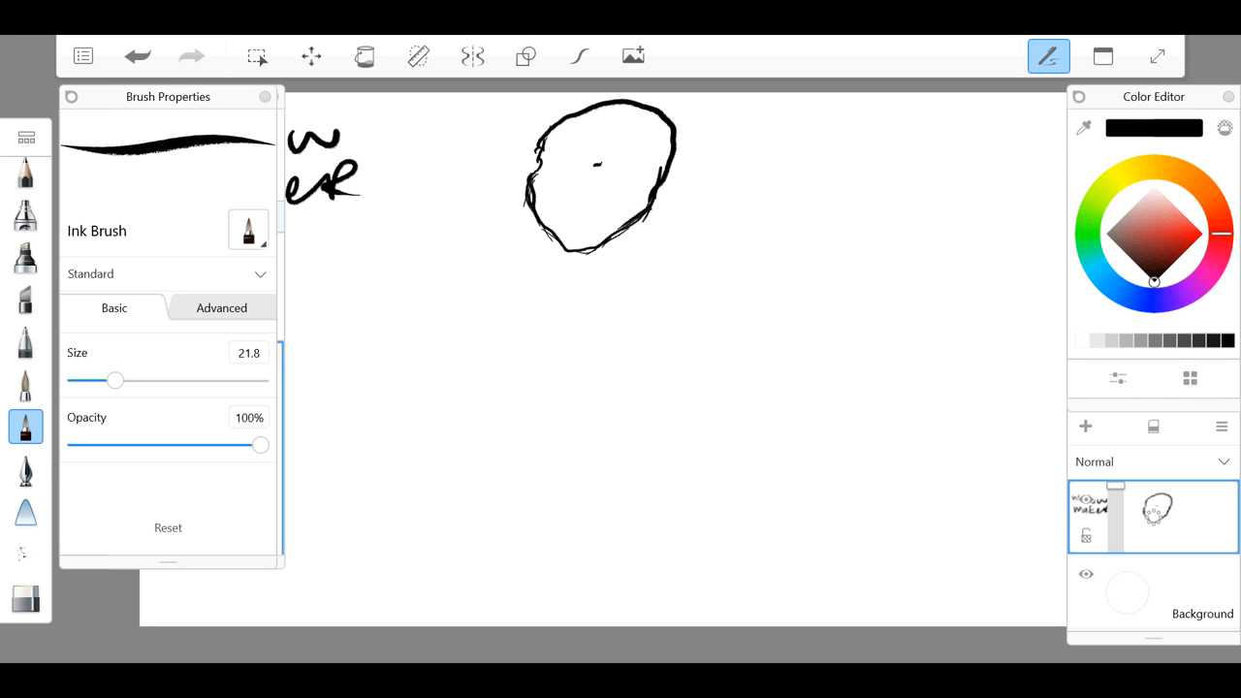
left_click_drag(601, 170, 637, 167)
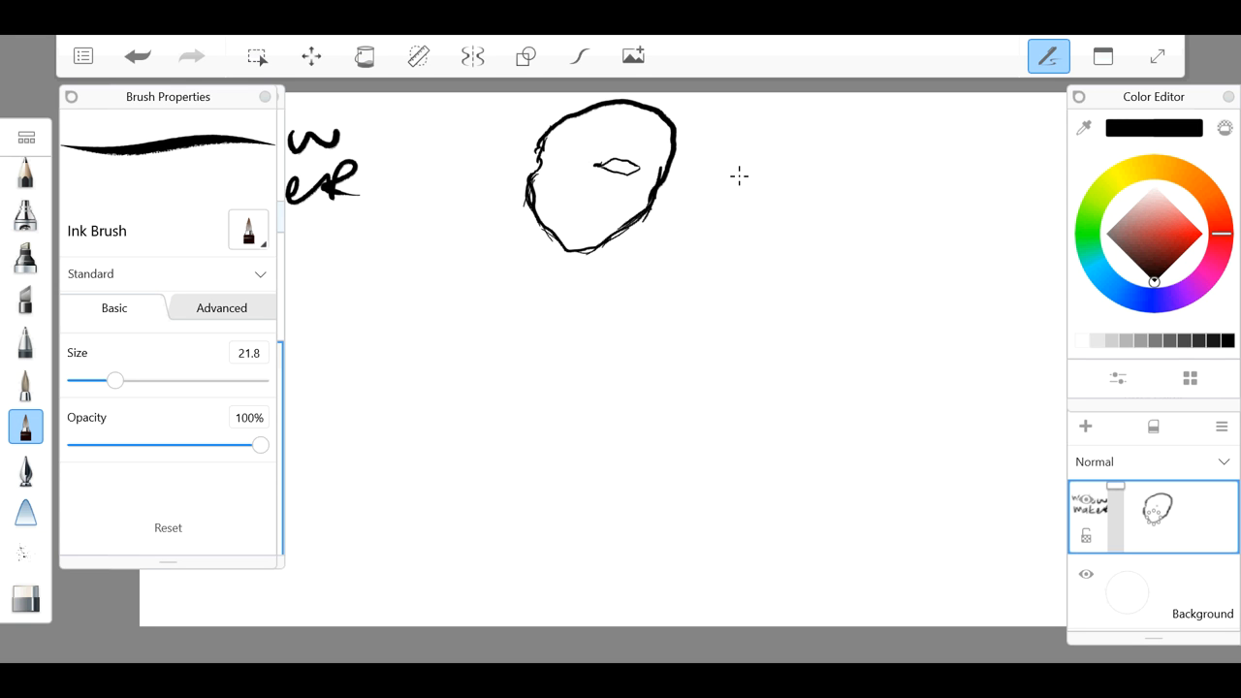
left_click_drag(543, 165, 572, 165)
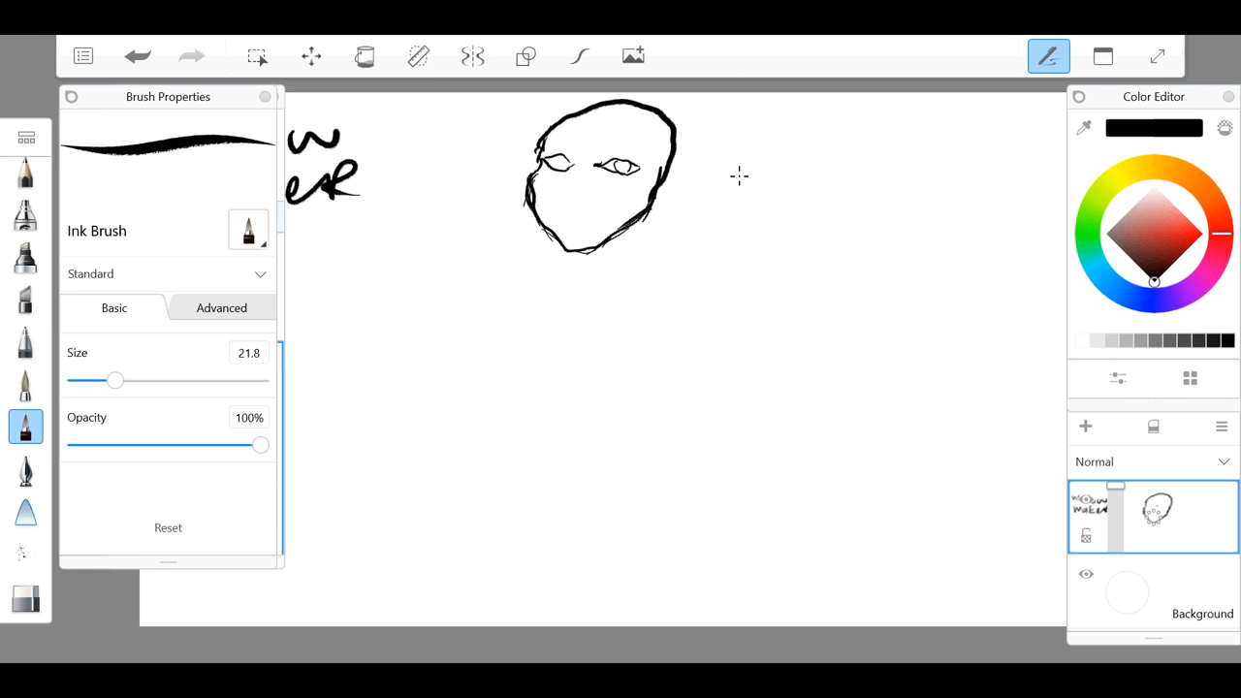
left_click_drag(116, 381, 81, 381)
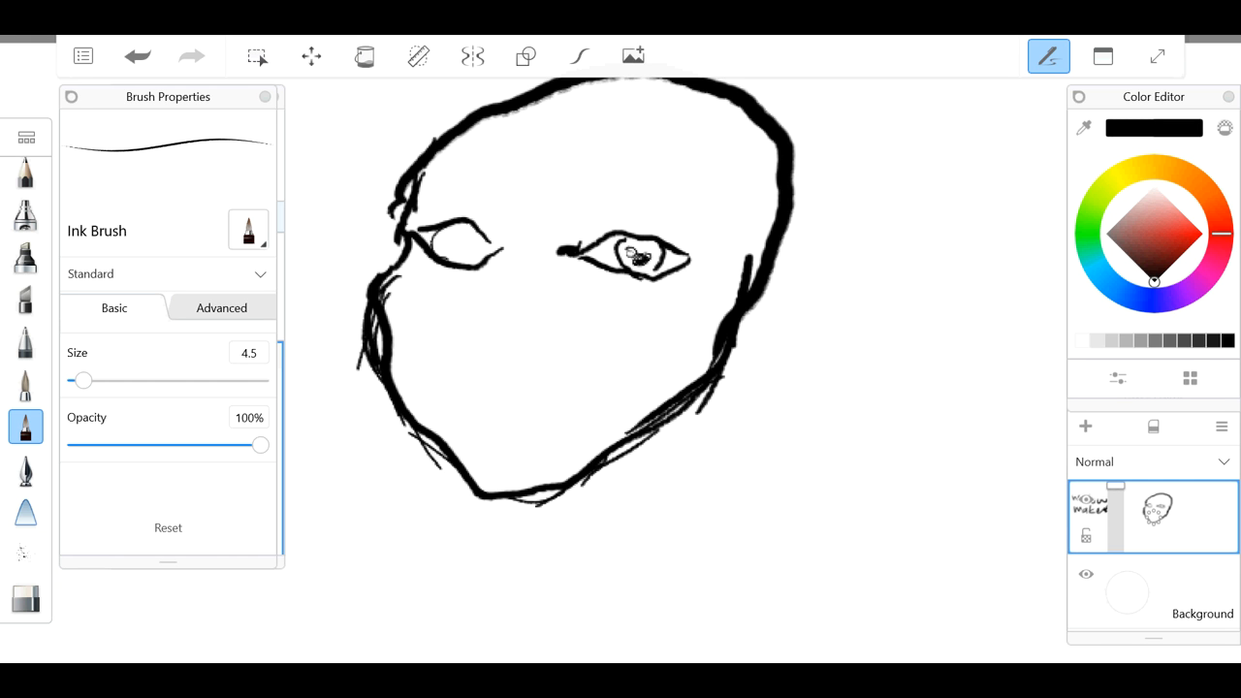
Step: Add the left iris and right brow line, erasing a stray line and thickening the ink
left_click_drag(446, 243, 465, 252)
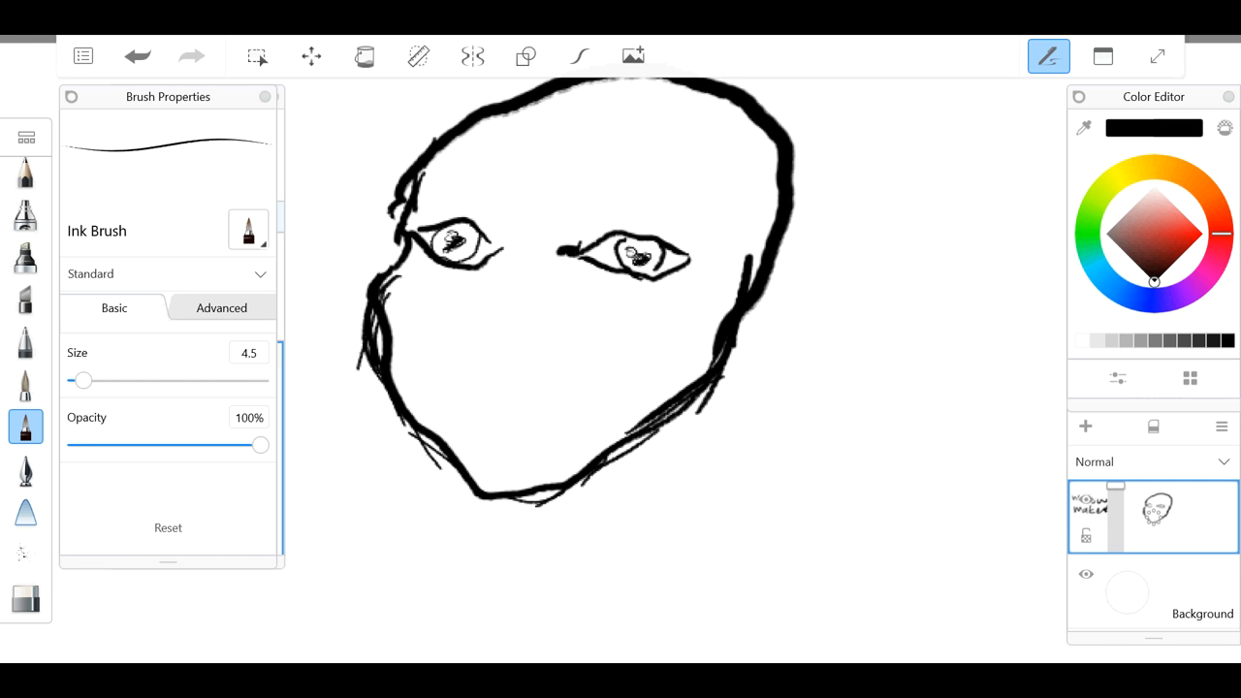
left_click_drag(578, 196, 601, 187)
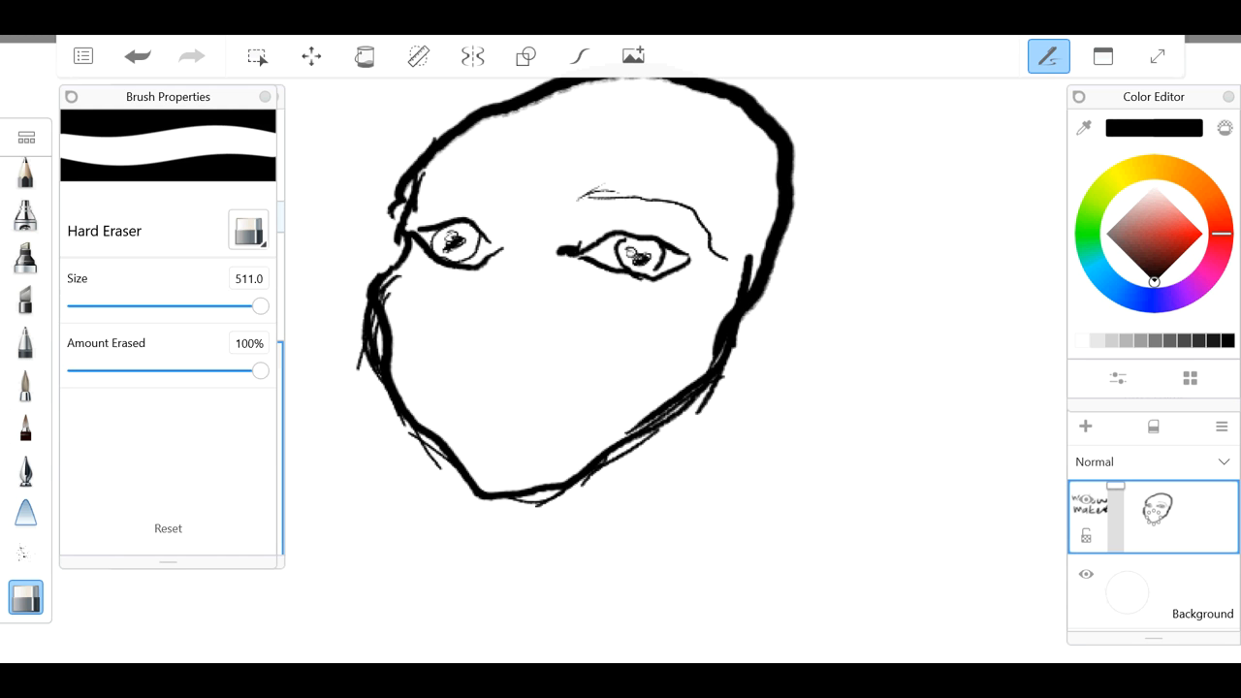
left_click_drag(260, 307, 141, 306)
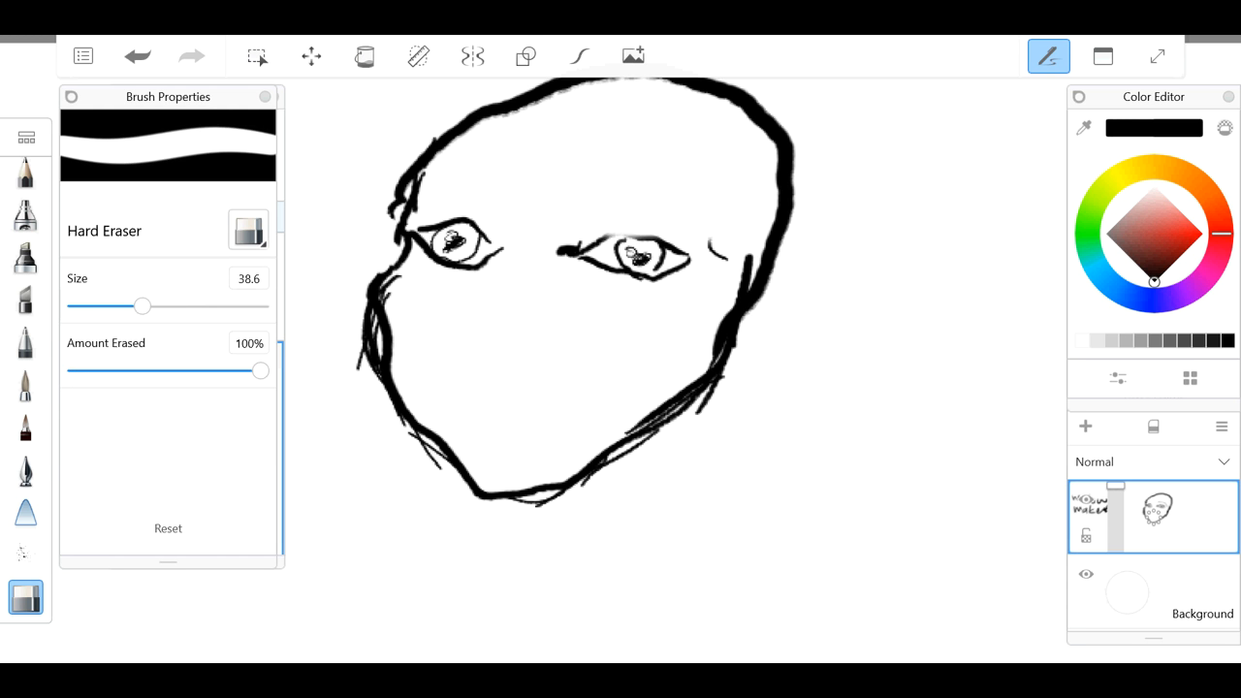
left_click(25, 427)
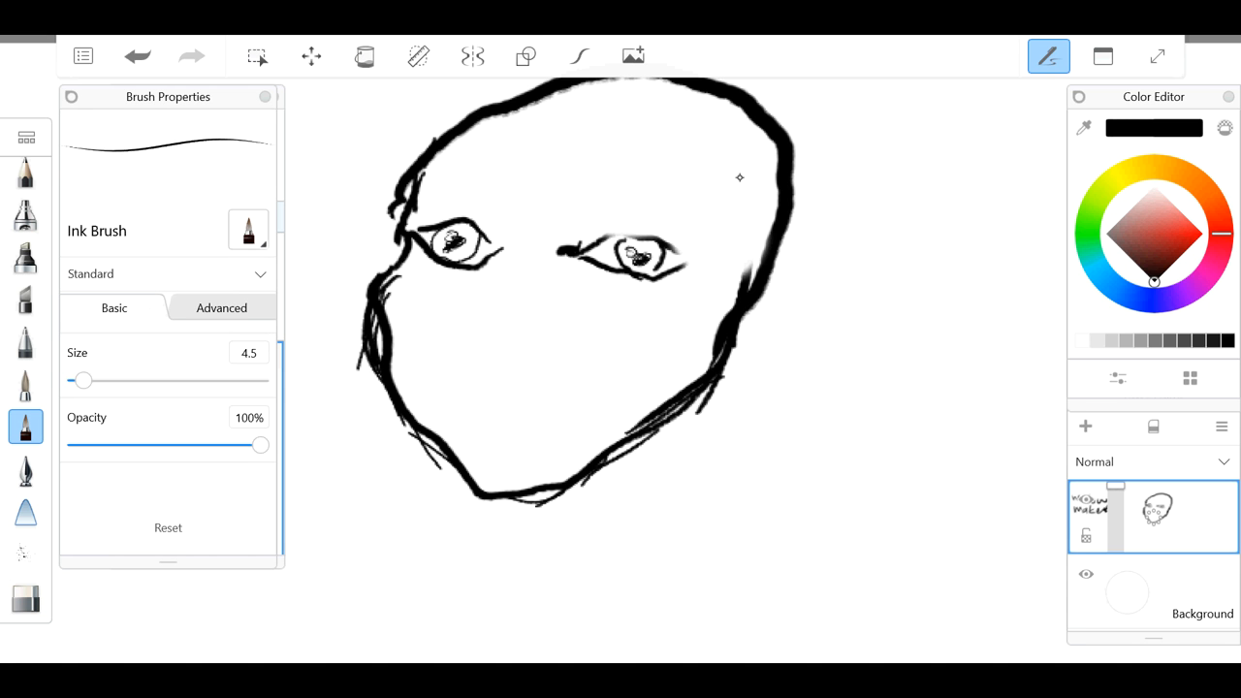
left_click_drag(82, 380, 121, 380)
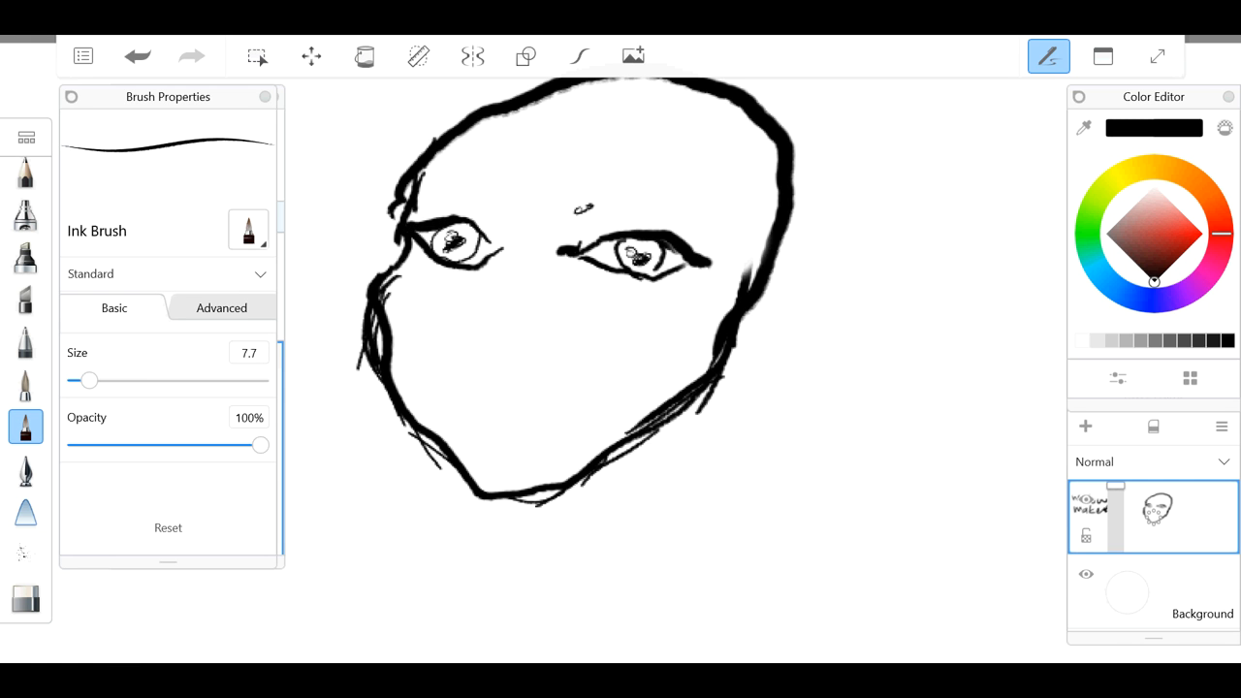
Step: Draw lashes along the right eye and an eyebrow above the left eye
left_click_drag(582, 204, 740, 256)
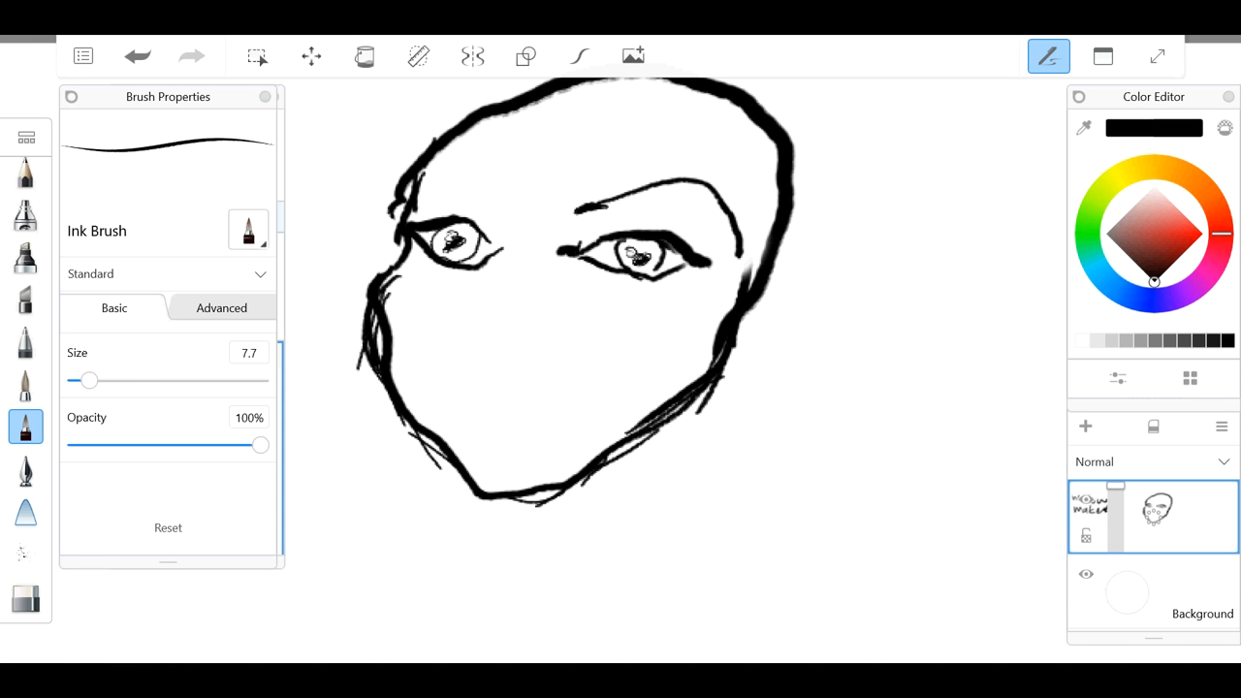
left_click_drag(582, 204, 741, 242)
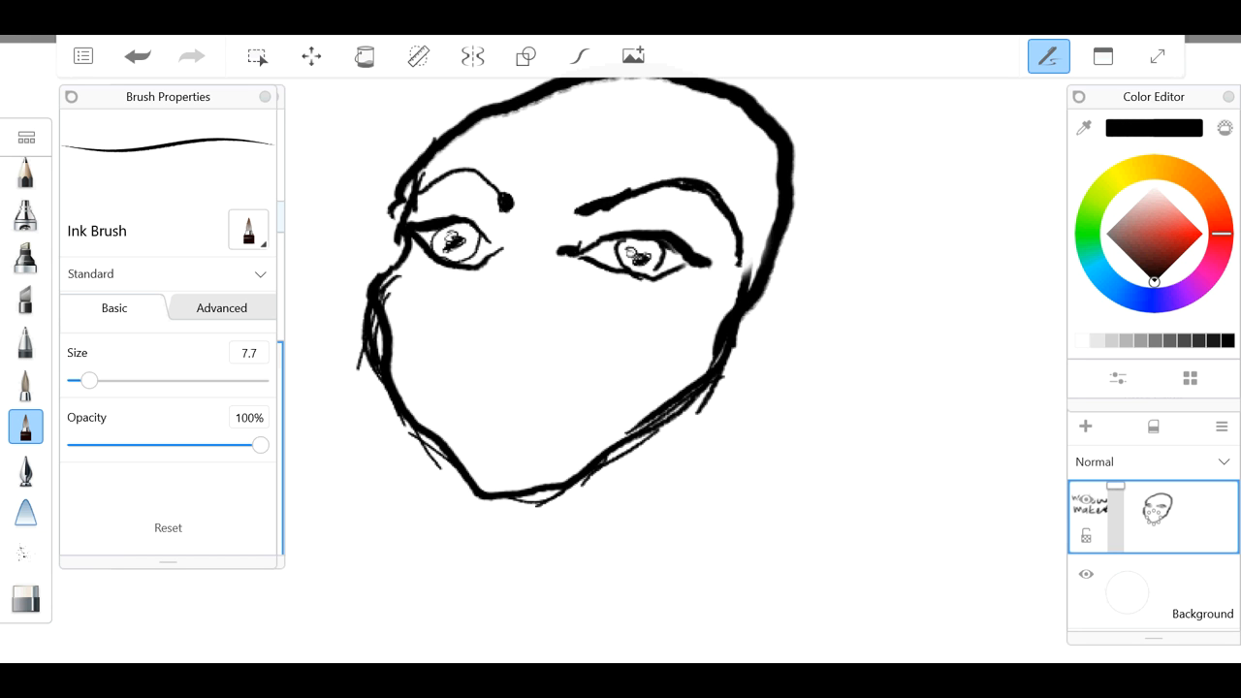
left_click_drag(417, 198, 500, 184)
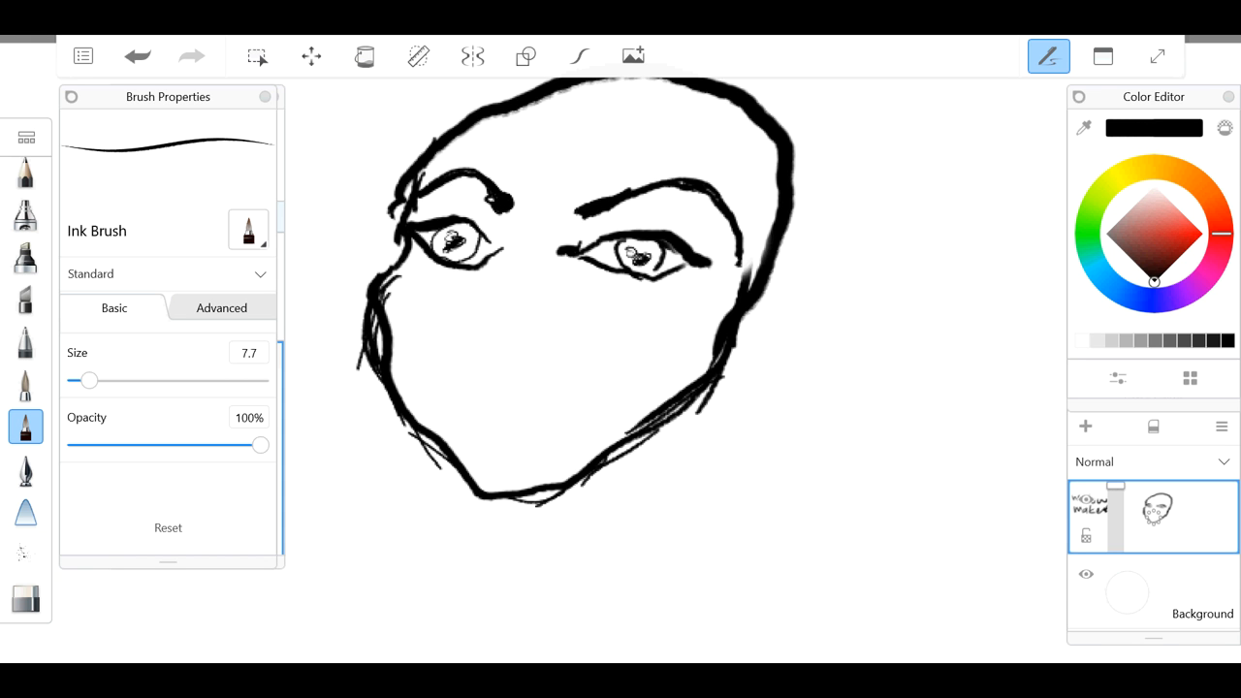
mouse_move(739, 175)
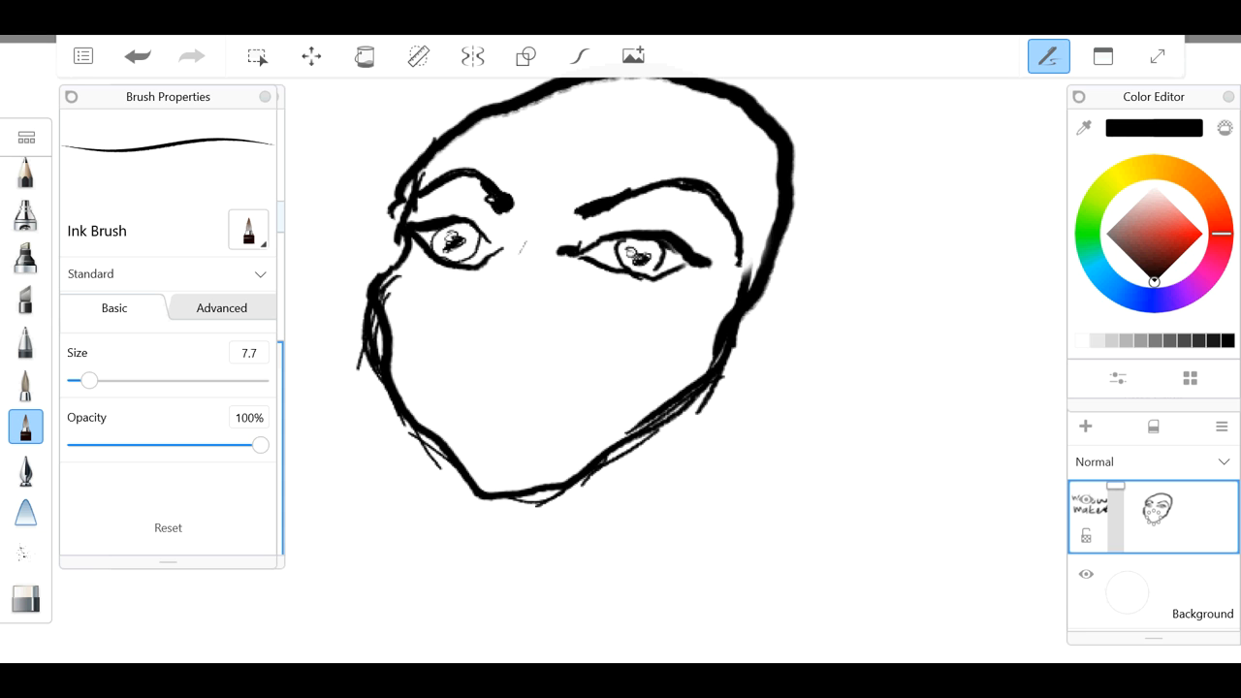
Step: Draw the nose below the eyes, erasing a first attempt and redrawing its shape
left_click_drag(520, 244, 492, 353)
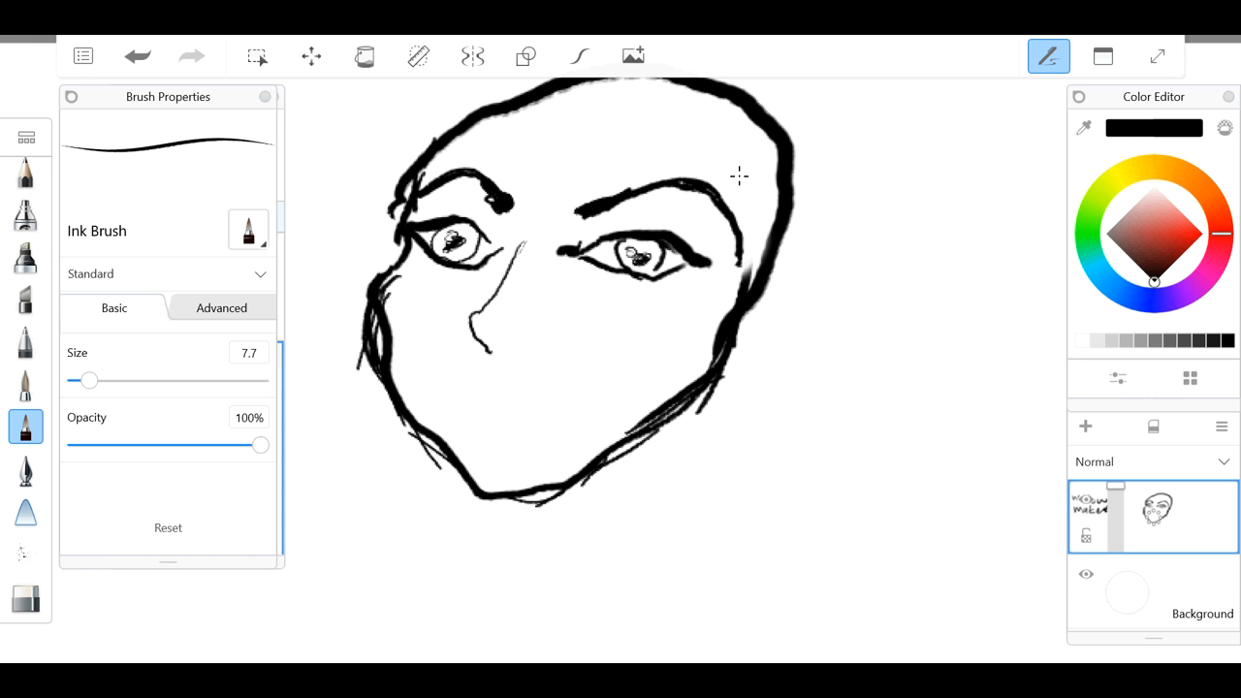
left_click(23, 598)
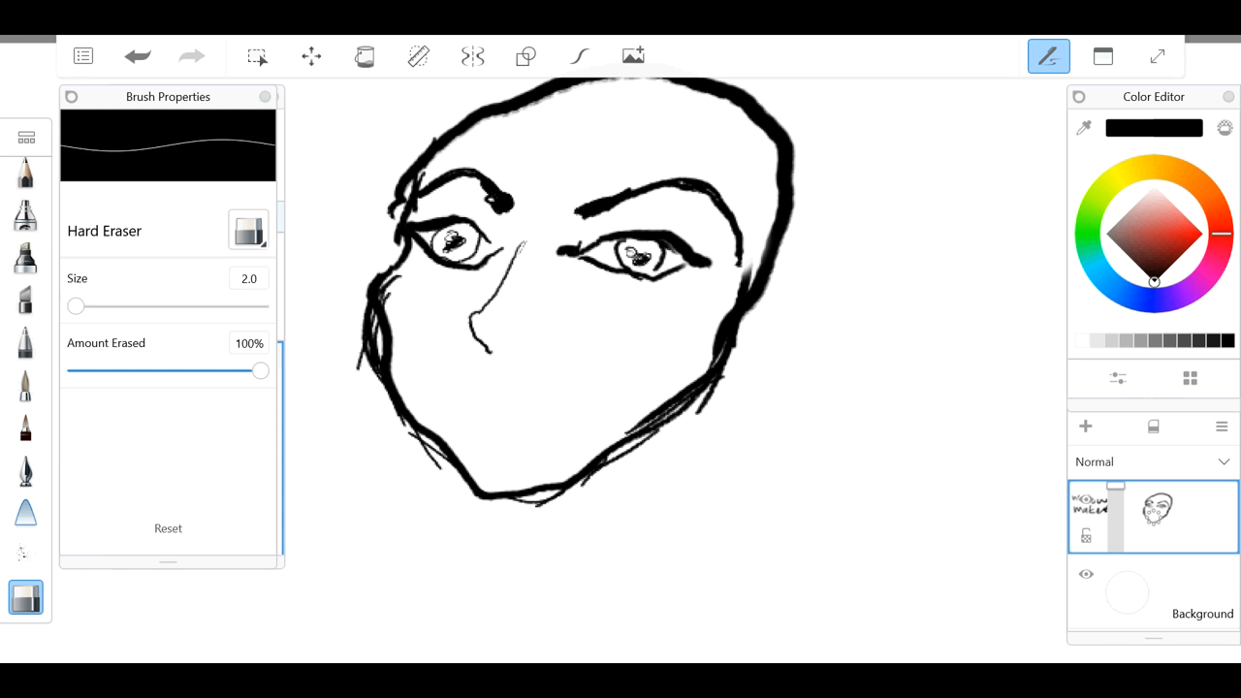
left_click_drag(75, 306, 147, 307)
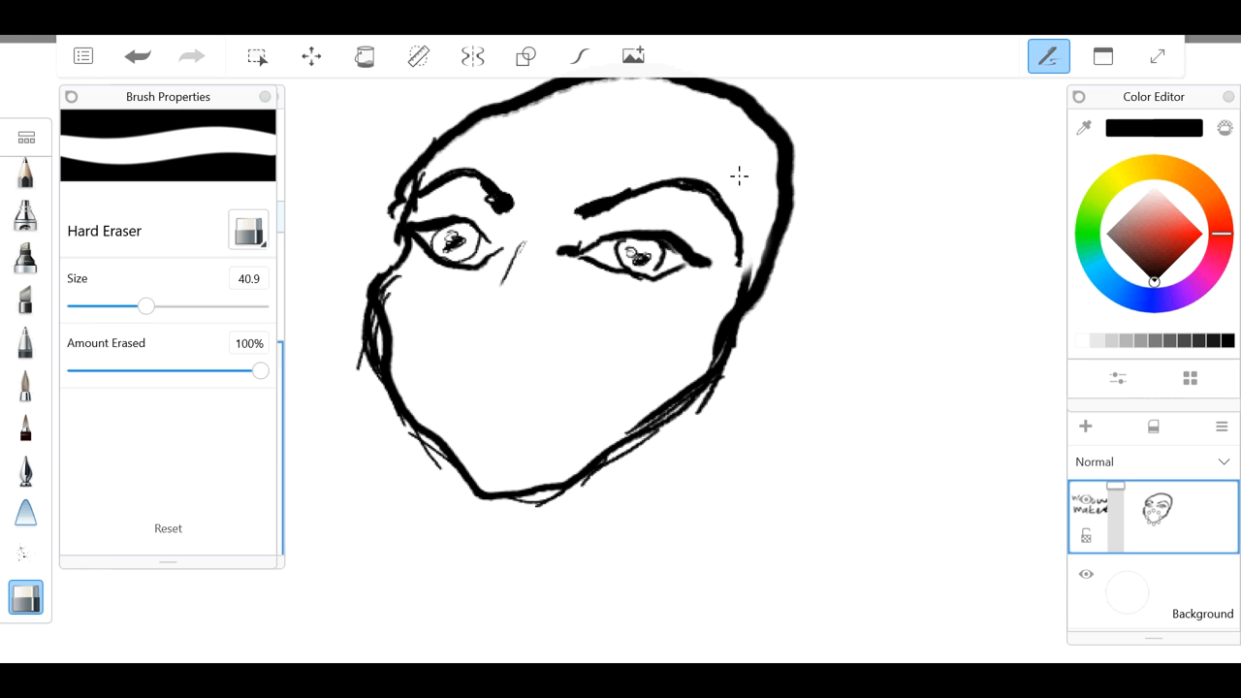
left_click_drag(147, 306, 79, 306)
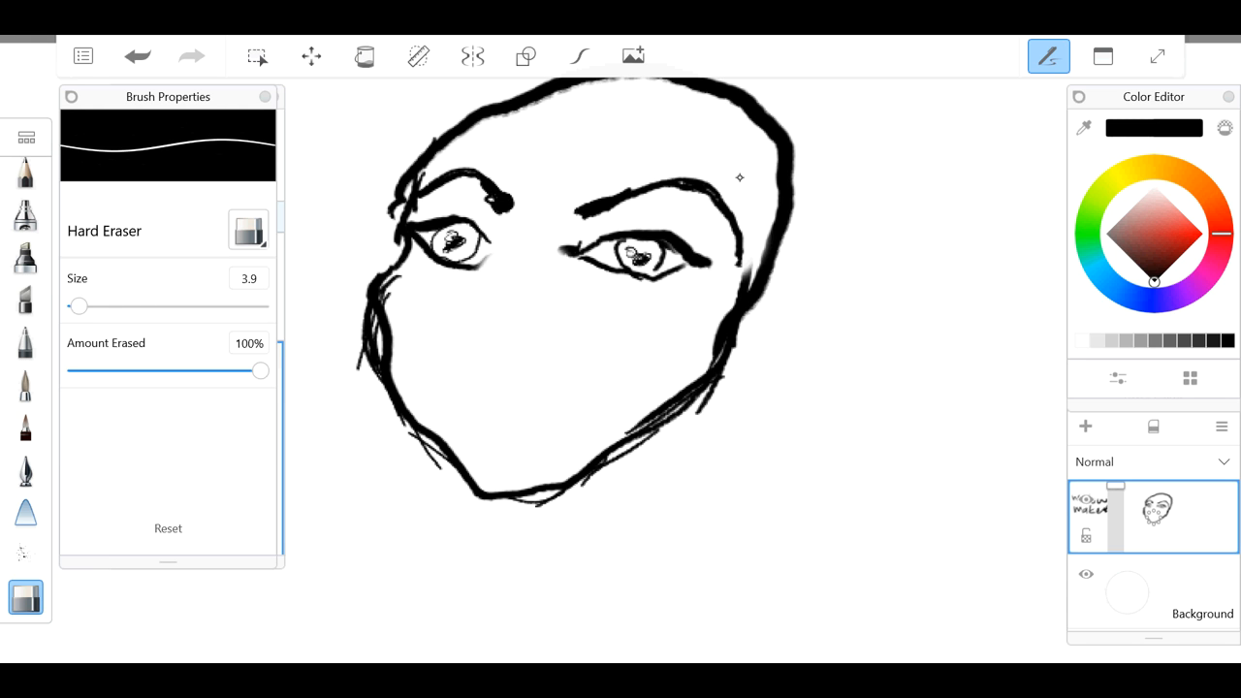
left_click(26, 426)
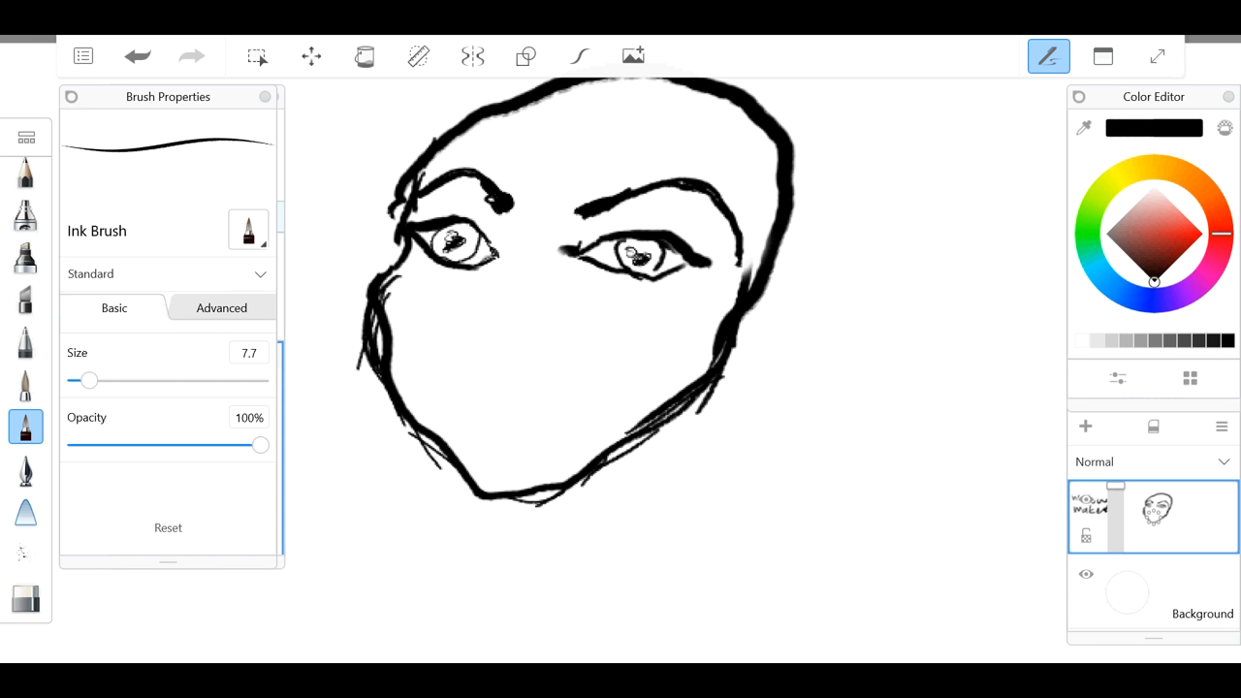
left_click_drag(522, 233, 527, 248)
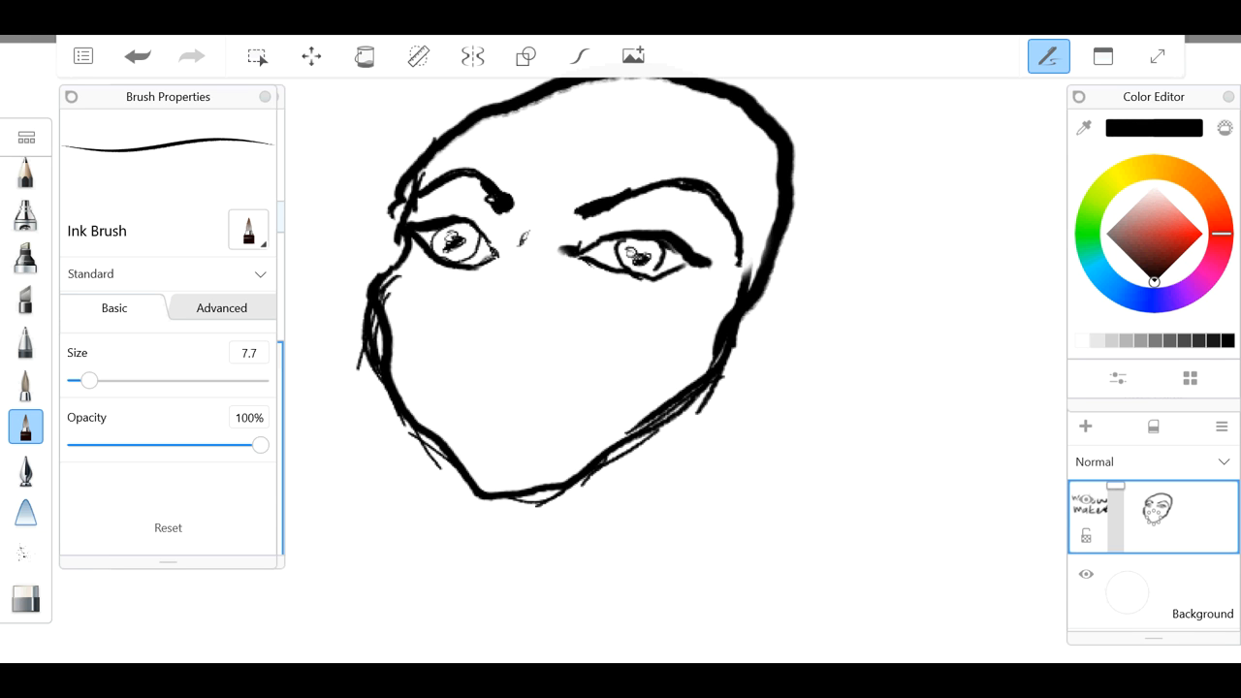
left_click_drag(528, 229, 495, 345)
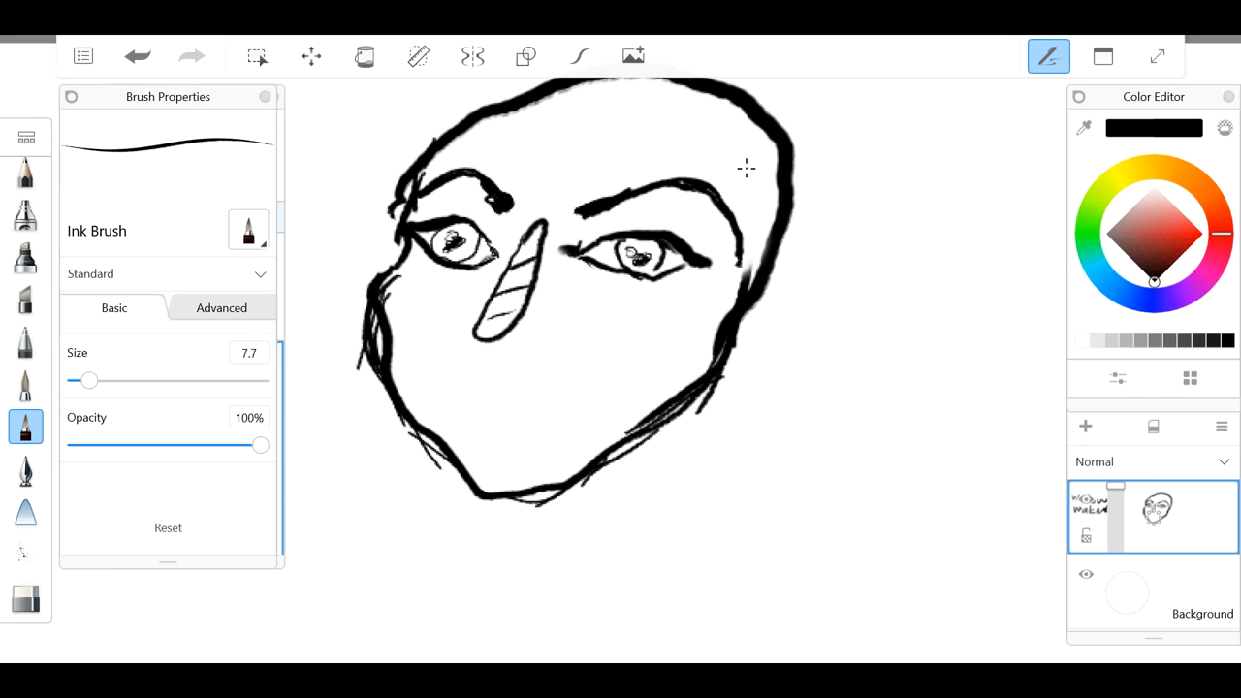
Step: Draw full lips below the nose
left_click_drag(436, 386, 591, 405)
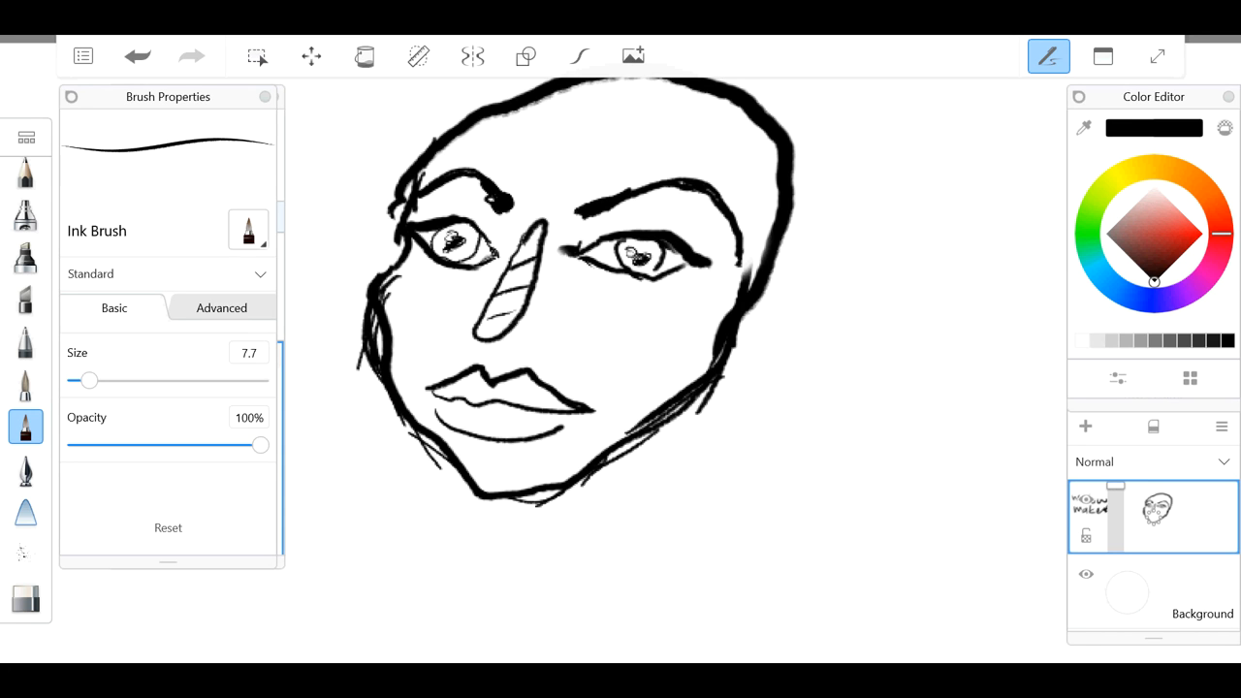
mouse_move(747, 167)
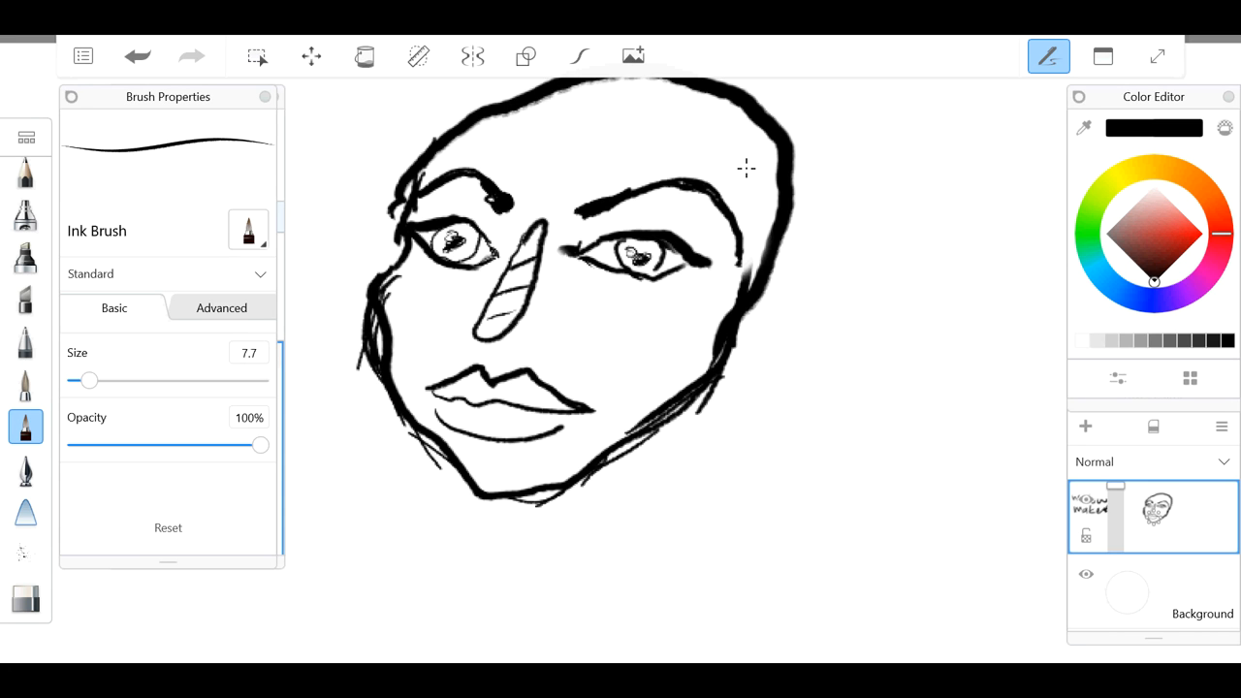
left_click(25, 598)
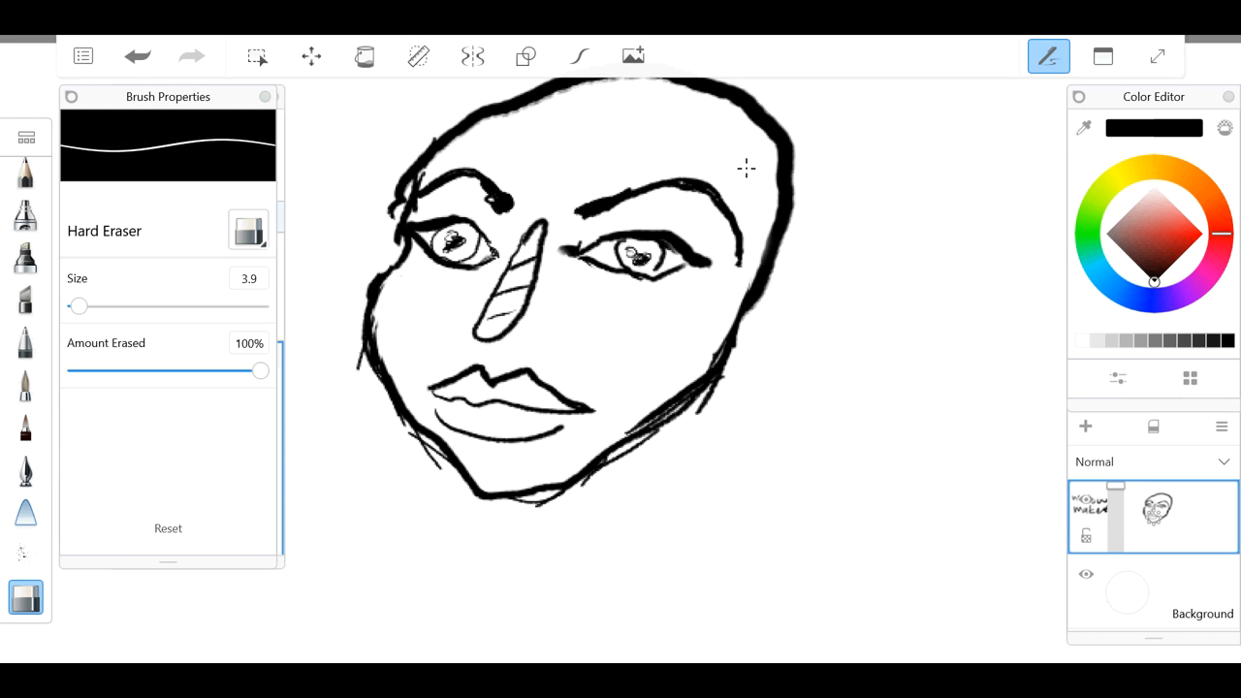
left_click(25, 427)
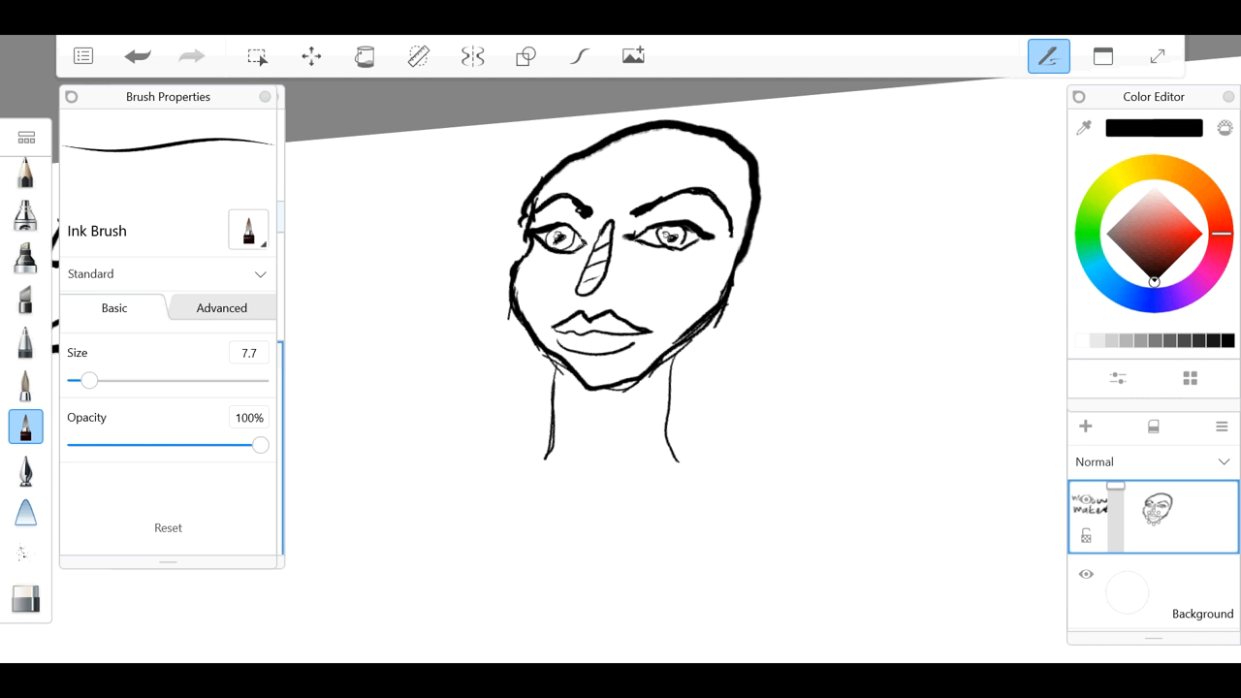
Step: Sketch long hair flowing down the left side of the face
left_click(25, 598)
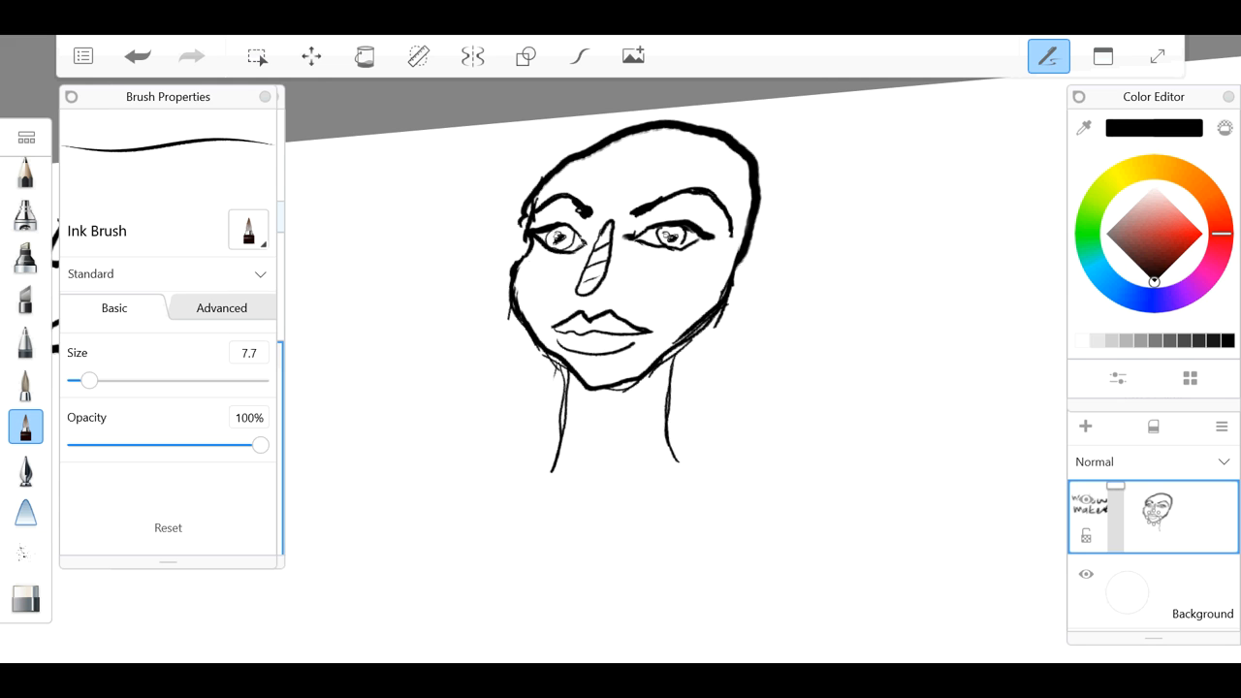
left_click_drag(669, 365, 671, 465)
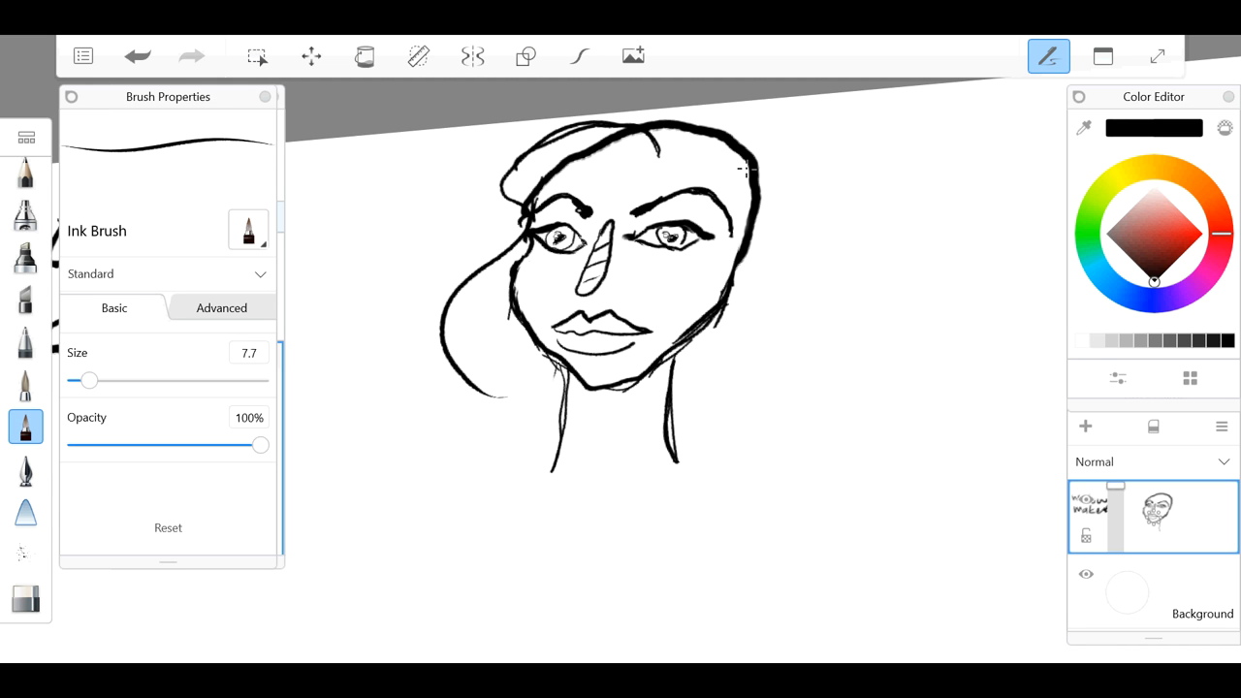
left_click(25, 597)
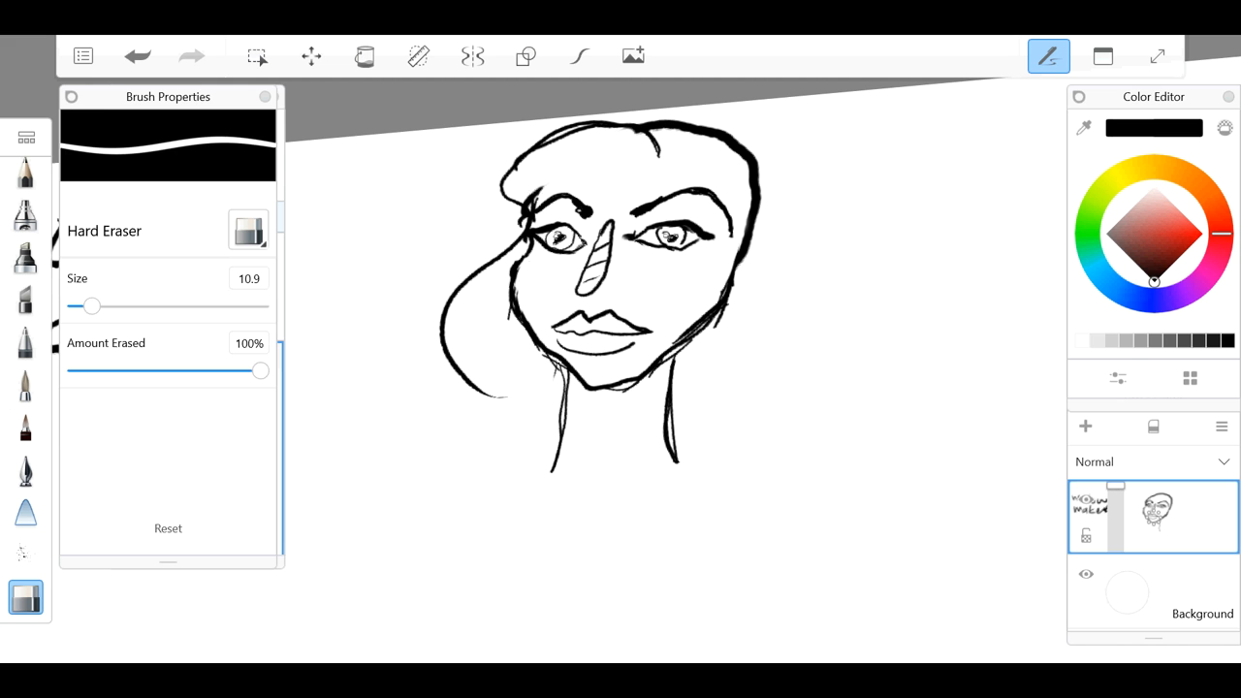
left_click(24, 427)
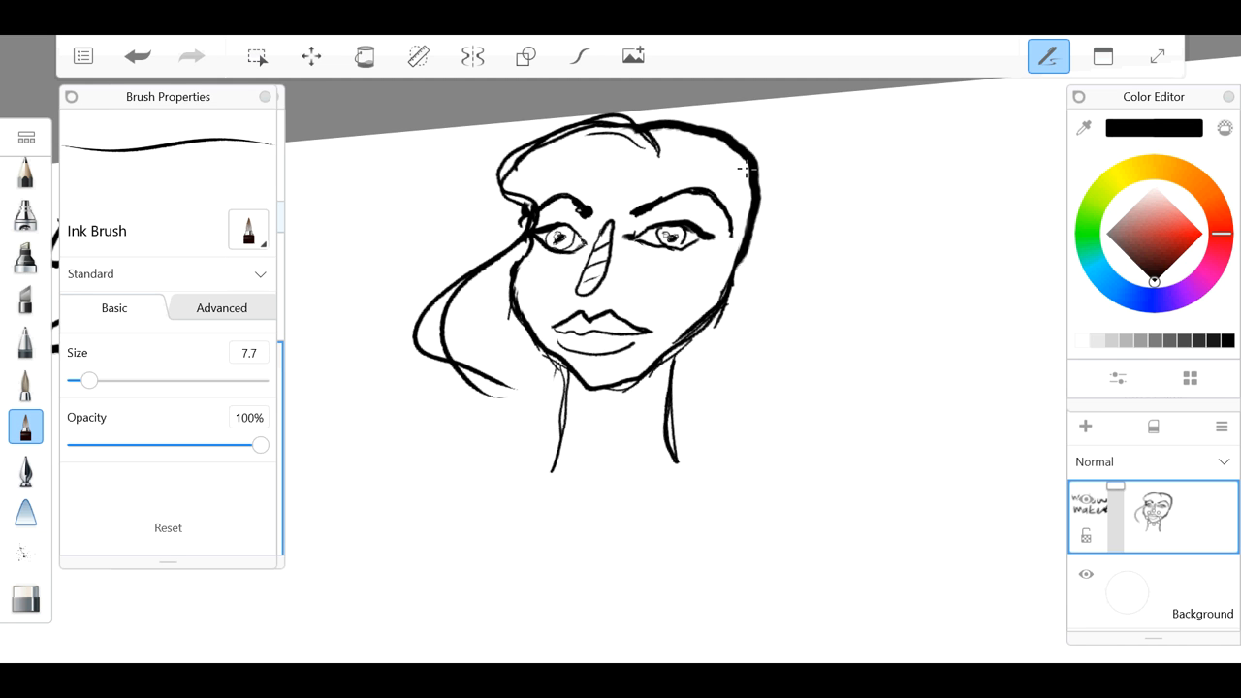
left_click_drag(543, 171, 601, 155)
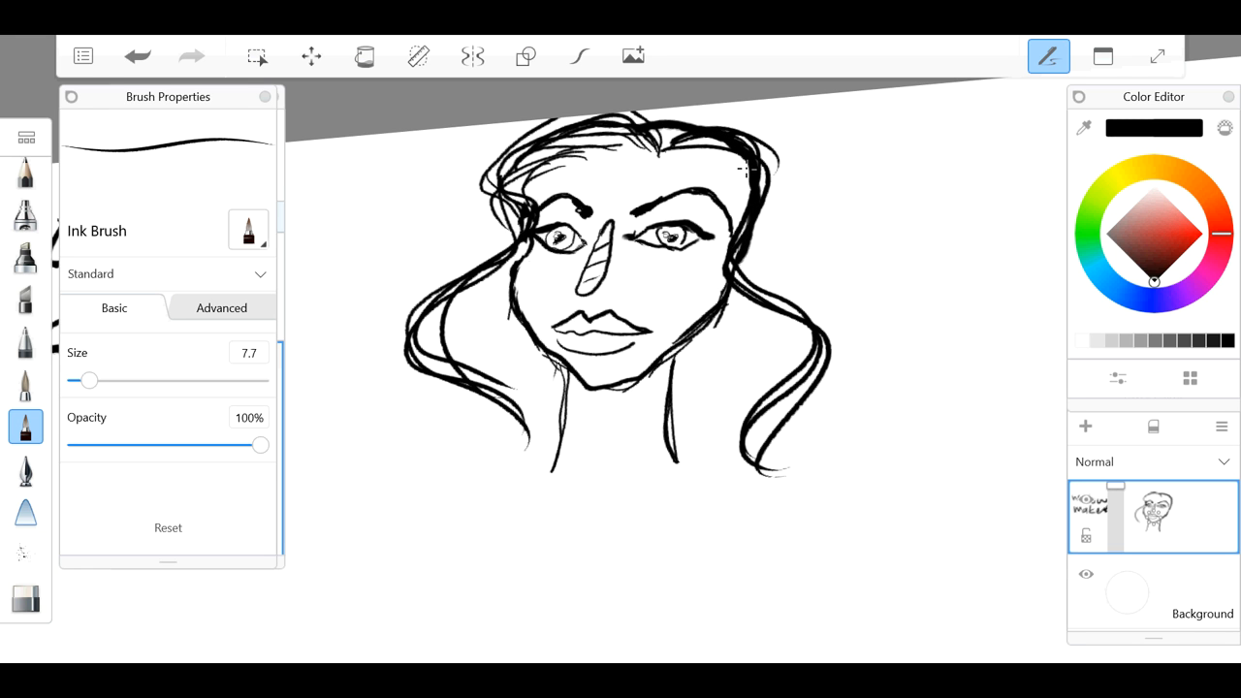
Step: Add wavy hair strands down the right side with bolder outer strokes
left_click_drag(766, 116, 771, 475)
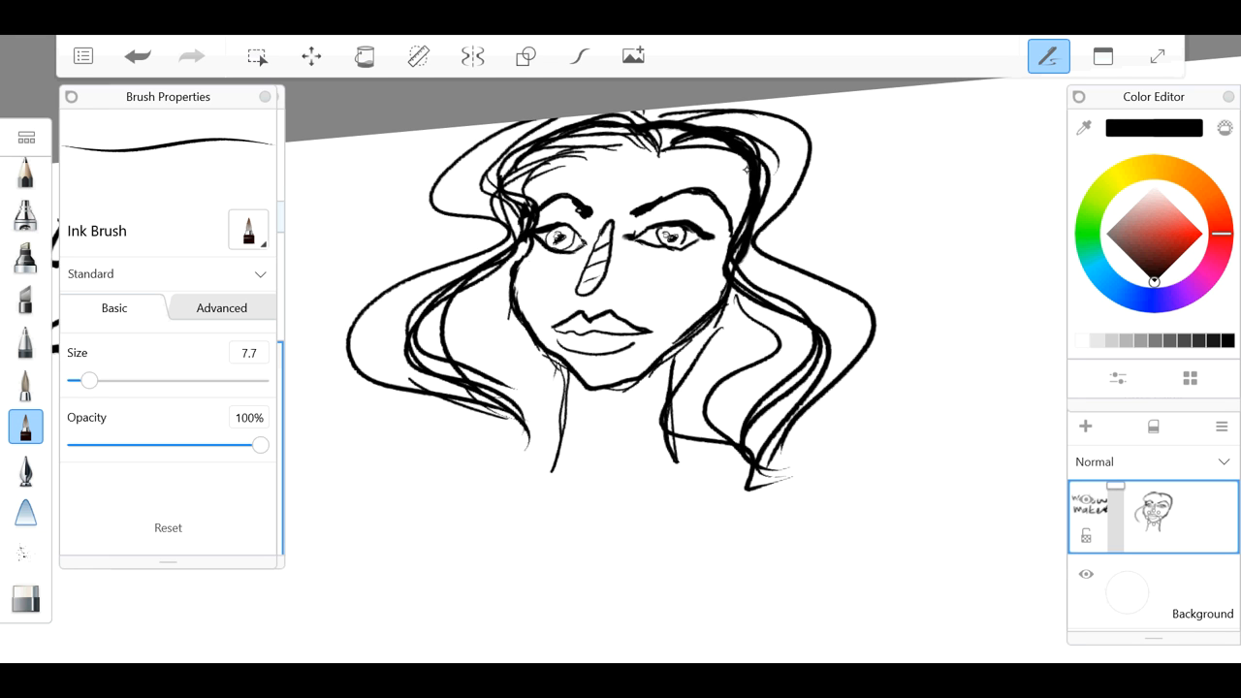
left_click_drag(786, 111, 869, 320)
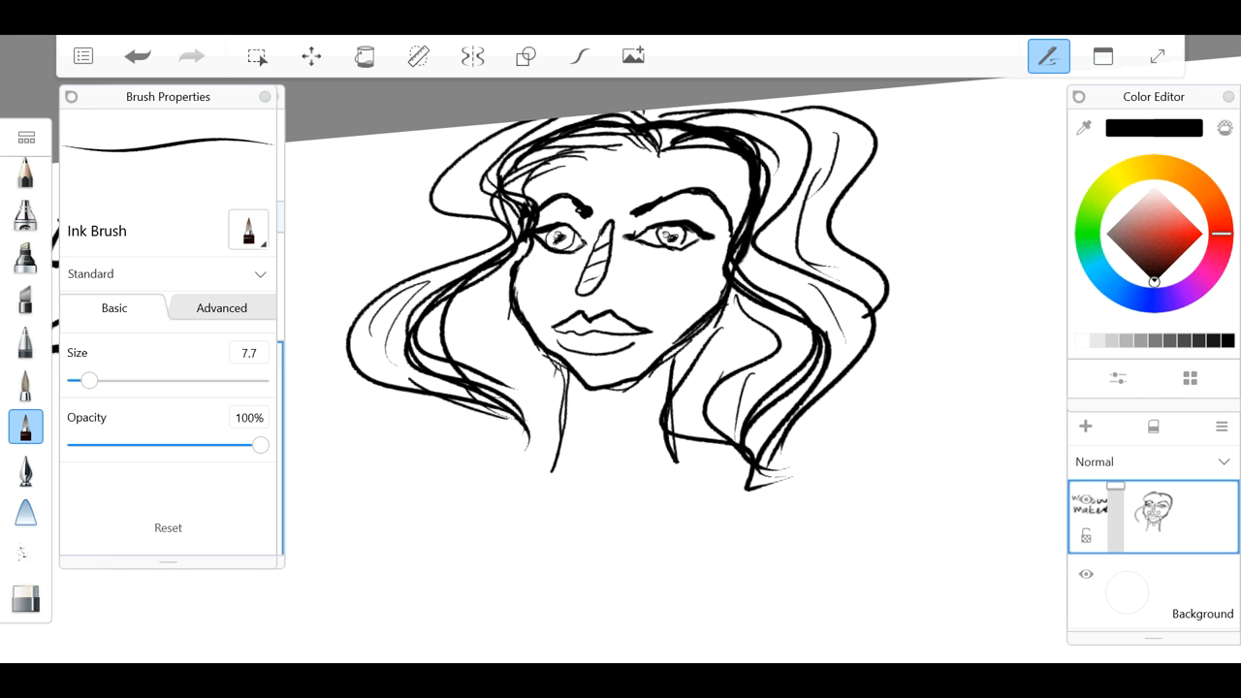
left_click_drag(796, 107, 873, 330)
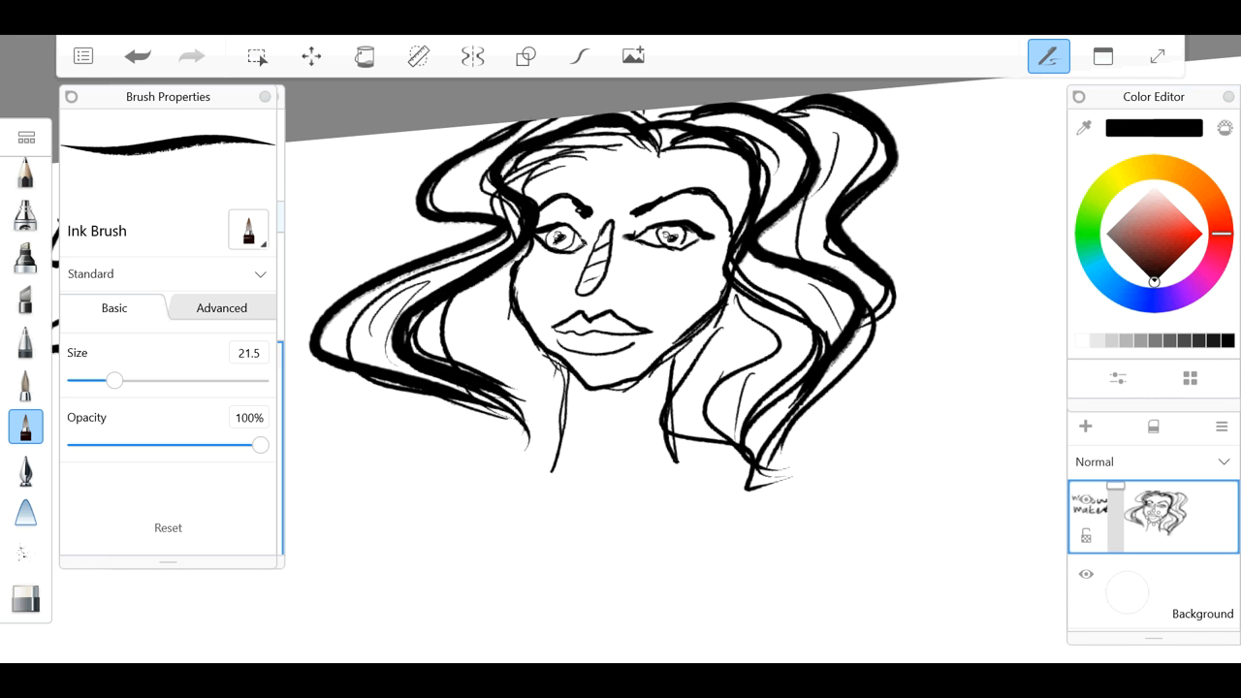
Step: Reduce the ink brush to about 8.6 and bring the title and body into view
left_click_drag(475, 143, 372, 281)
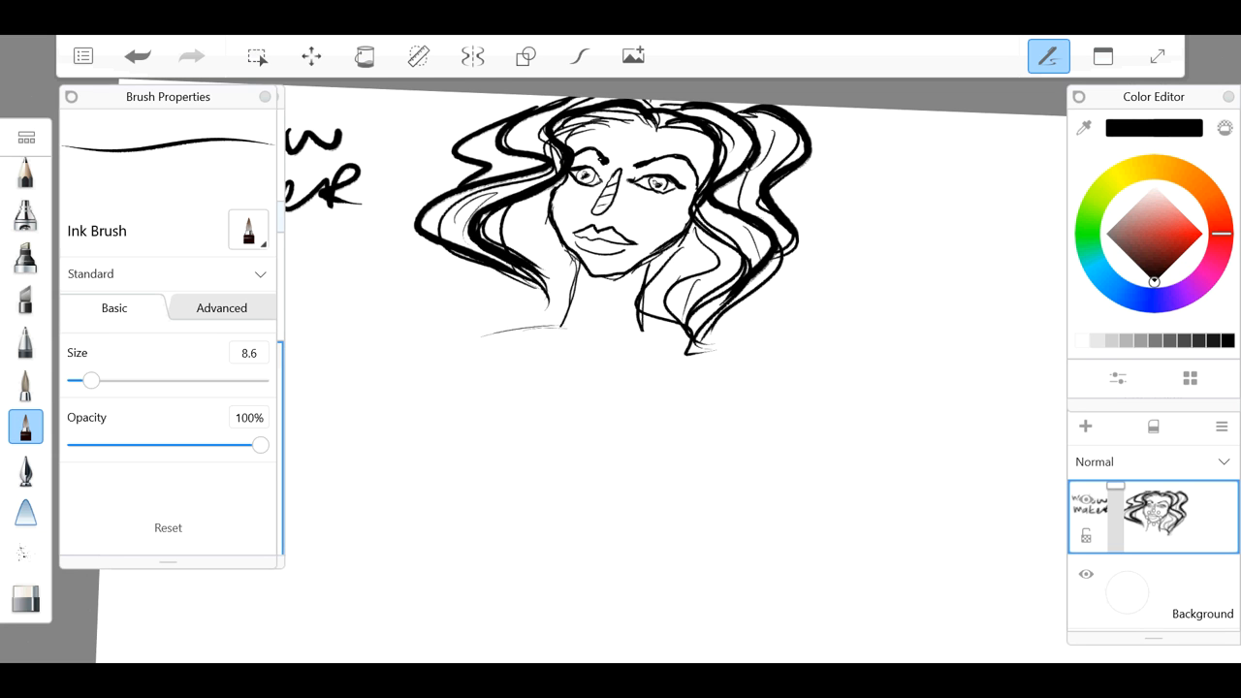
left_click(25, 597)
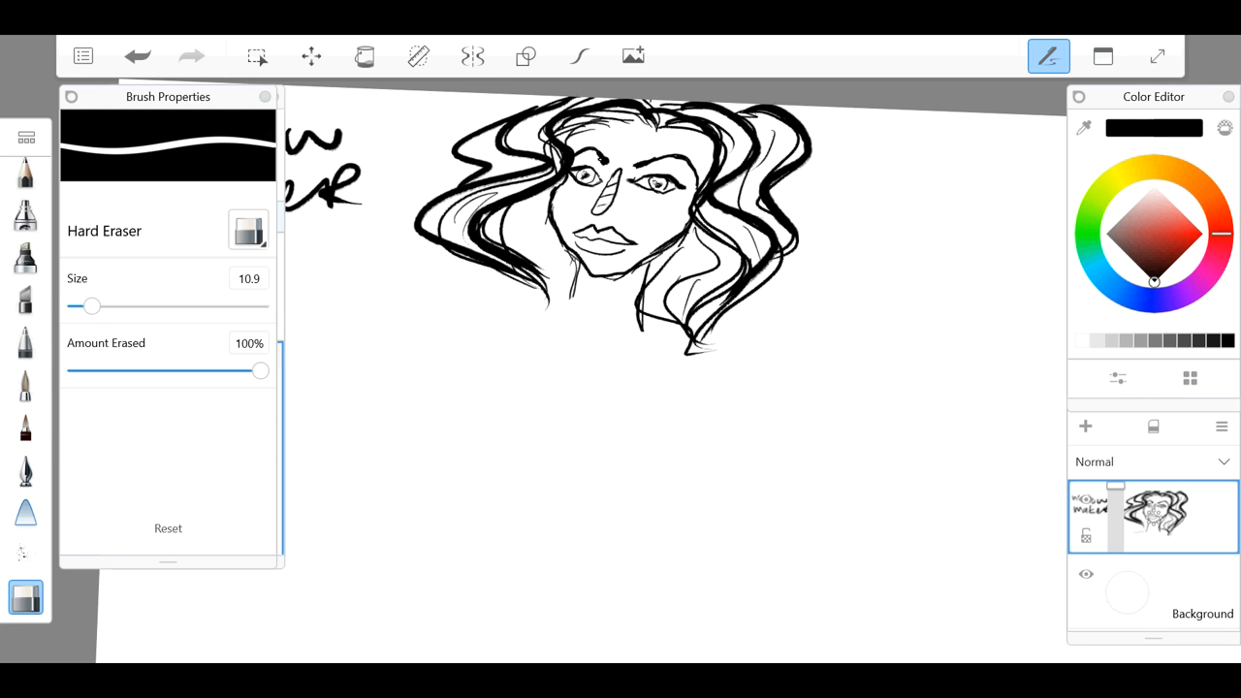
left_click(25, 427)
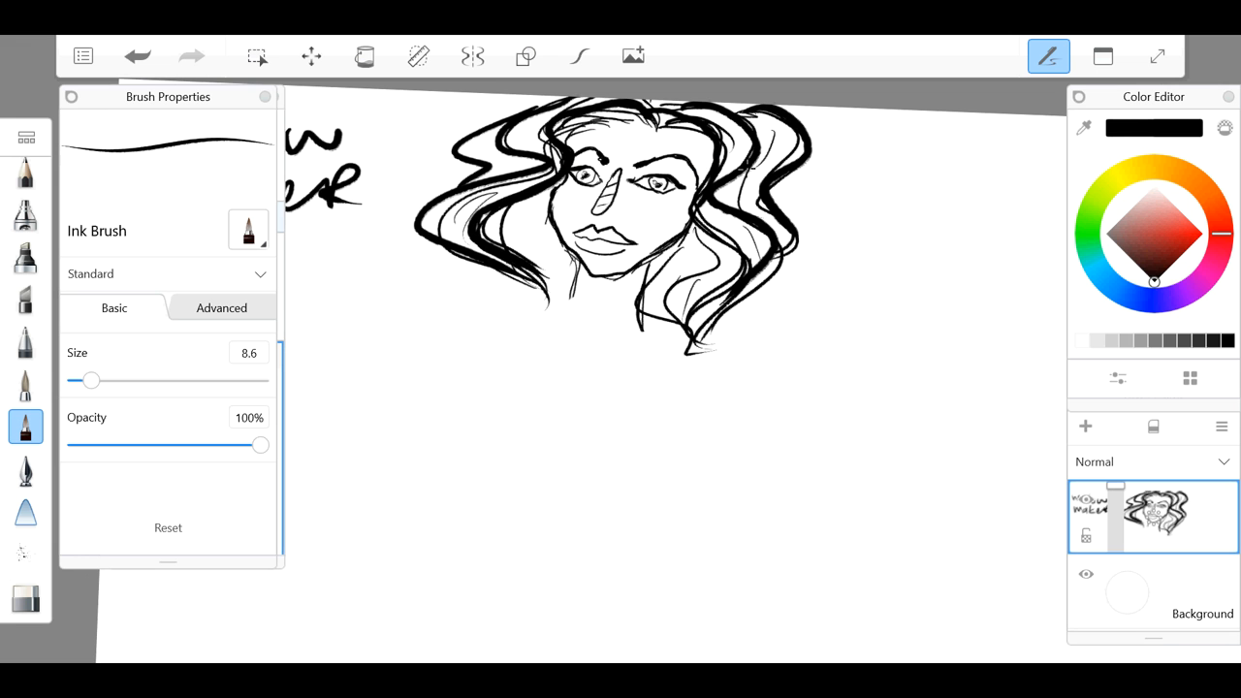
left_click_drag(488, 332, 578, 295)
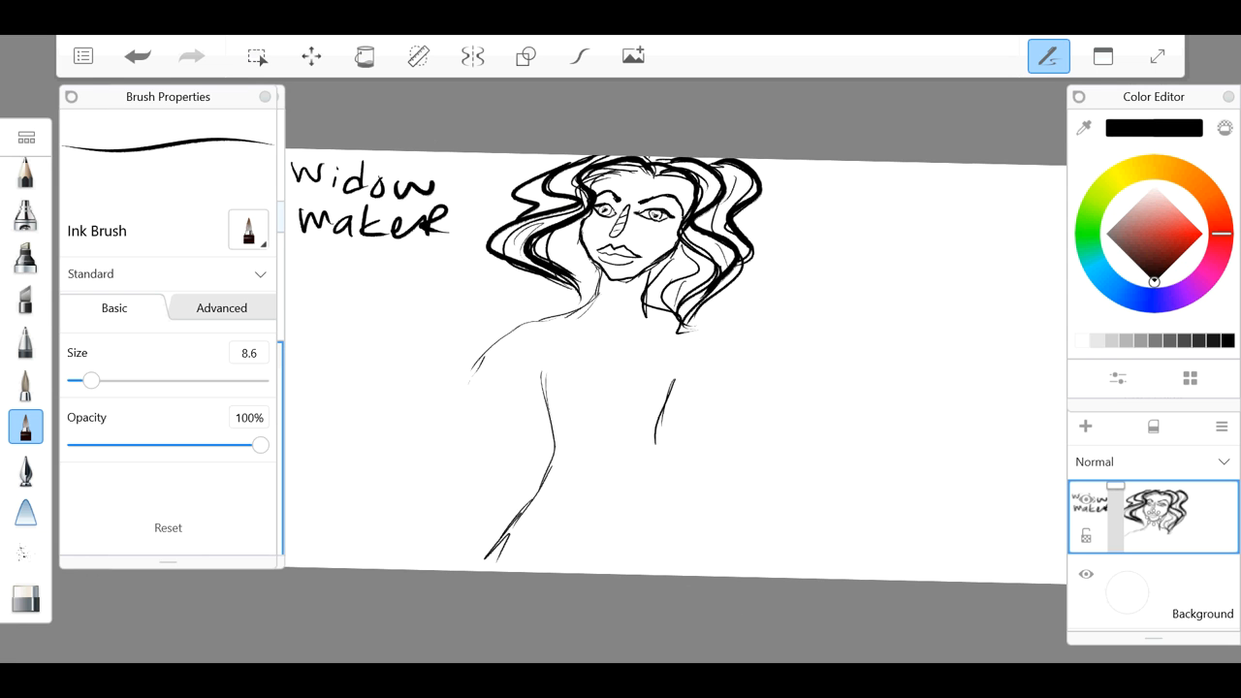
Step: Draw a heart pendant on the chest with a cord sketched up to the neck
left_click_drag(670, 446, 713, 582)
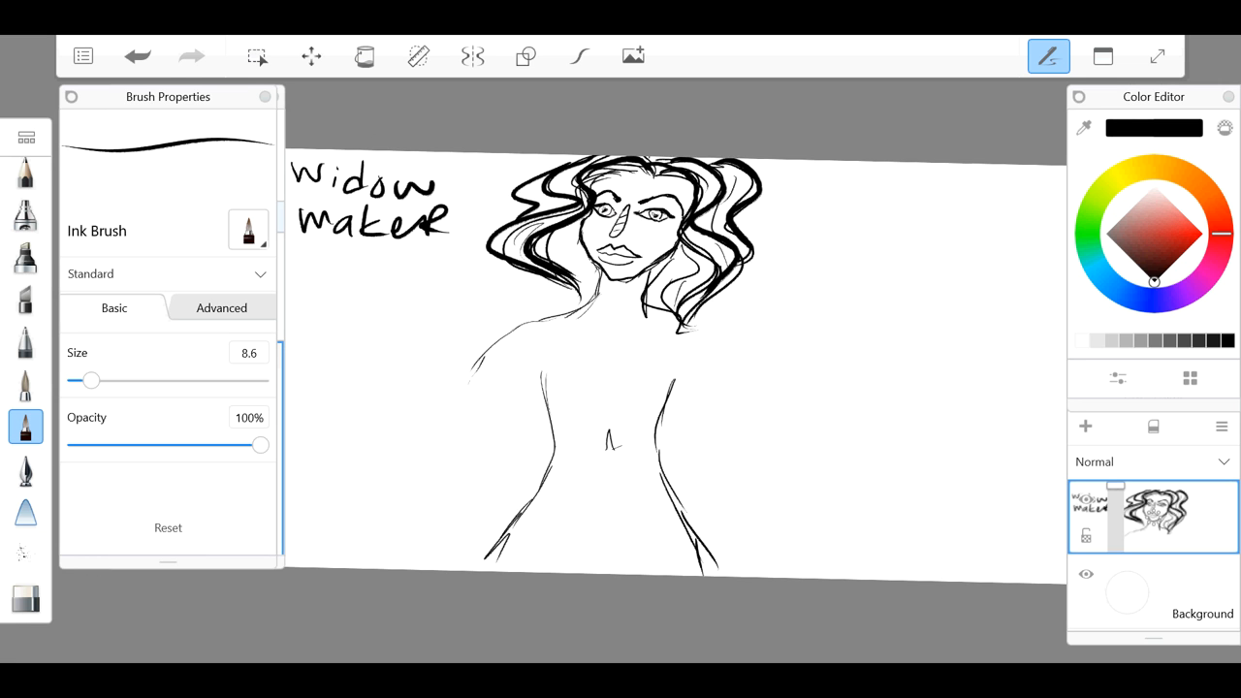
left_click_drag(609, 446, 628, 494)
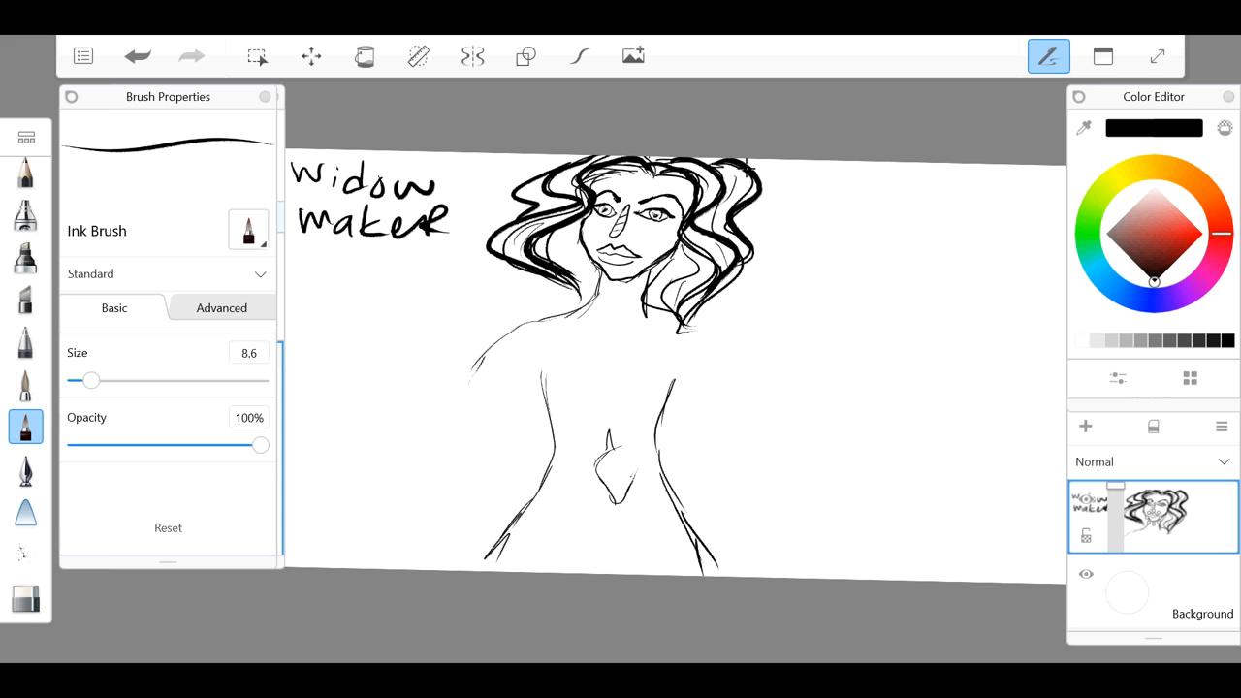
left_click_drag(609, 436, 625, 489)
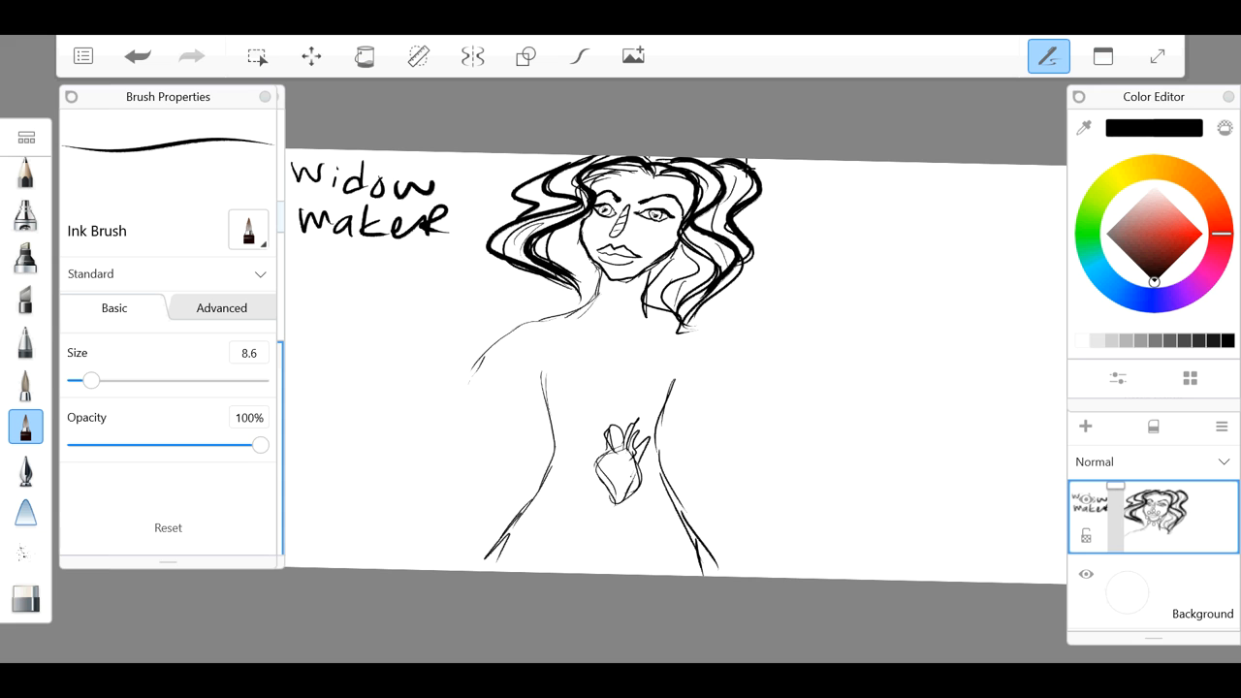
left_click(1086, 501)
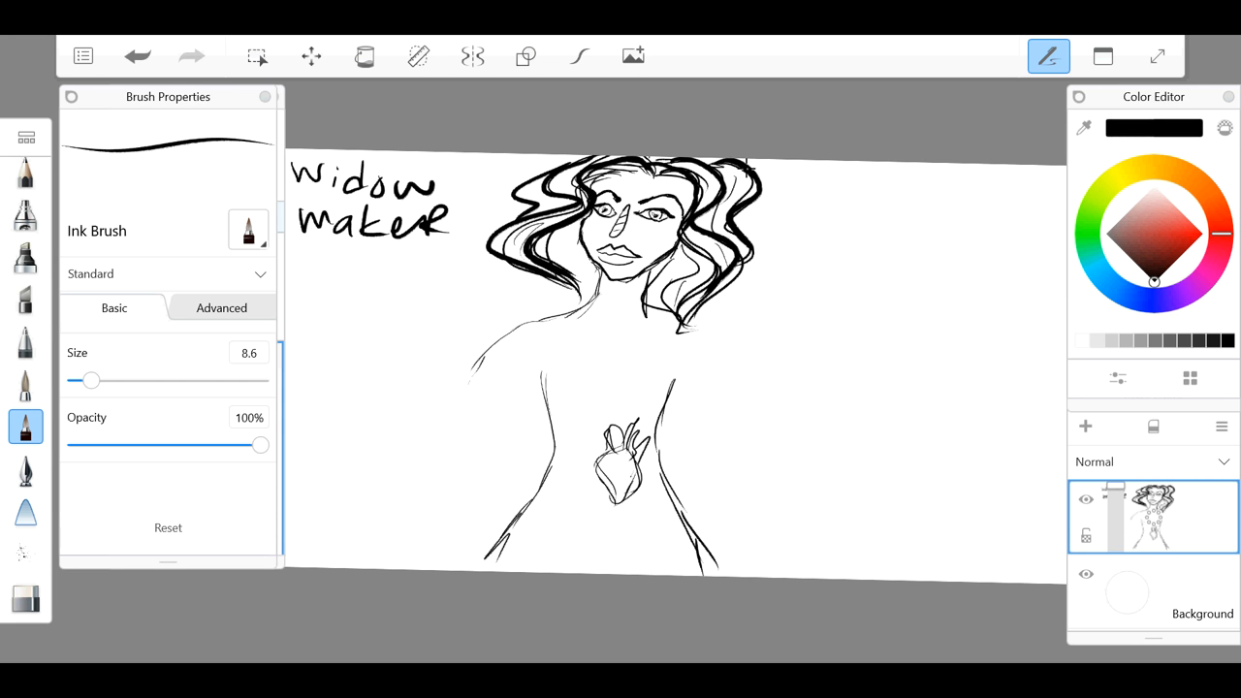
left_click_drag(641, 345, 617, 417)
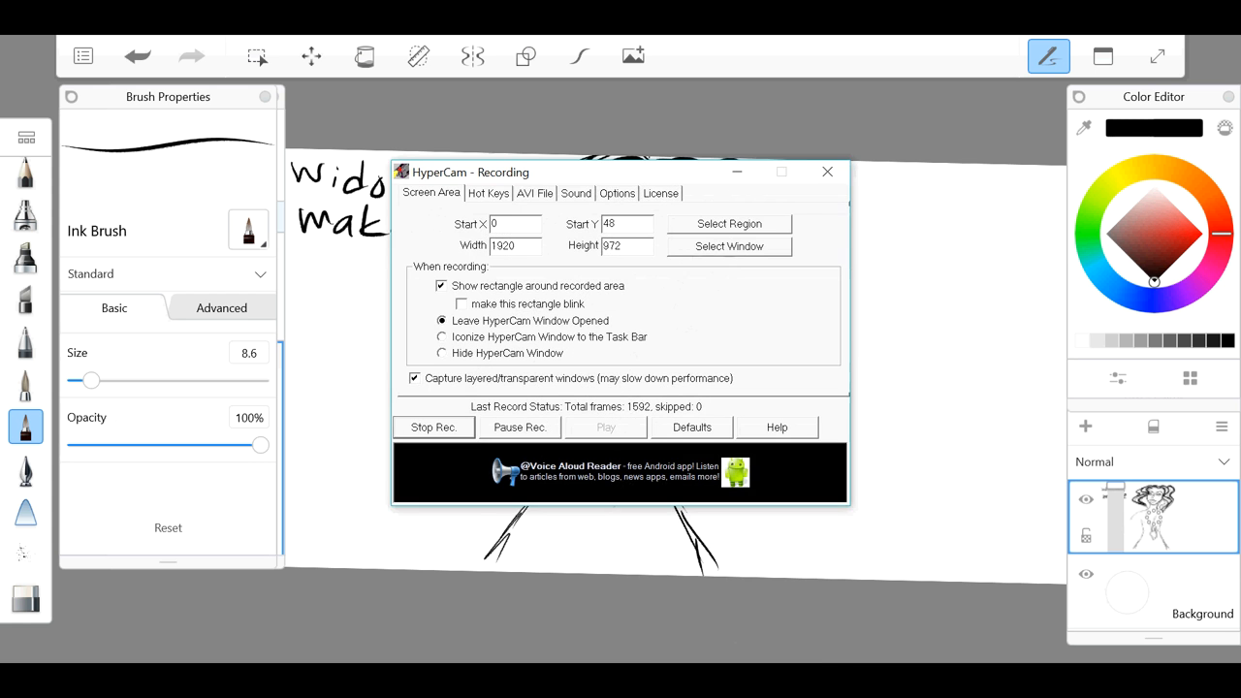
Step: Refine and ink the cord boldly as a thick black choker around the neck
left_click(827, 170)
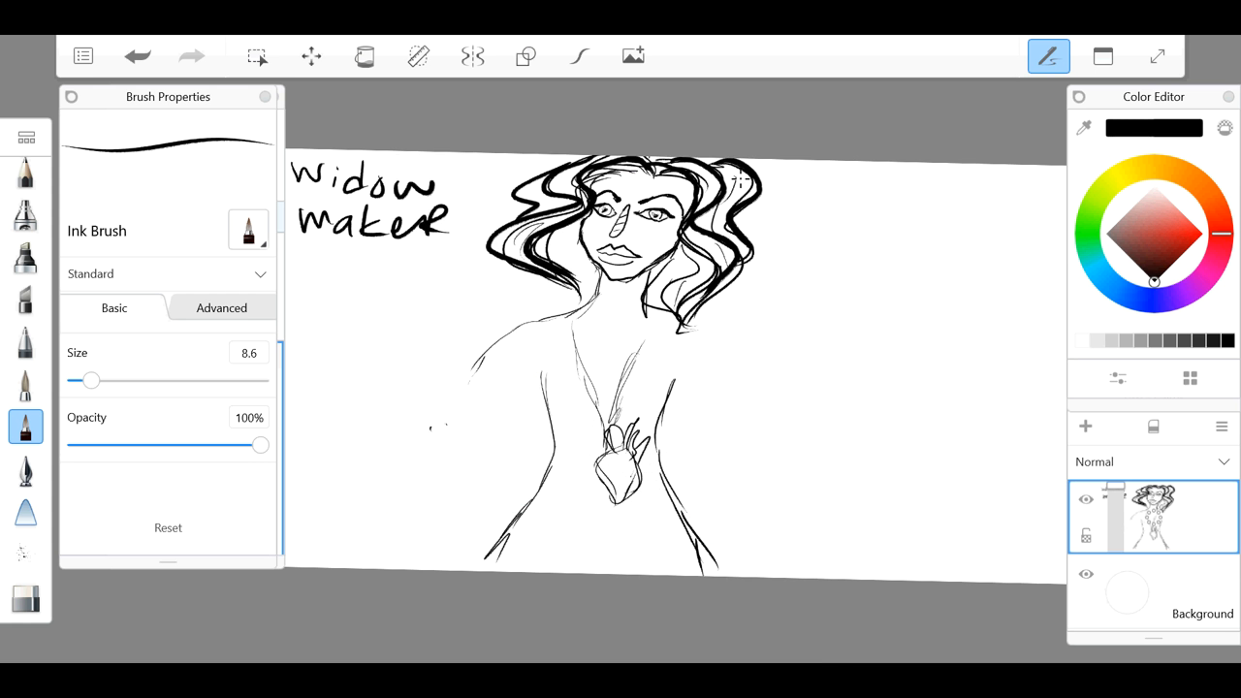
left_click_drag(660, 320, 621, 417)
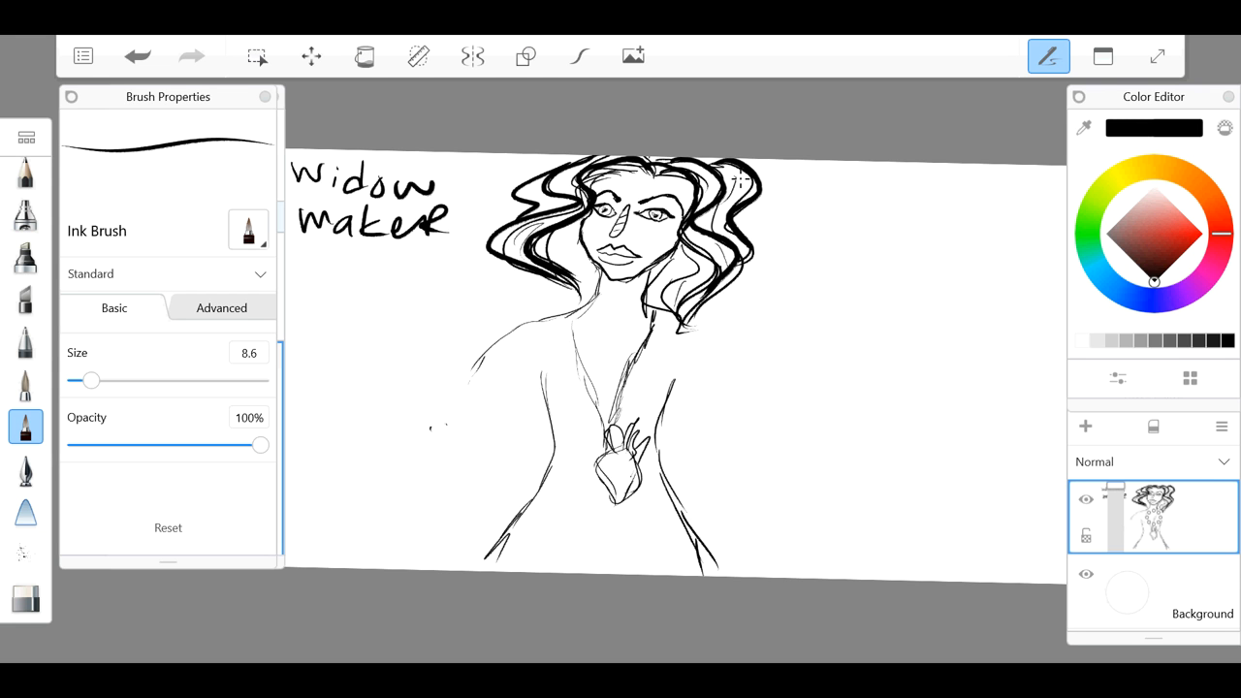
left_click_drag(572, 320, 602, 431)
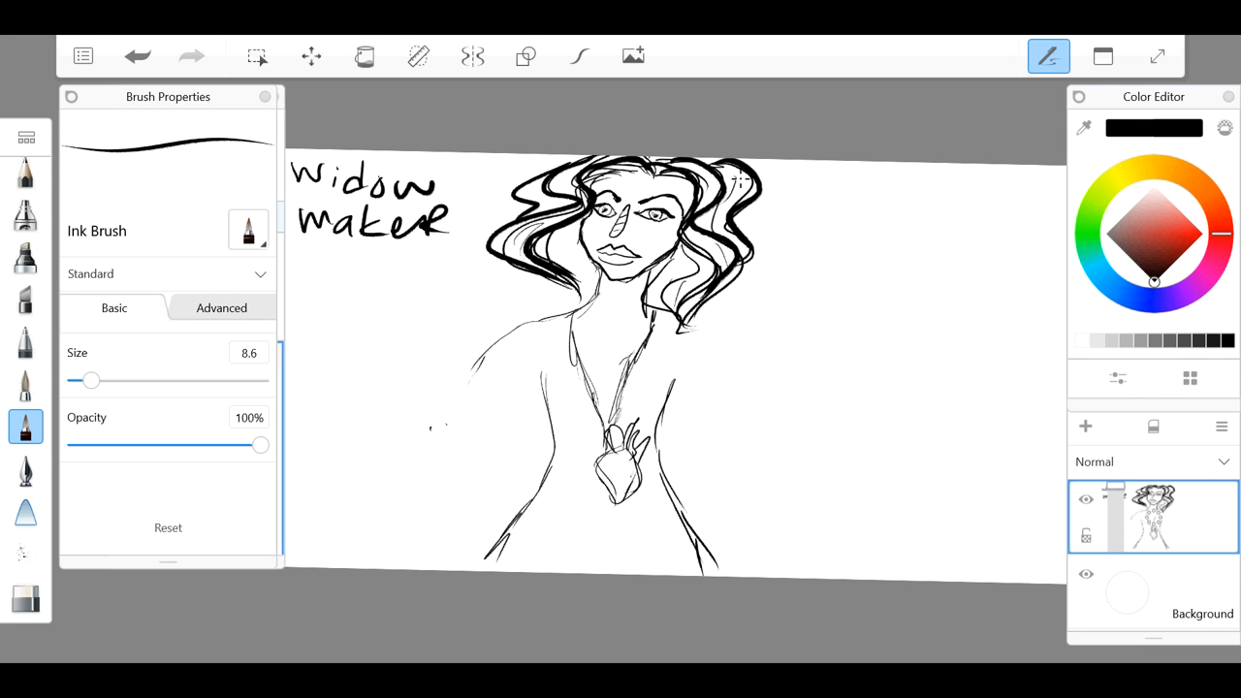
left_click_drag(91, 380, 122, 380)
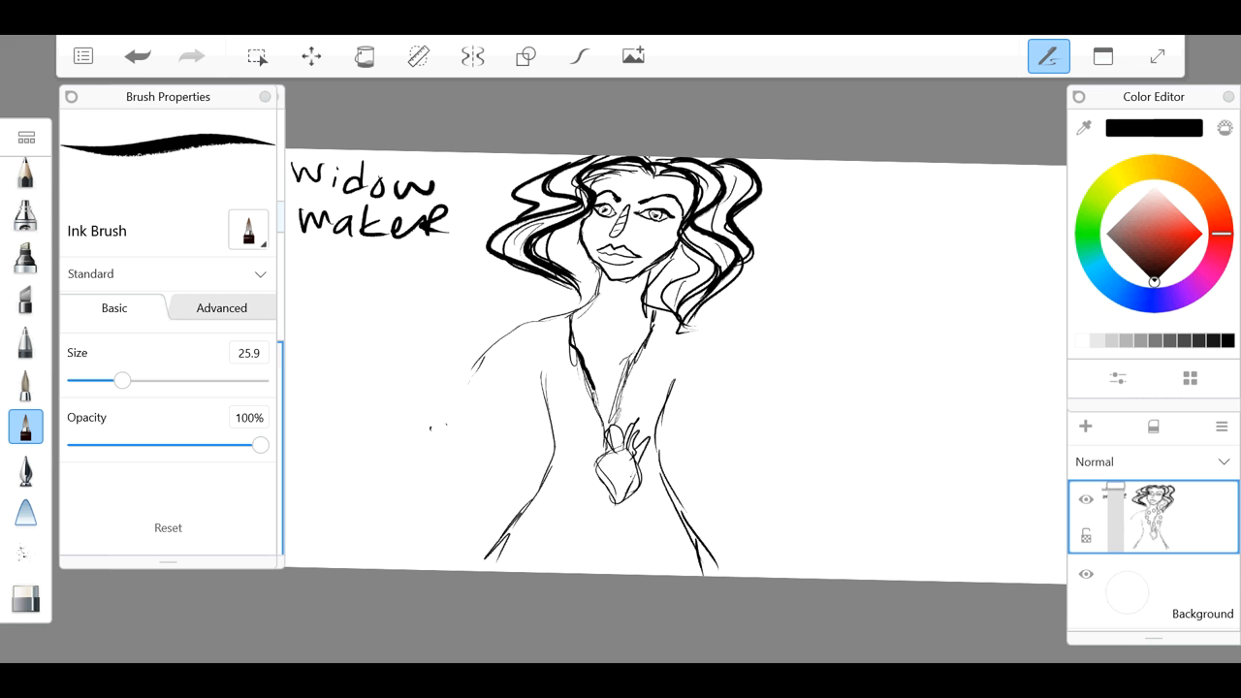
left_click_drag(120, 381, 143, 380)
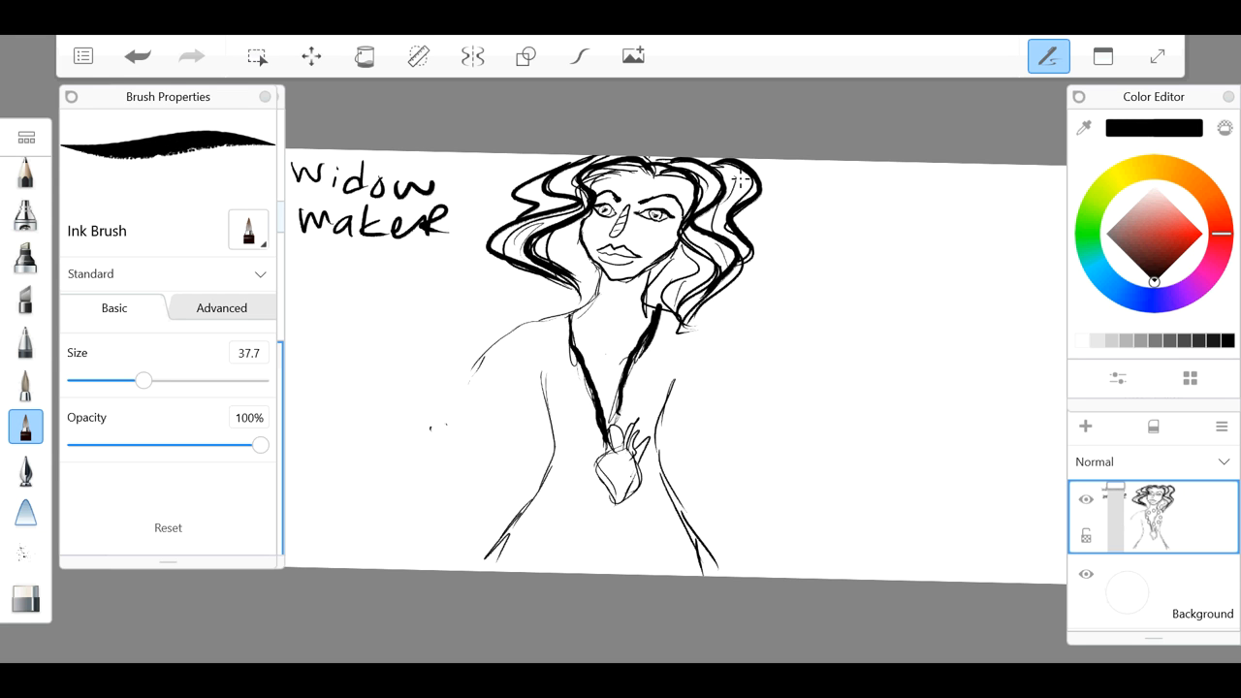
left_click_drag(144, 380, 85, 381)
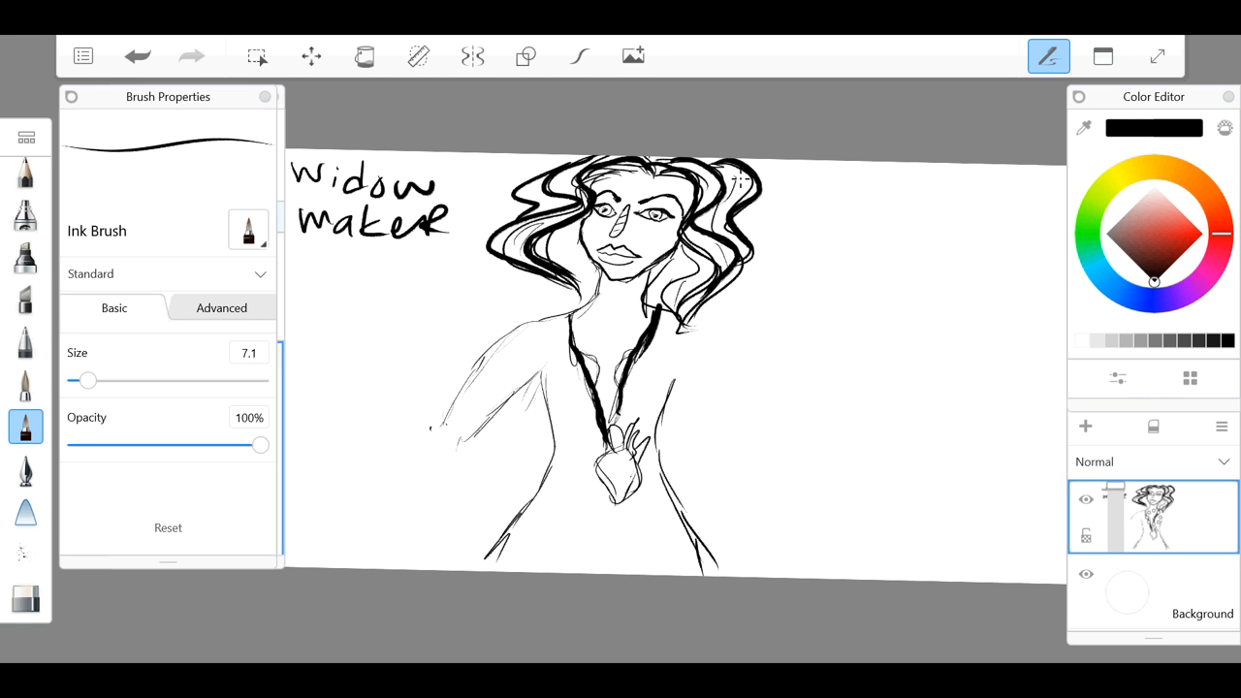
Step: Sketch both raised arms and a pair of binoculars held in the right hand
left_click_drag(398, 325, 462, 466)
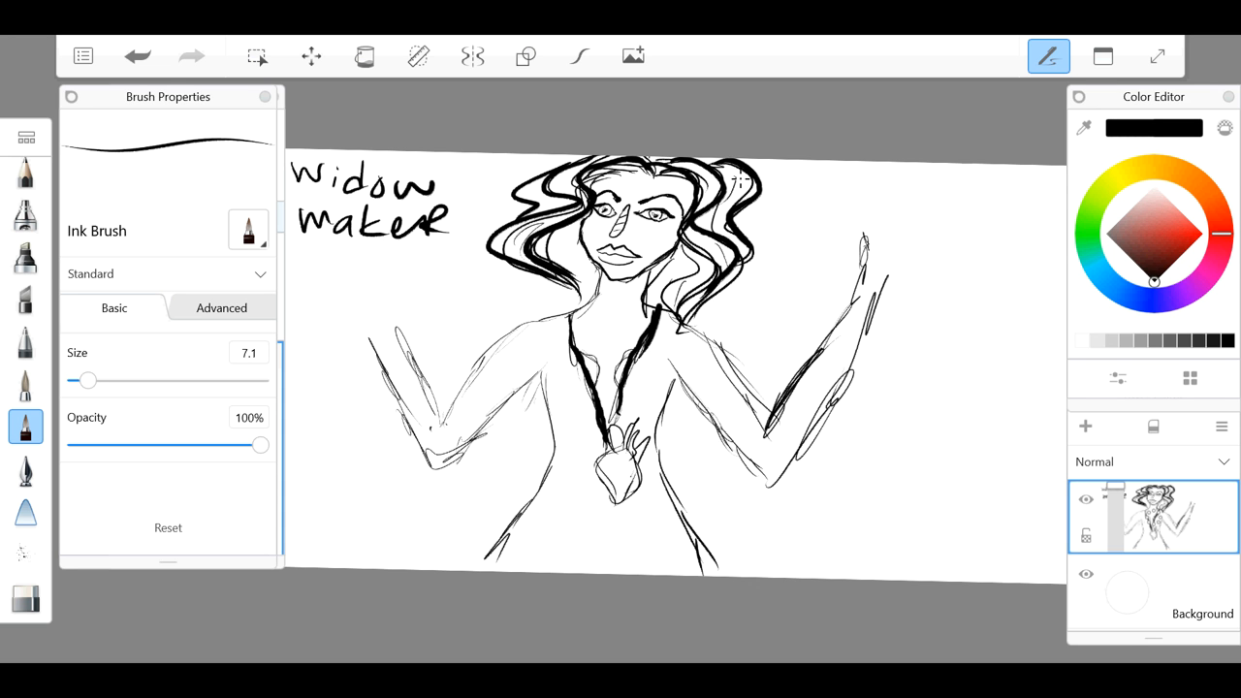
left_click_drag(834, 204, 908, 209)
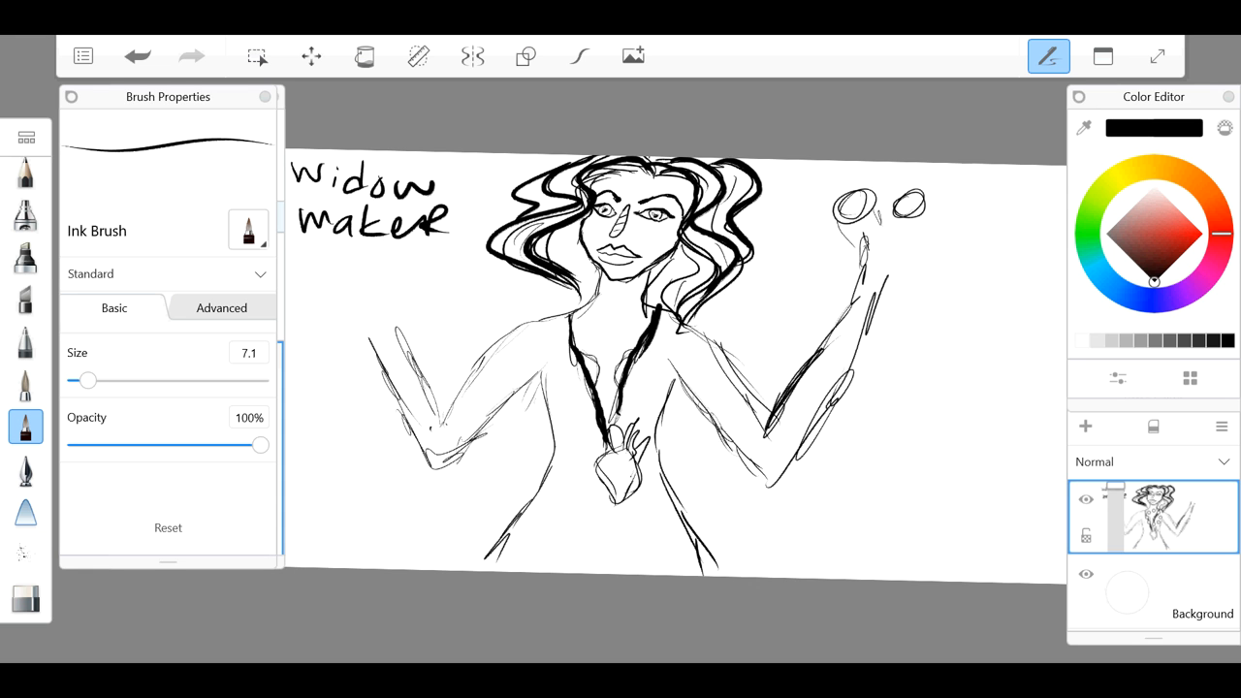
left_click_drag(843, 236, 921, 272)
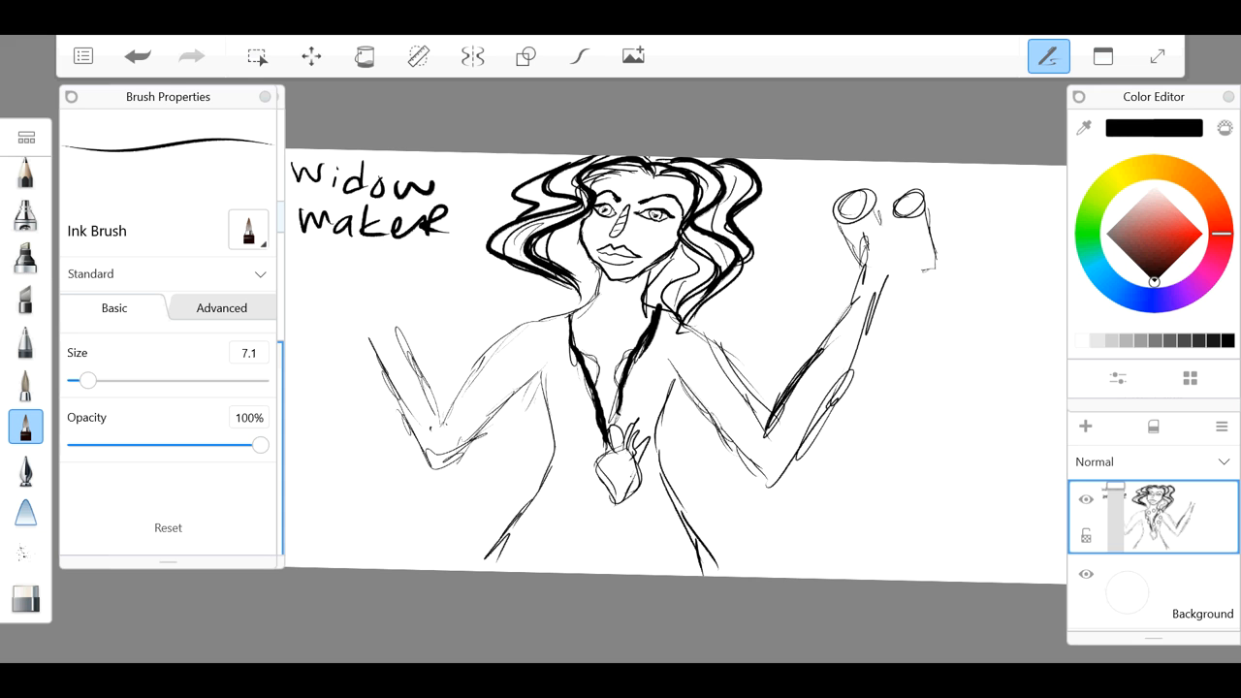
left_click_drag(873, 209, 930, 271)
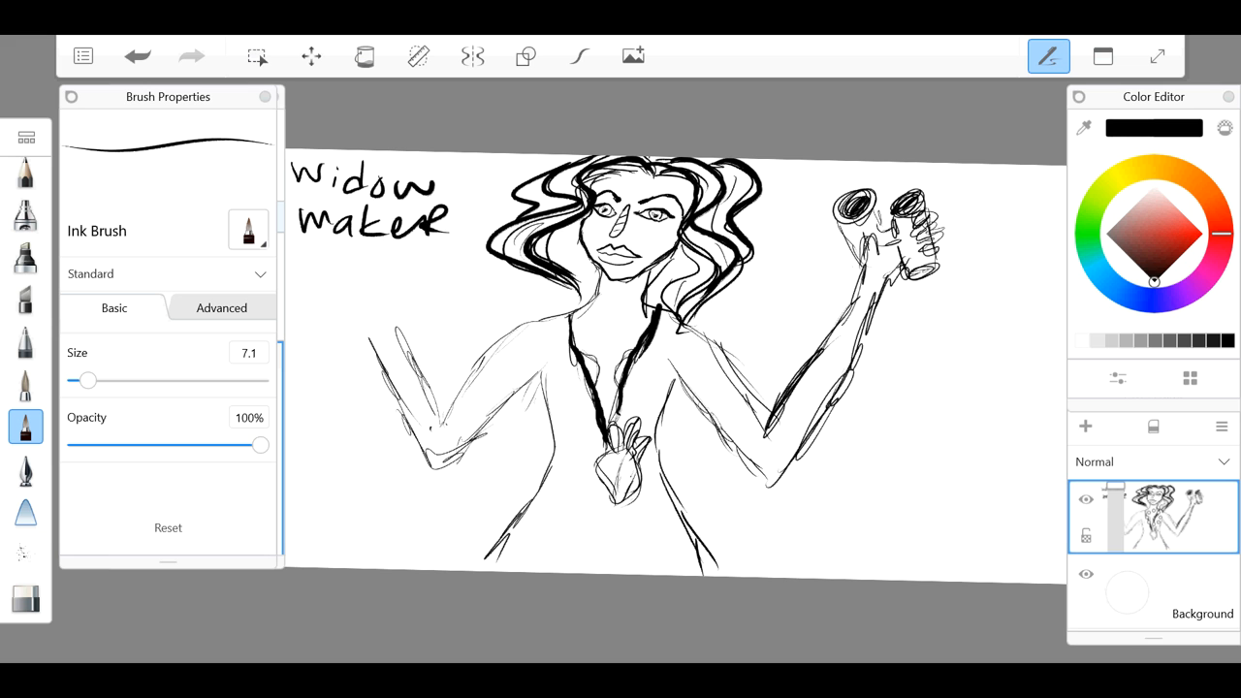
Step: Ink bold bodysuit and arm outlines with a brush raised to about 18
left_click_drag(669, 485, 698, 563)
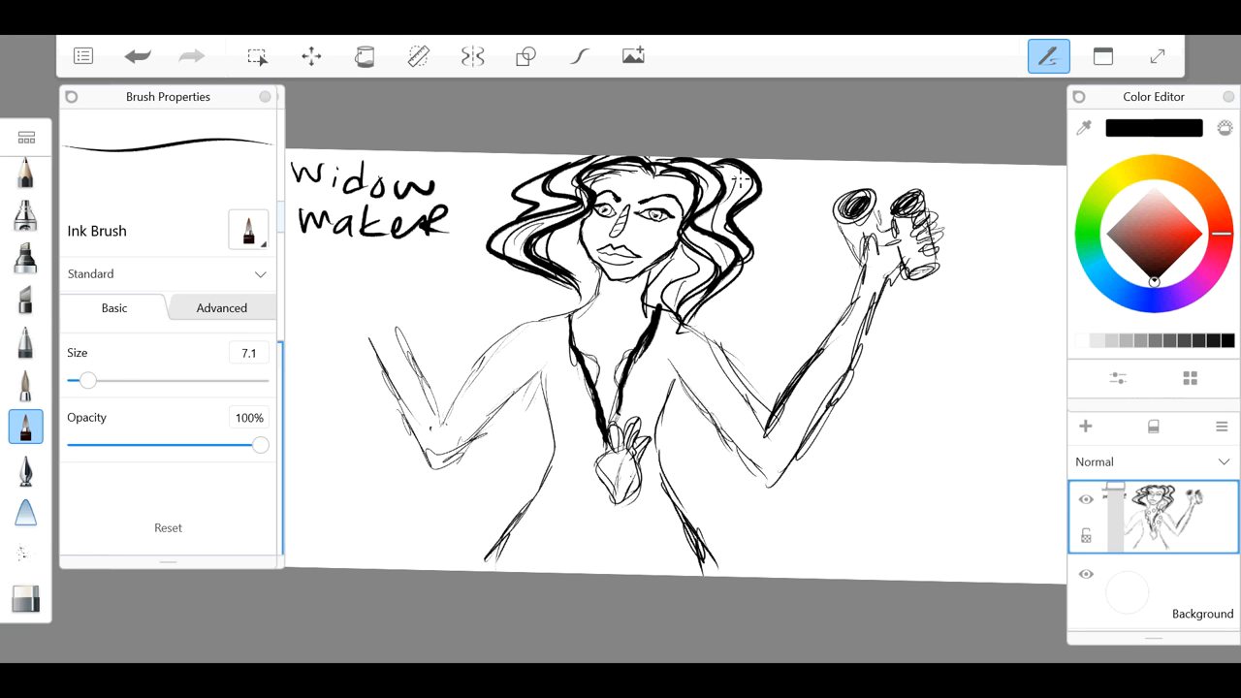
left_click_drag(85, 380, 121, 380)
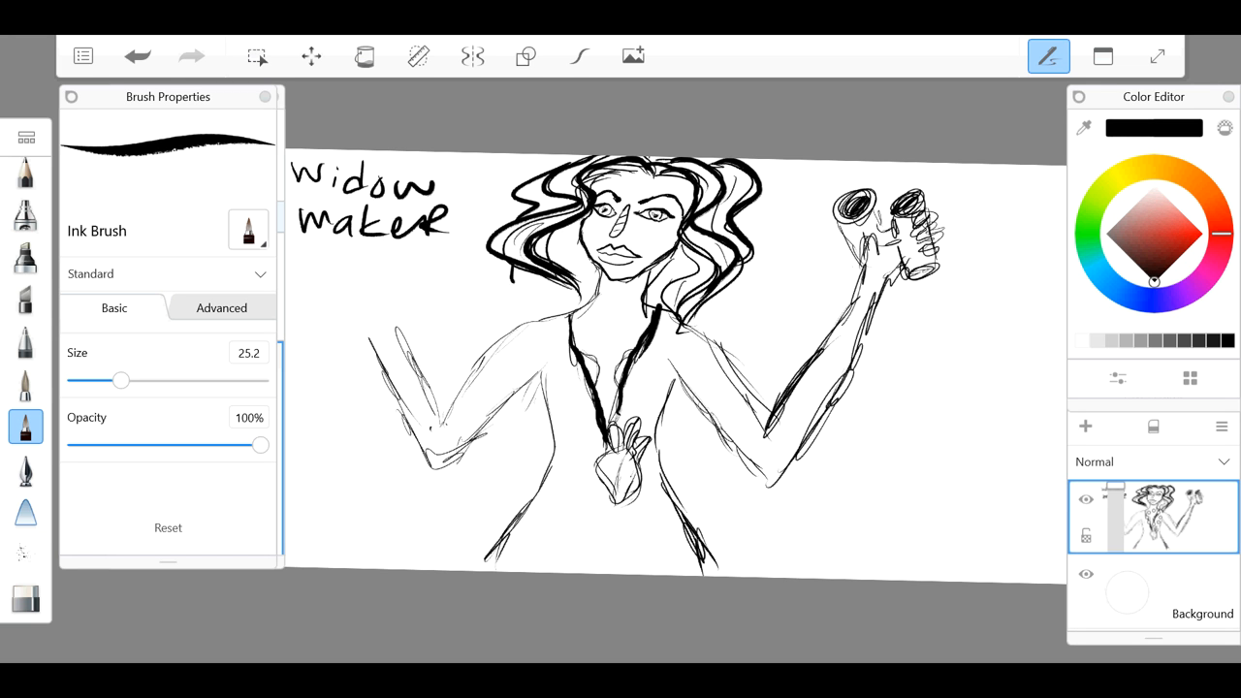
left_click_drag(578, 236, 540, 310)
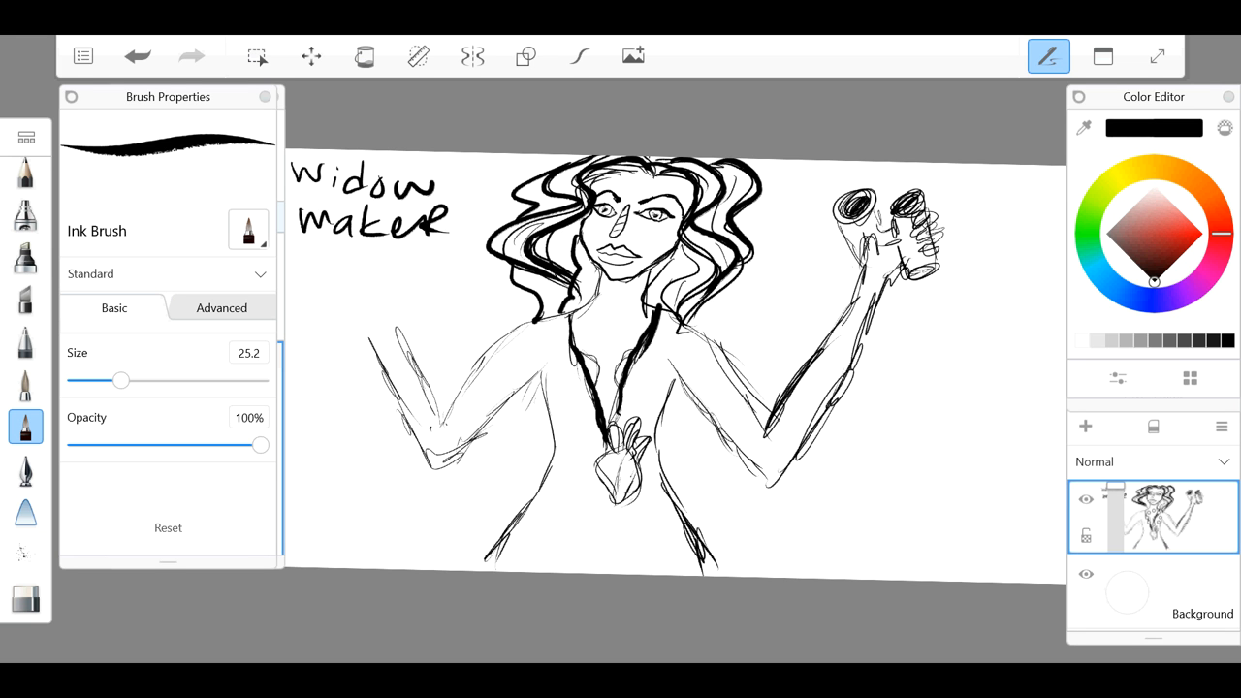
left_click_drag(121, 380, 85, 381)
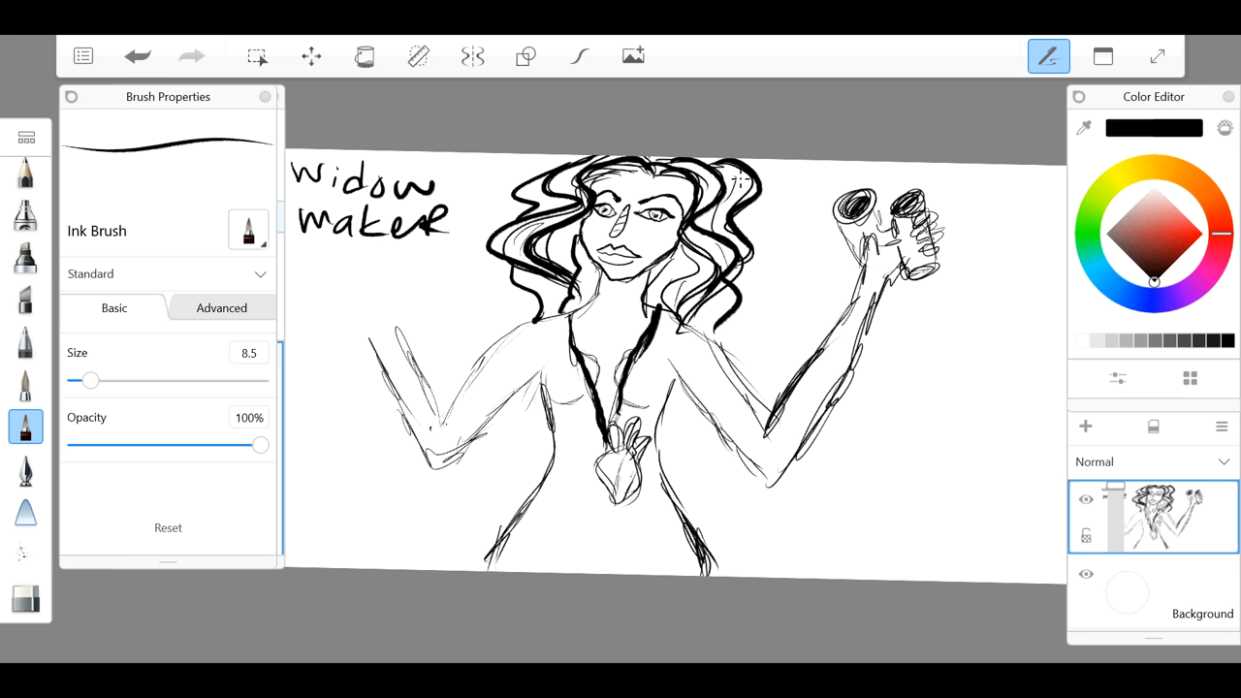
left_click(25, 597)
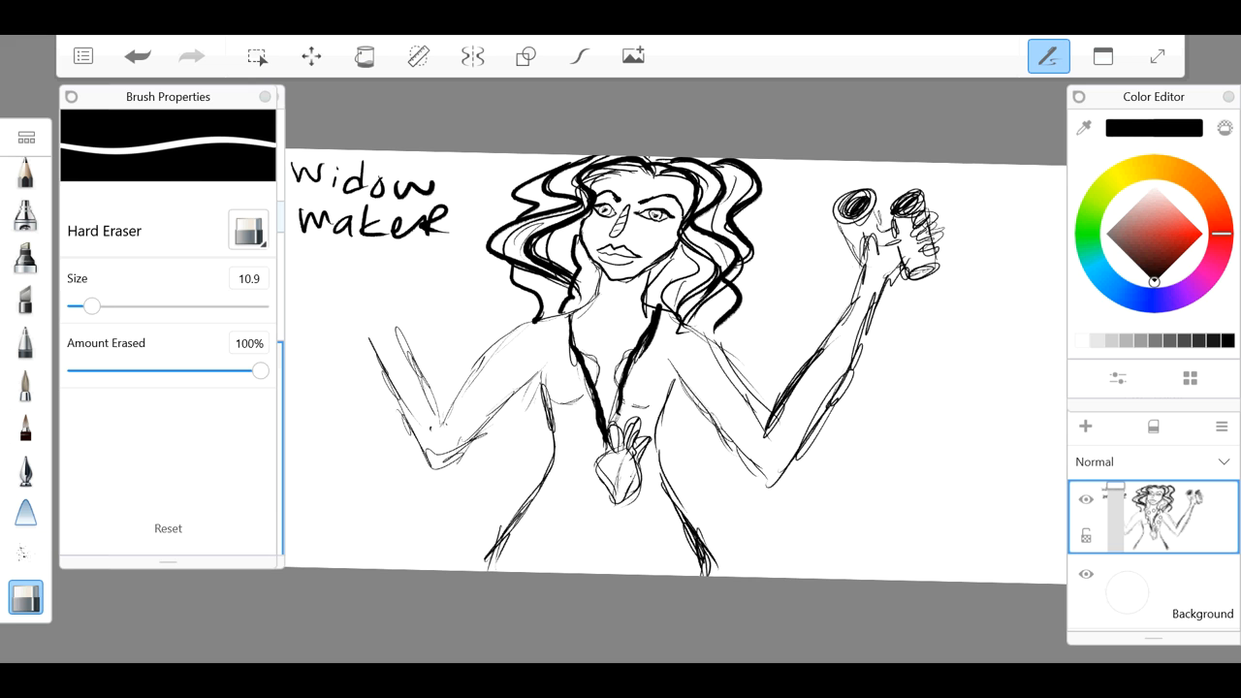
left_click(23, 428)
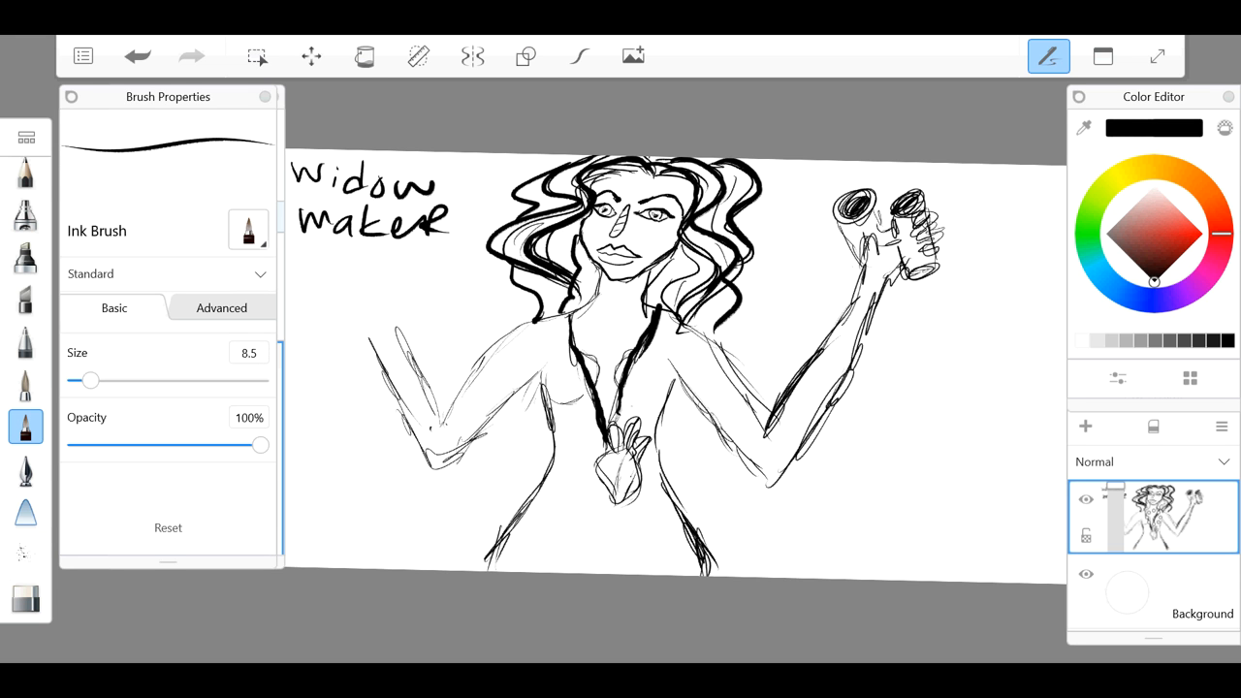
Step: Add hair strokes and begin the raised left hand with a thinner stroke
left_click_drag(601, 407, 644, 384)
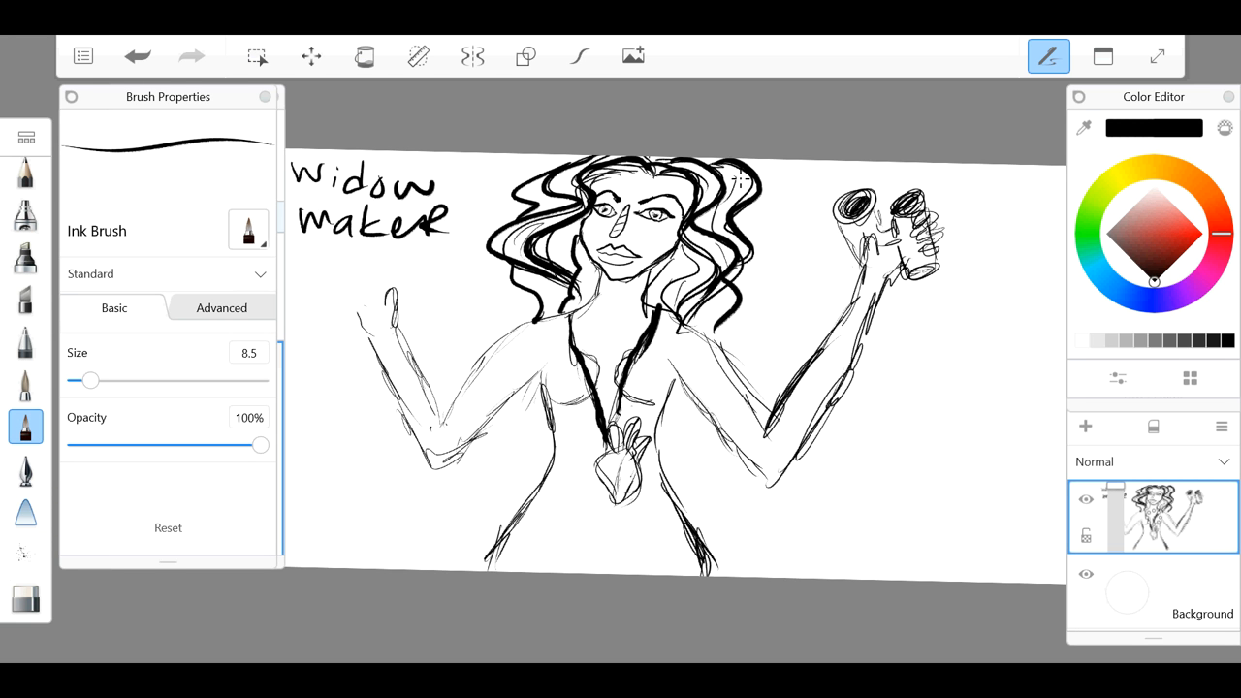
left_click_drag(87, 380, 109, 381)
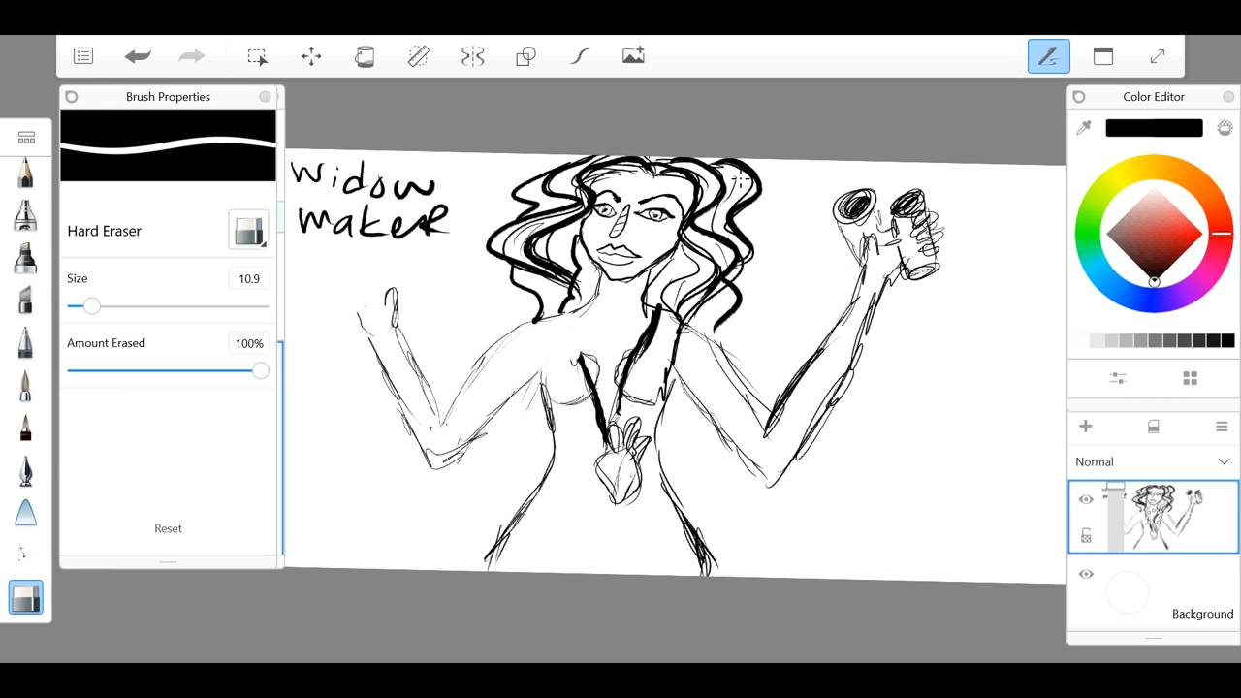
left_click(23, 427)
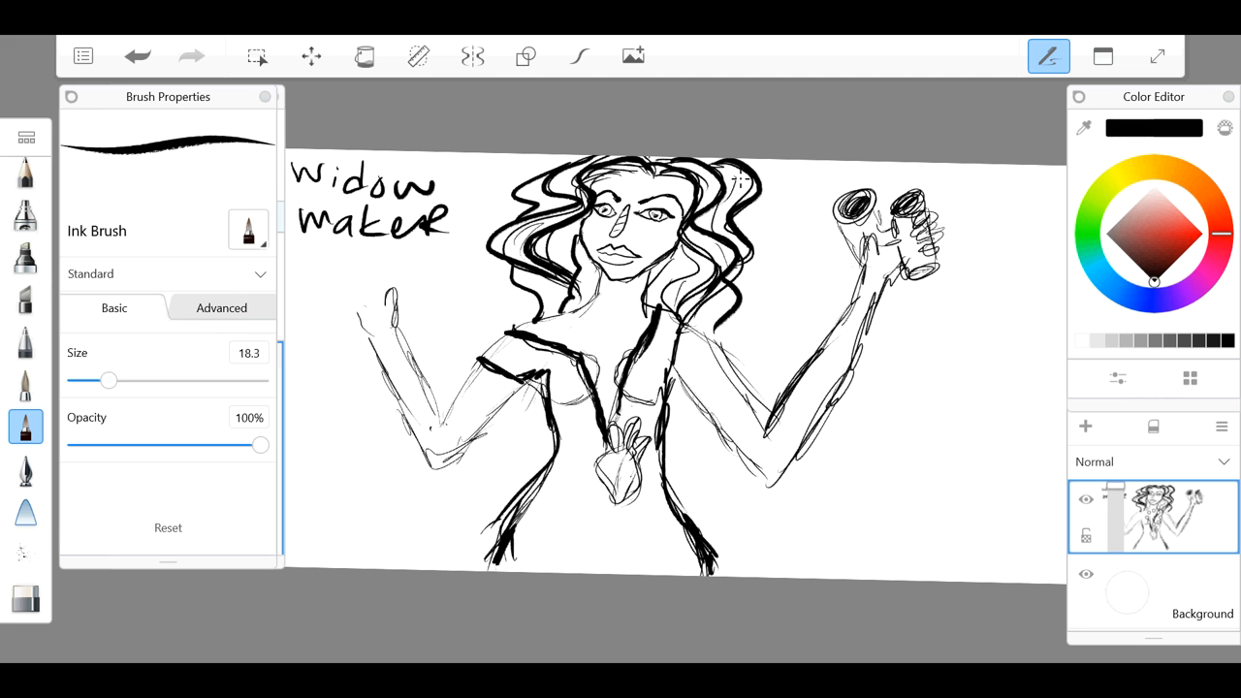
left_click_drag(108, 380, 81, 380)
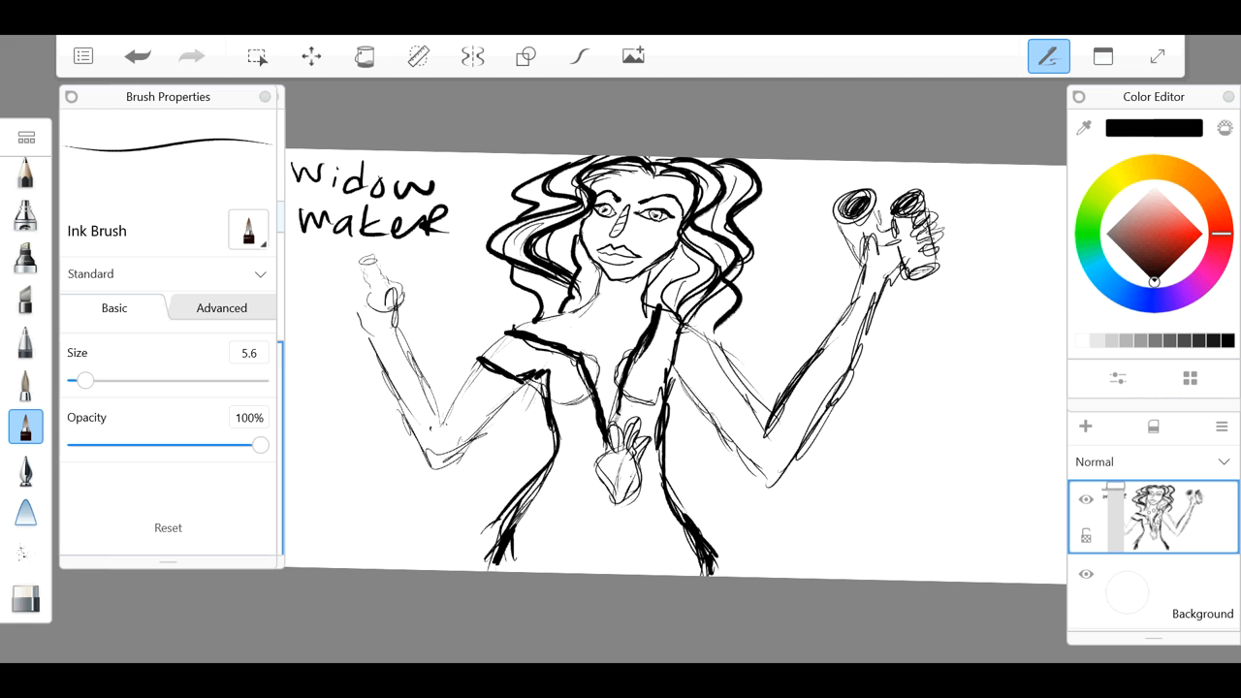
Step: Undo the strokes of the raised left hand to remove the small object
left_click_drag(372, 262, 369, 287)
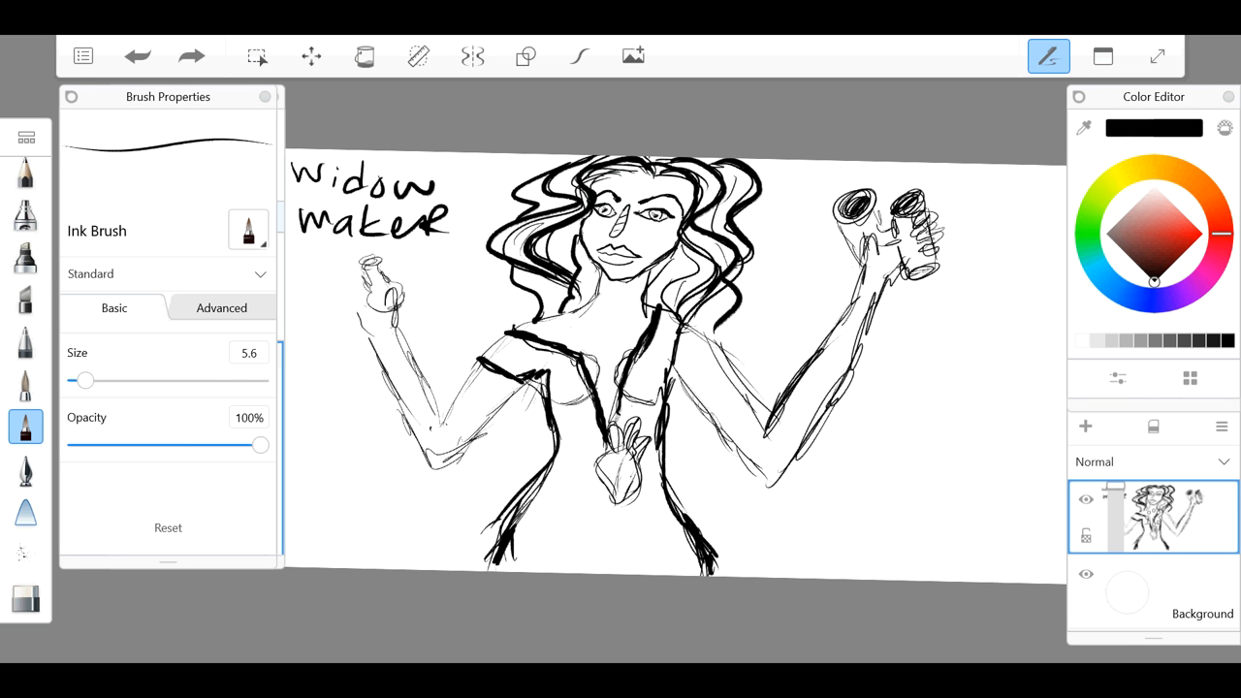
left_click(136, 54)
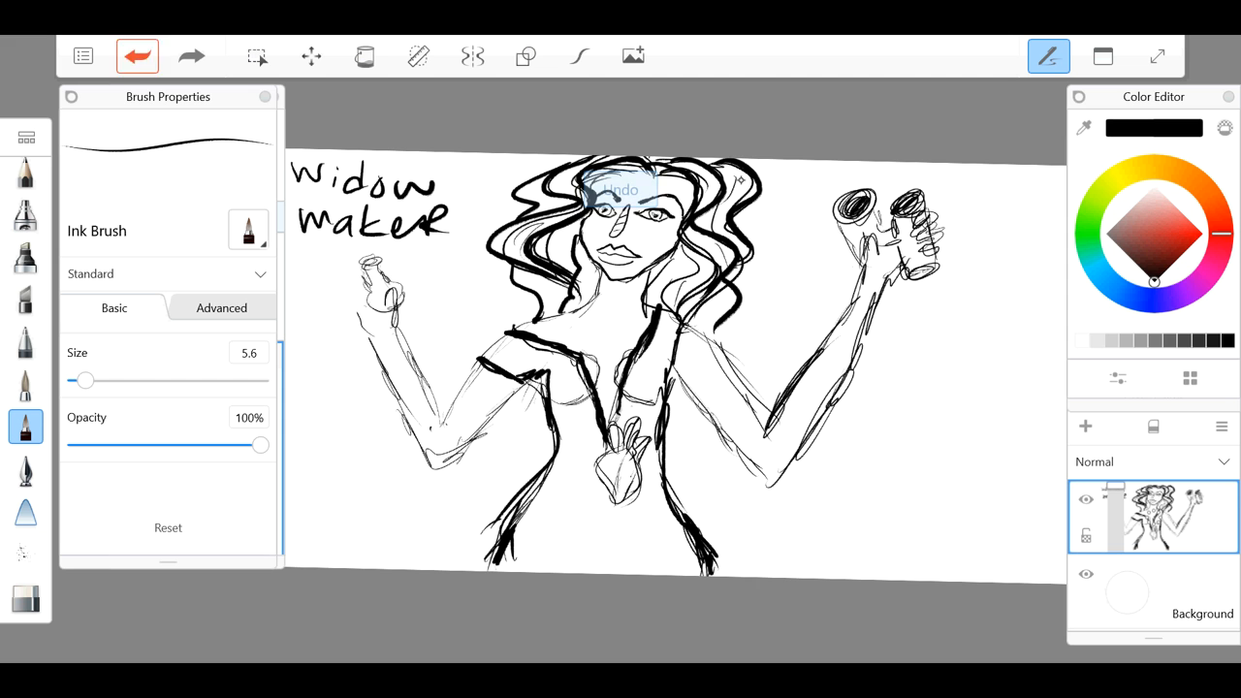
left_click(136, 54)
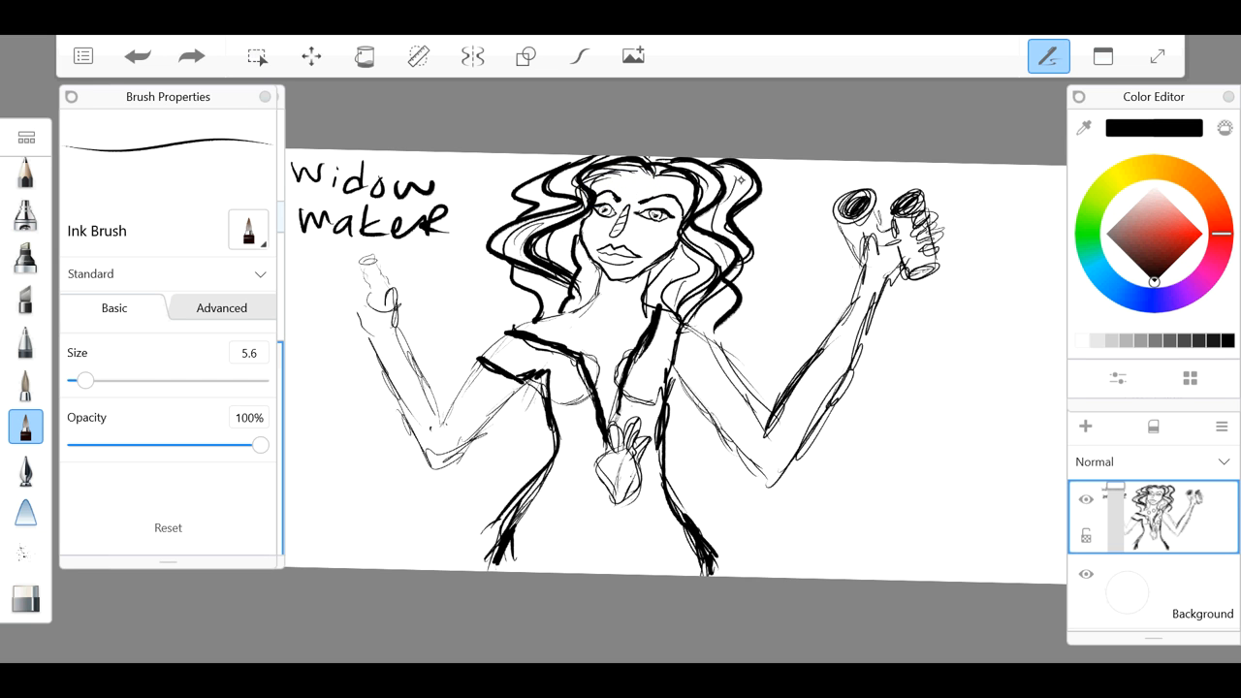
left_click(138, 54)
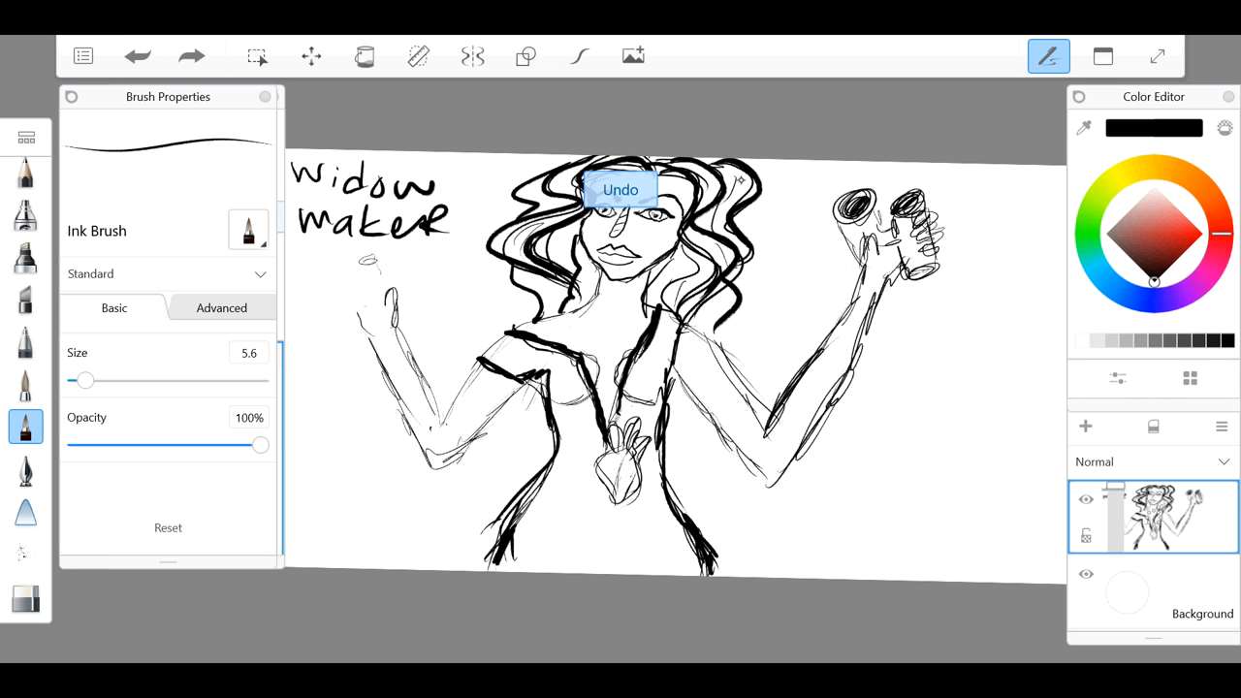
left_click(620, 190)
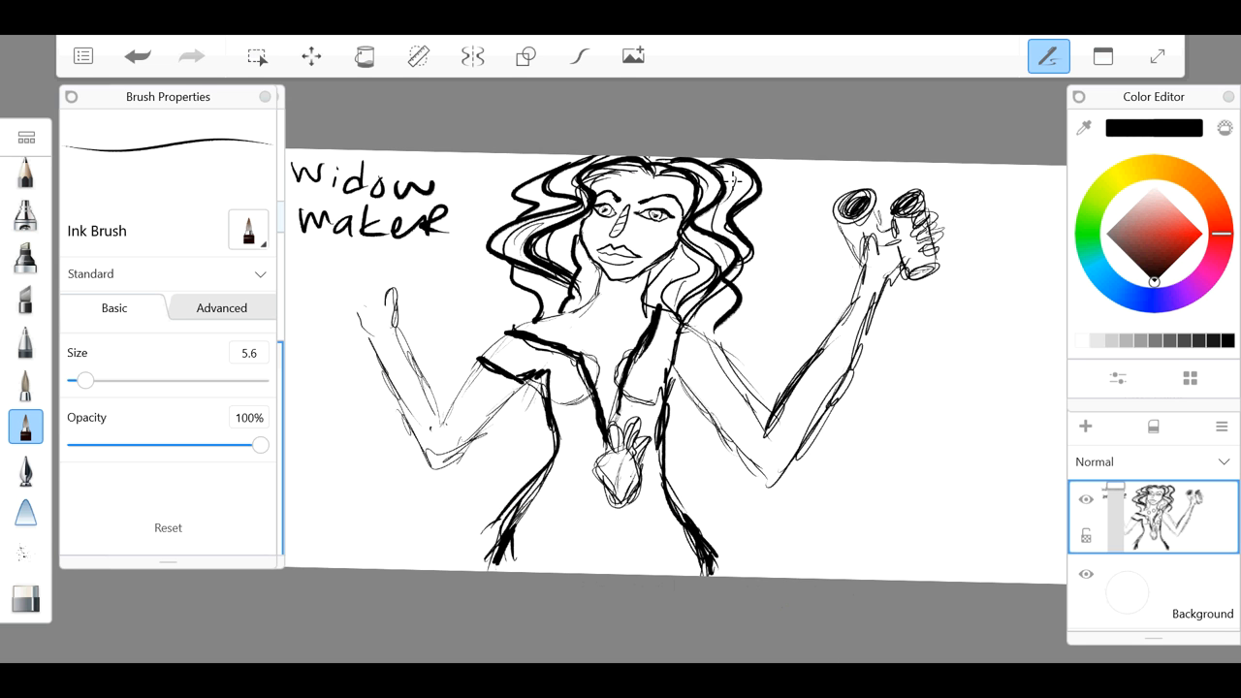
Step: Redraw the left hand as a clenched fist and add heavy lines along the bodysuit
left_click_drag(85, 380, 105, 380)
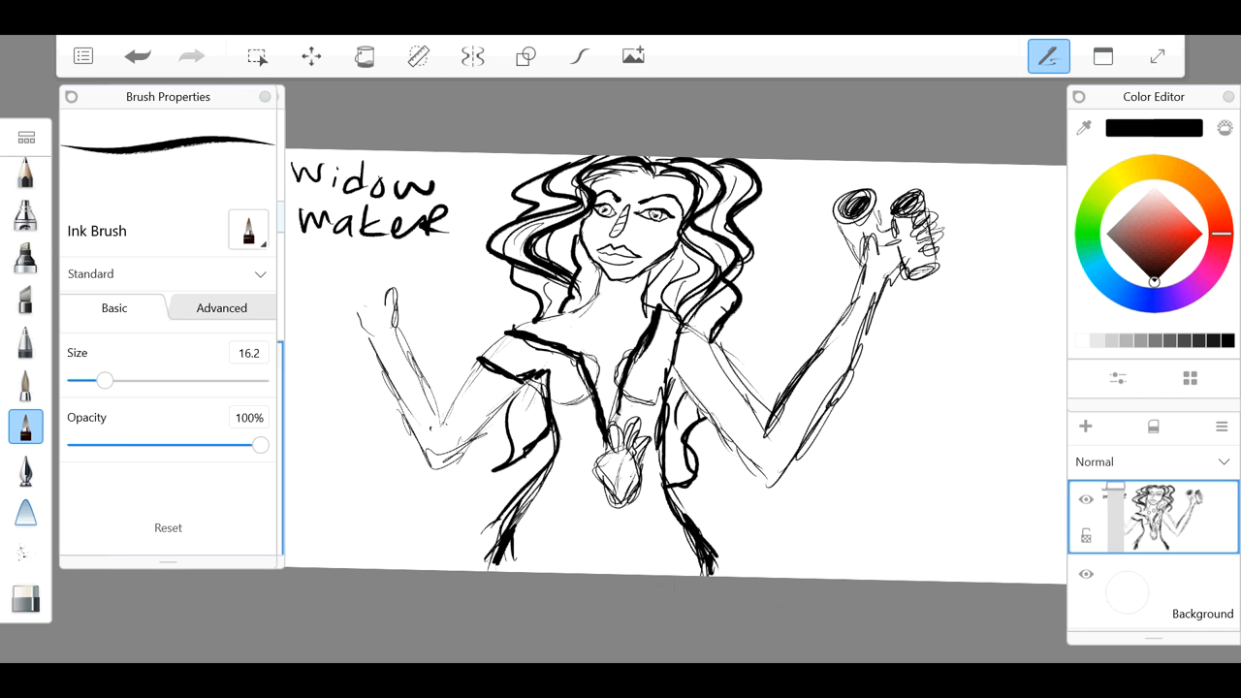
left_click_drag(105, 380, 89, 380)
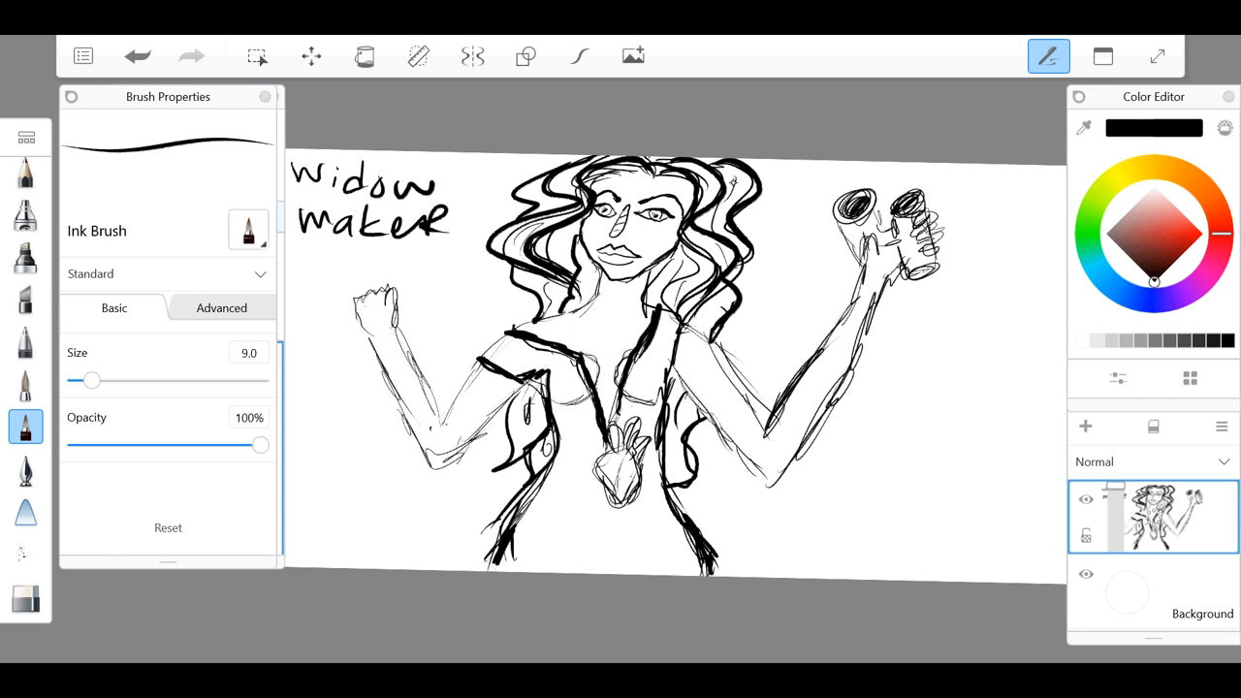
left_click_drag(84, 380, 106, 380)
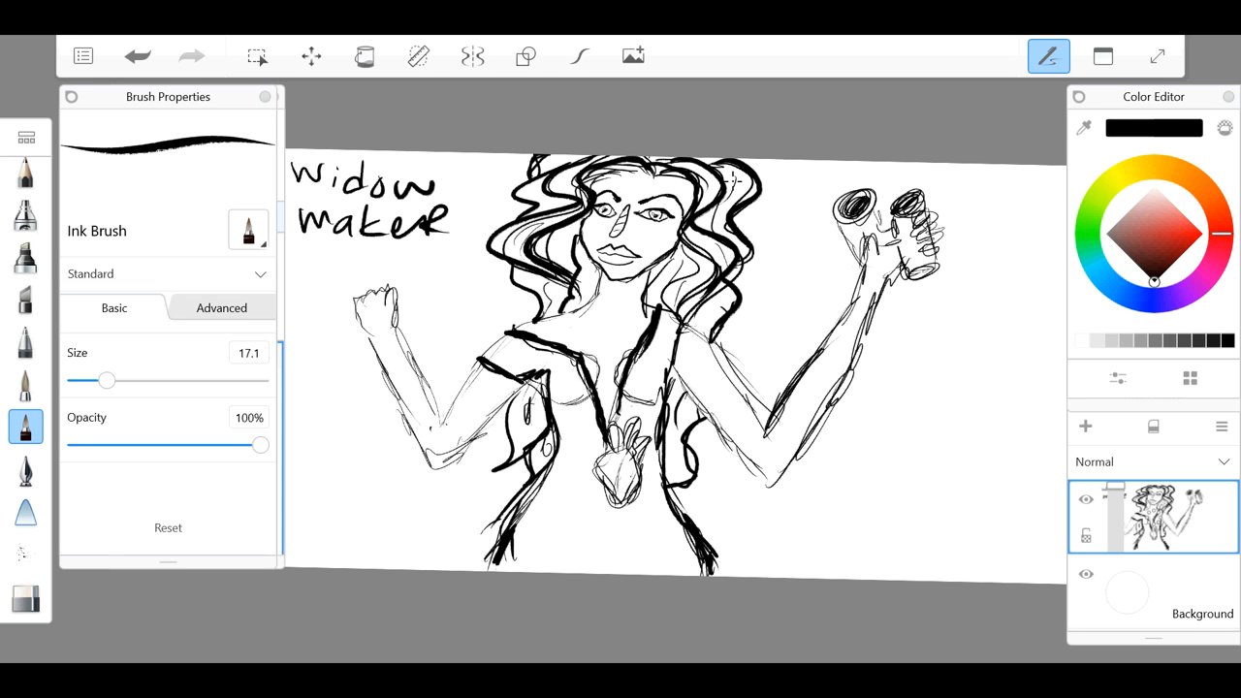
mouse_move(733, 182)
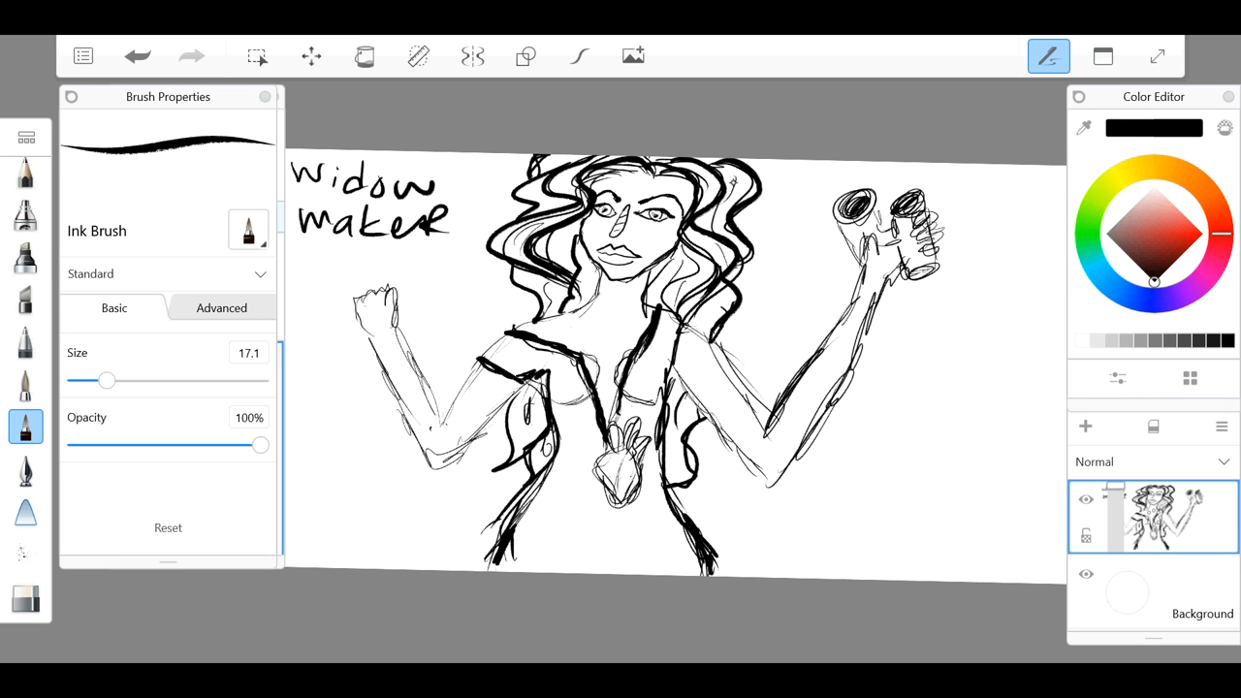
left_click_drag(107, 381, 81, 380)
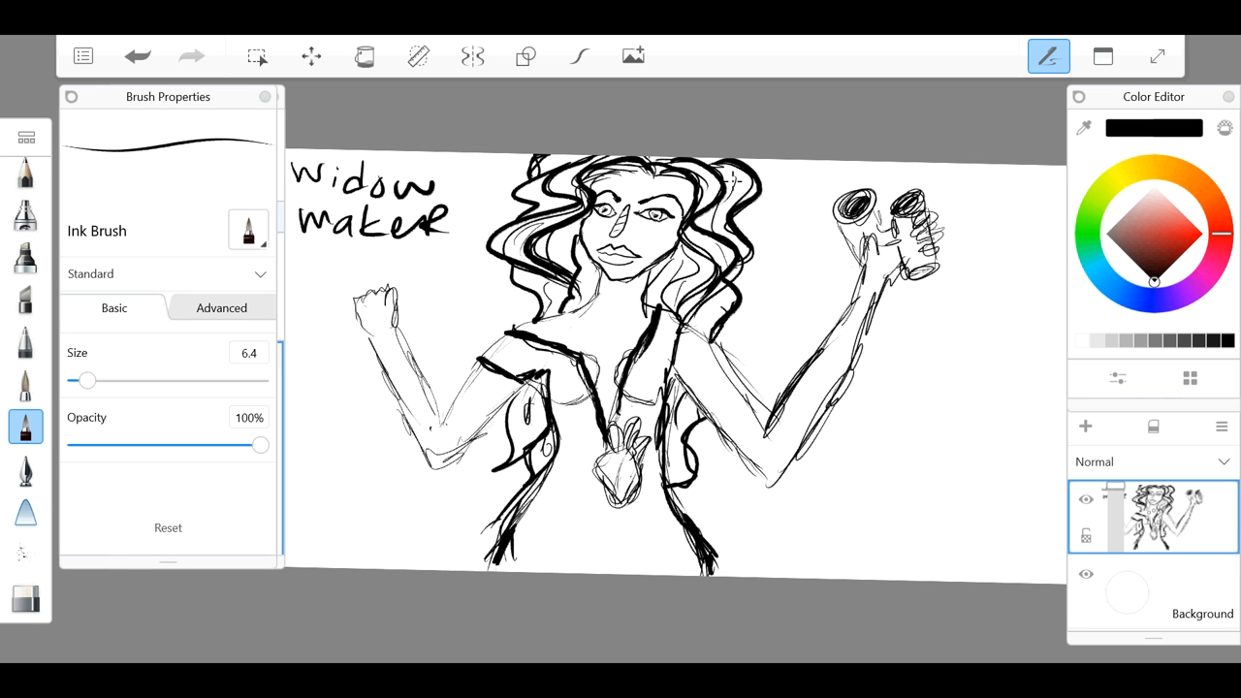
left_click_drag(86, 380, 101, 380)
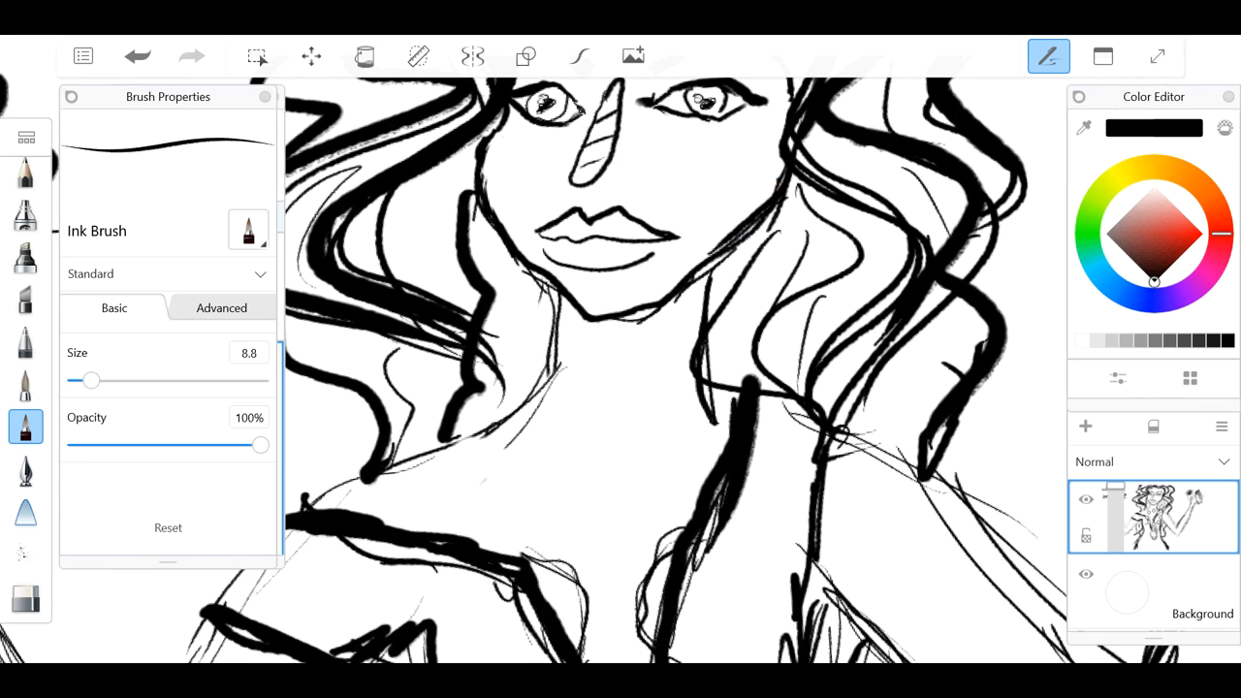
Step: Draw the black choker band around her neck with a round pendant outline
left_click_drag(547, 362, 699, 353)
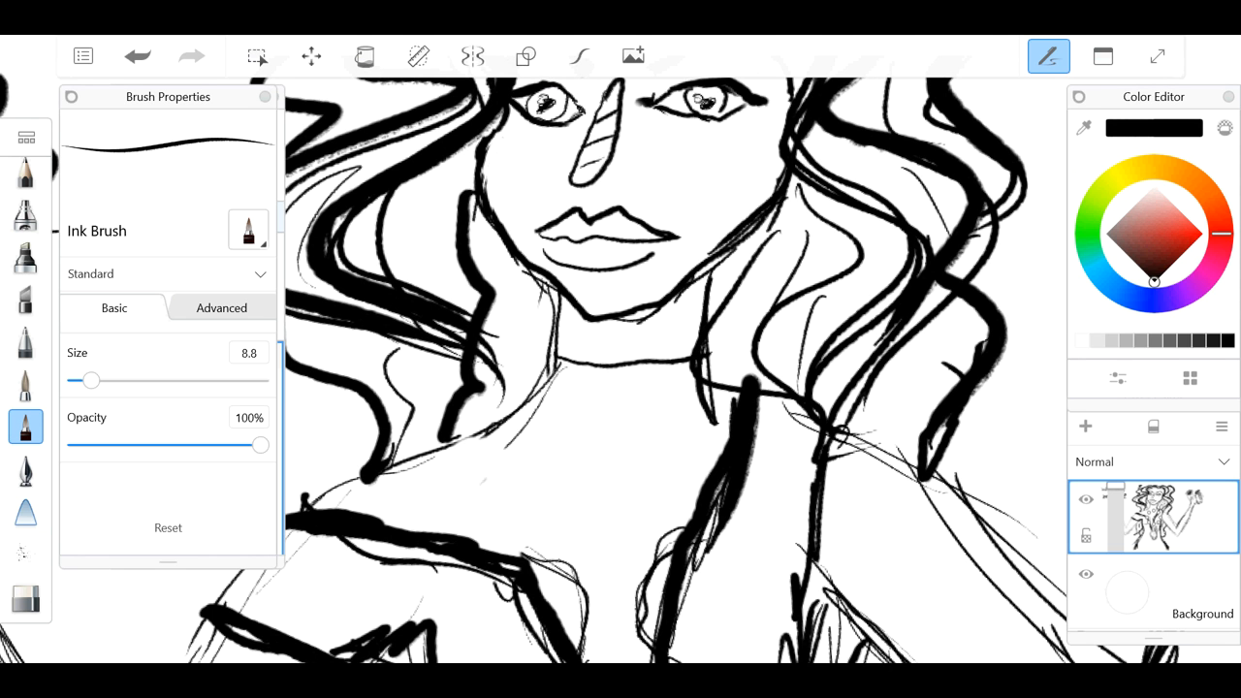
left_click_drag(549, 388, 706, 386)
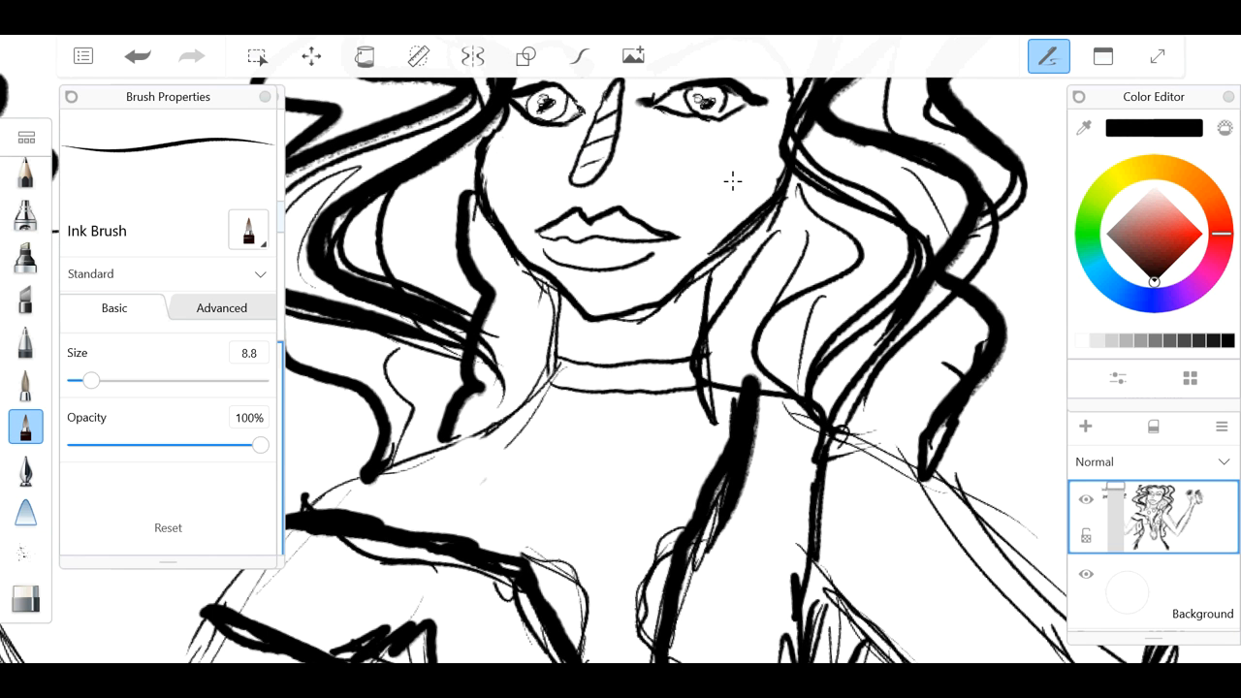
left_click(624, 378)
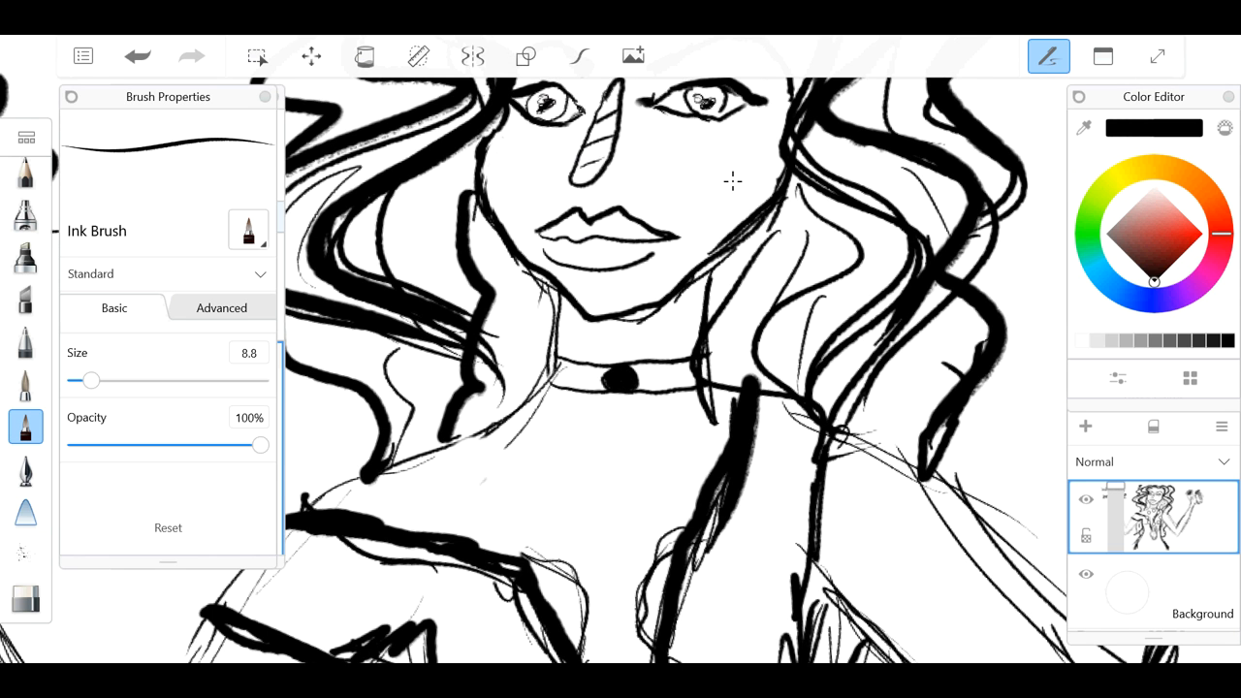
left_click(619, 380)
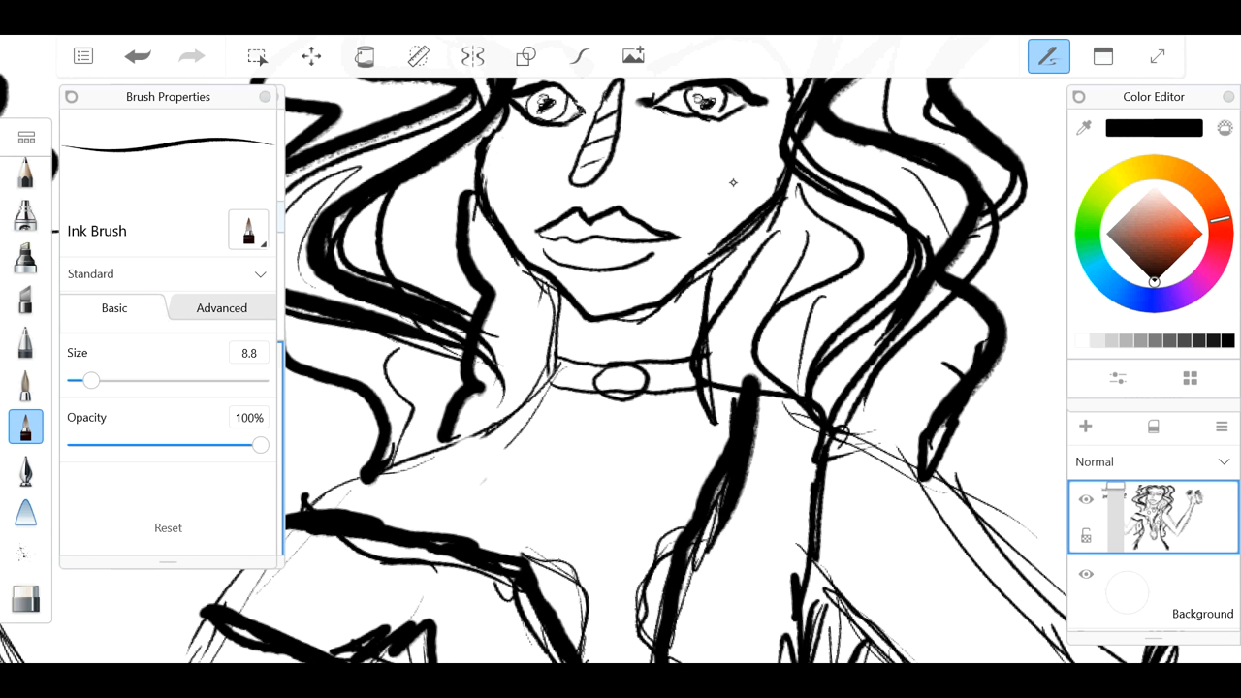
Step: Draw a red hourglass inside the pendant with a fine 3.2 stroke
left_click(1175, 225)
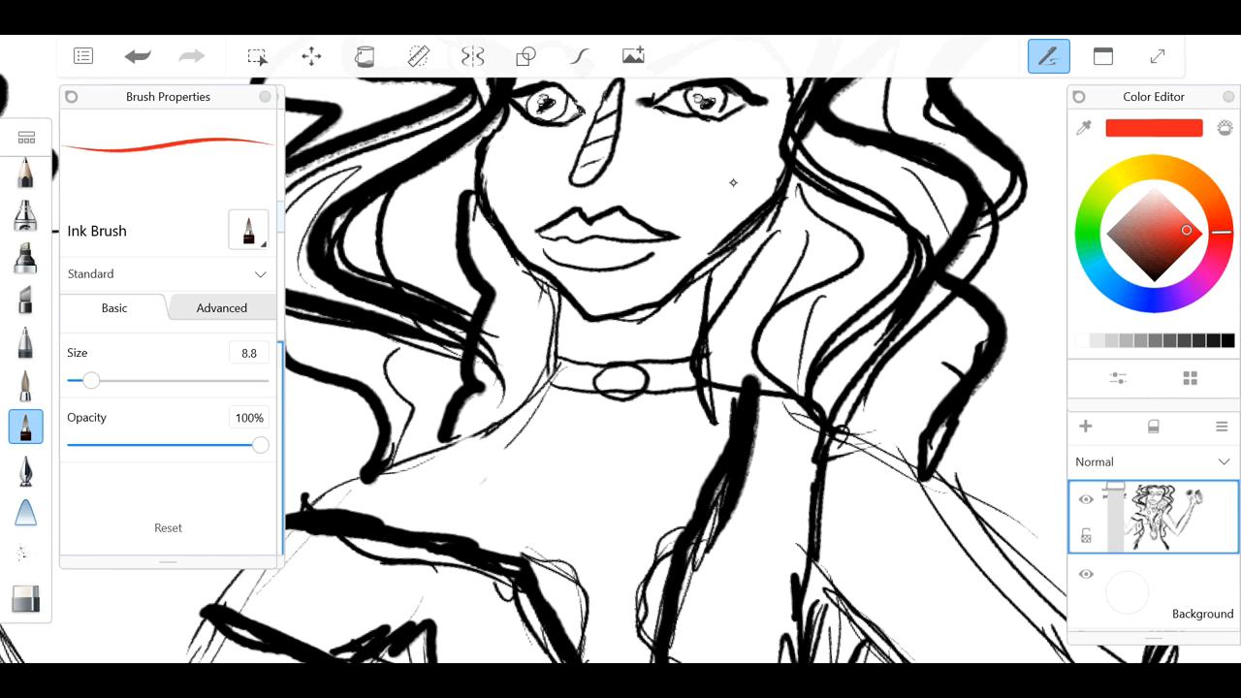
left_click_drag(89, 380, 76, 380)
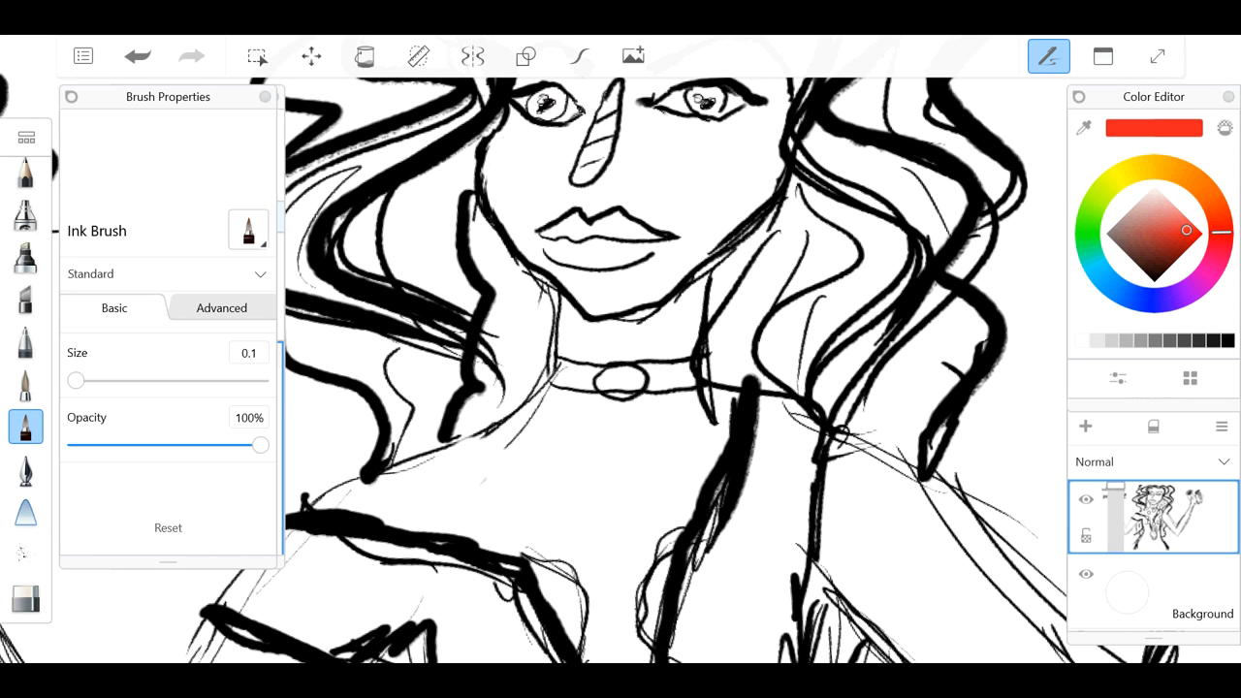
left_click_drag(76, 380, 85, 380)
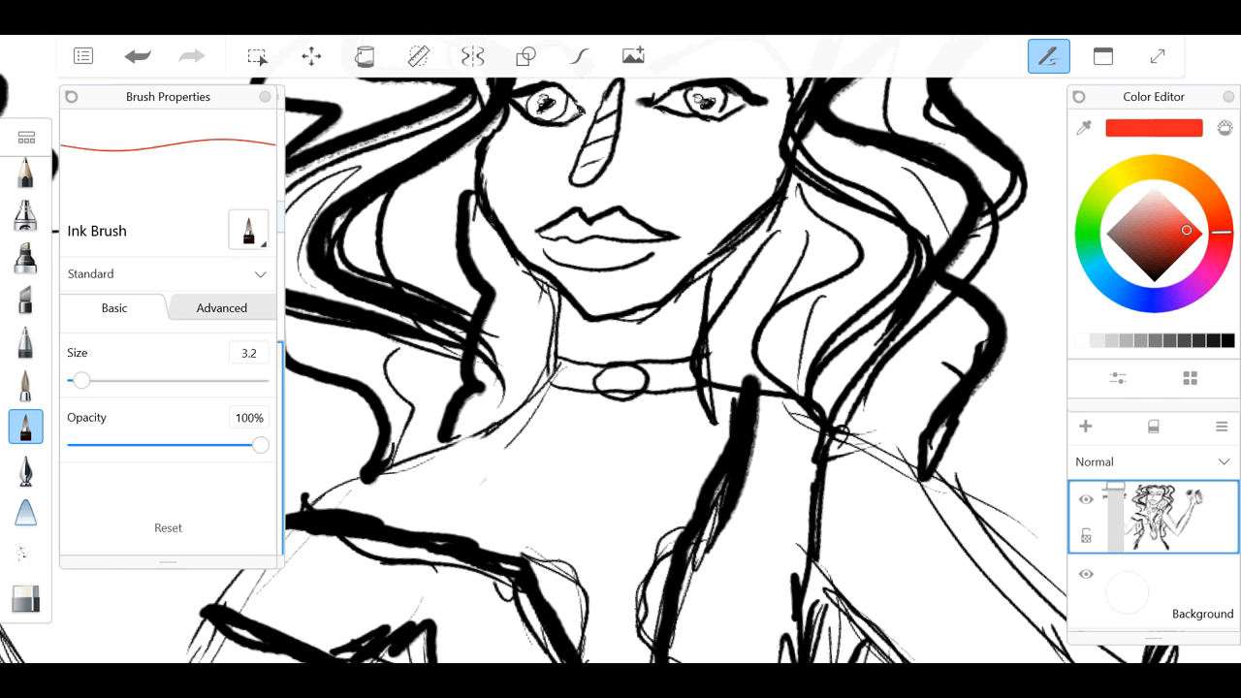
left_click(617, 380)
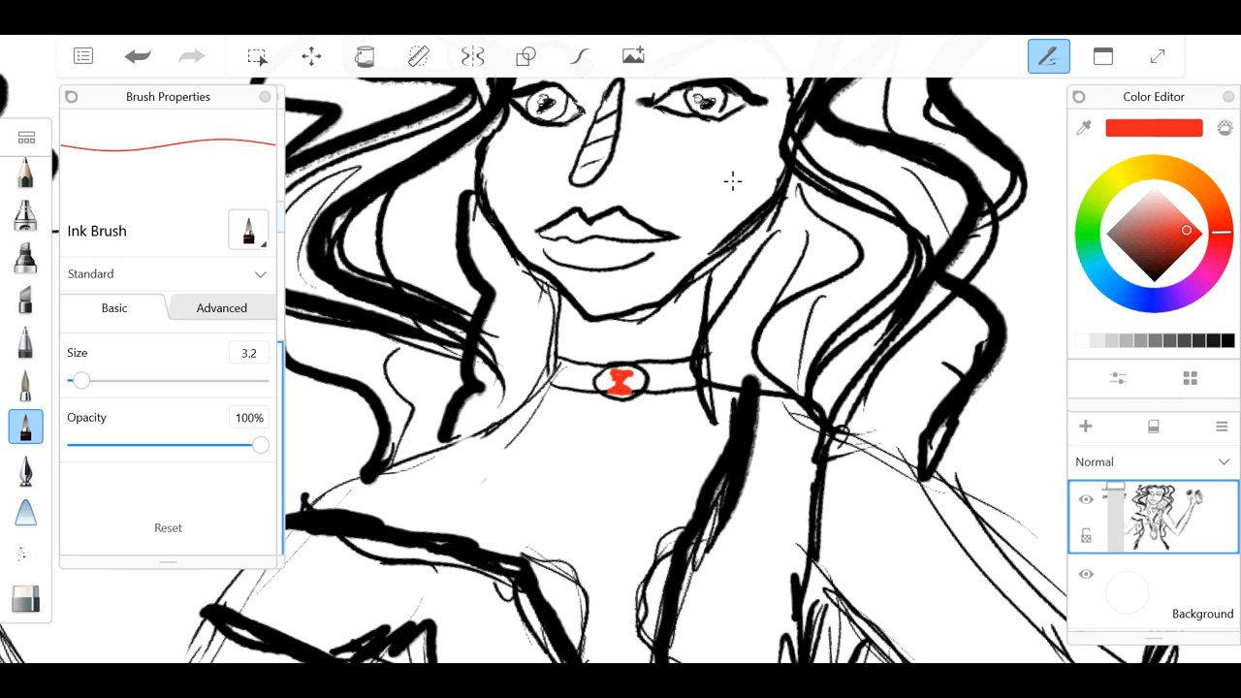
mouse_move(733, 183)
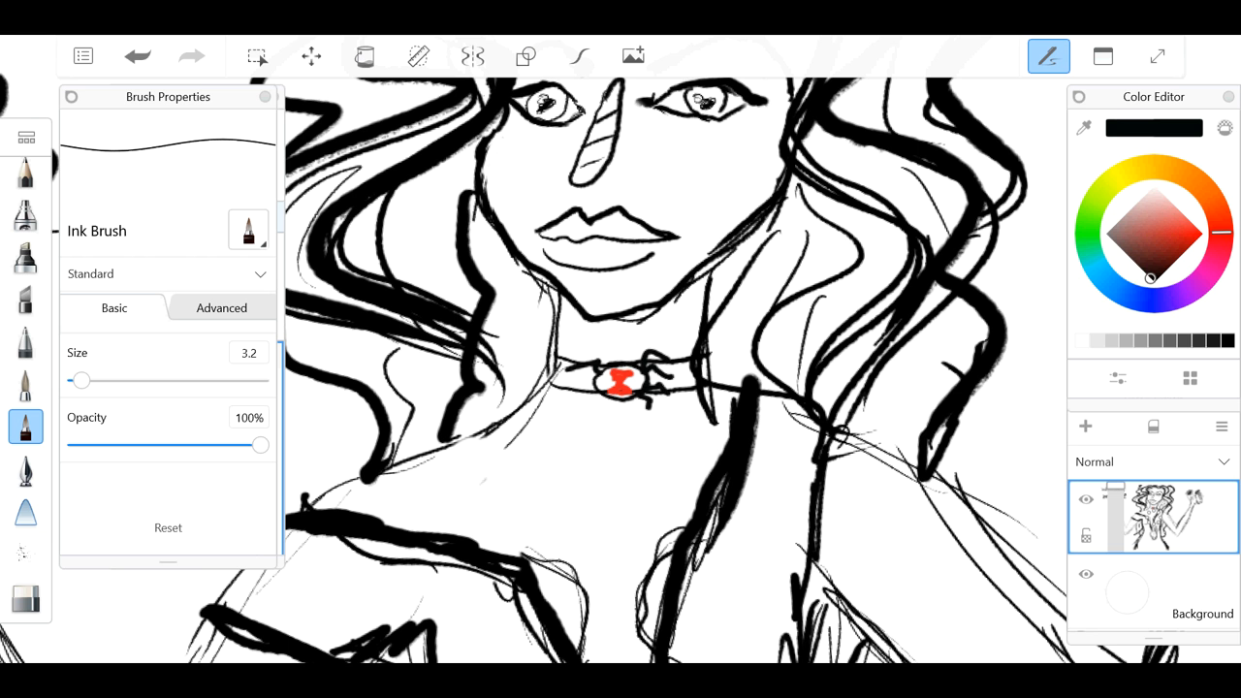
left_click_drag(598, 349, 605, 401)
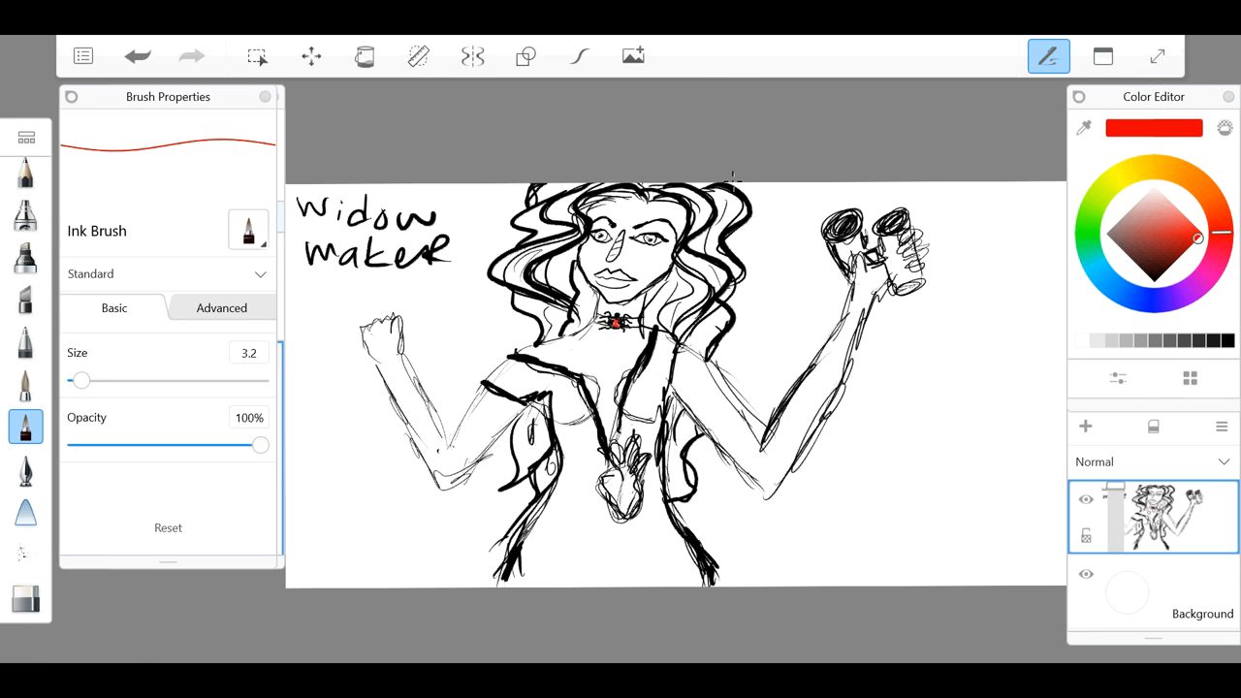
Step: Scribble red colour into the heart pendant on her chest
left_click_drag(605, 442, 617, 500)
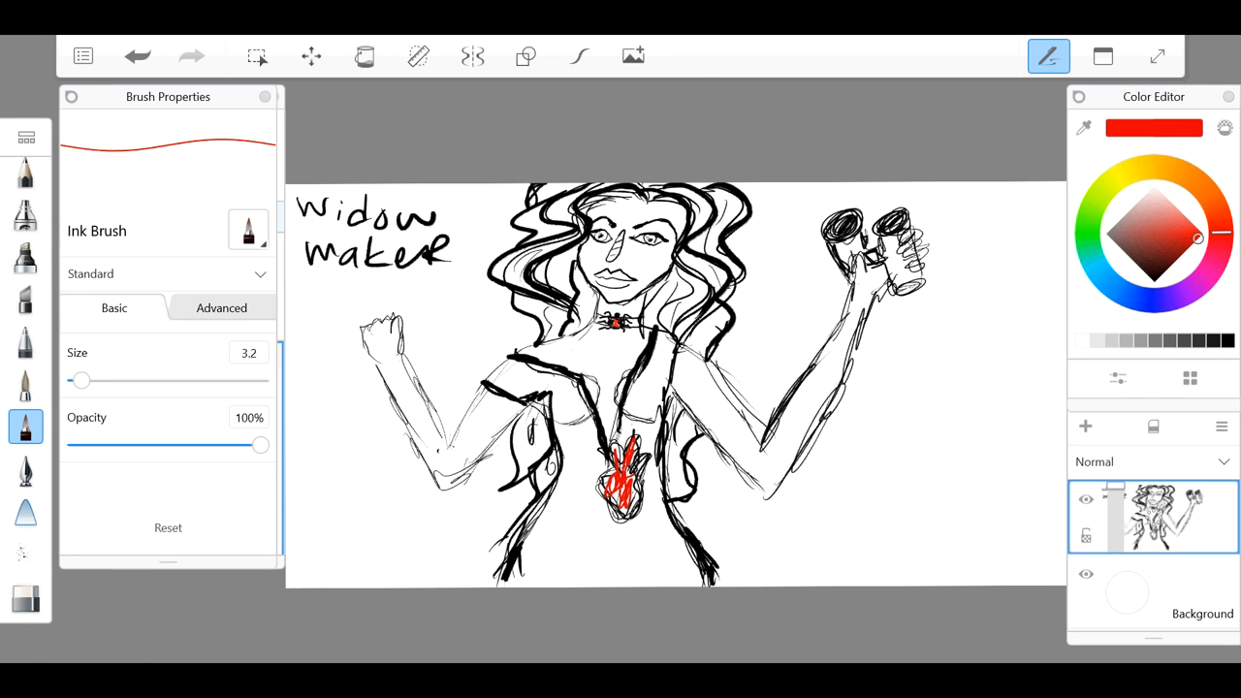
left_click(1158, 240)
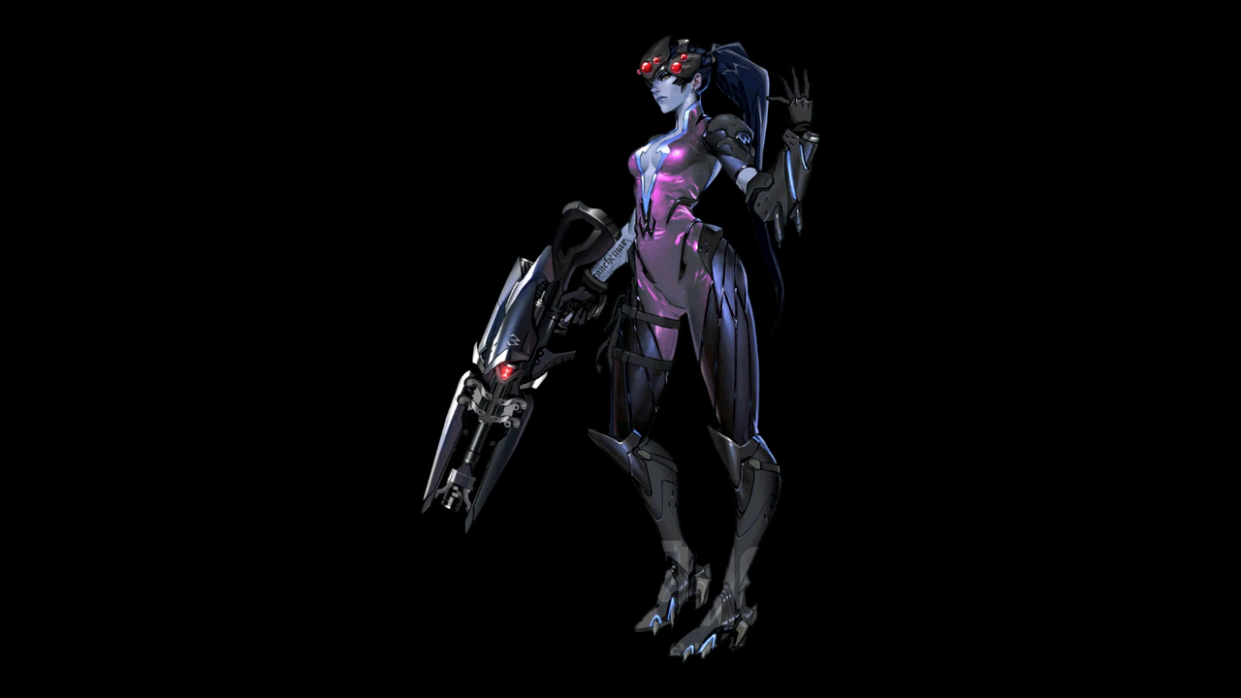
left_click_drag(678, 116, 818, 185)
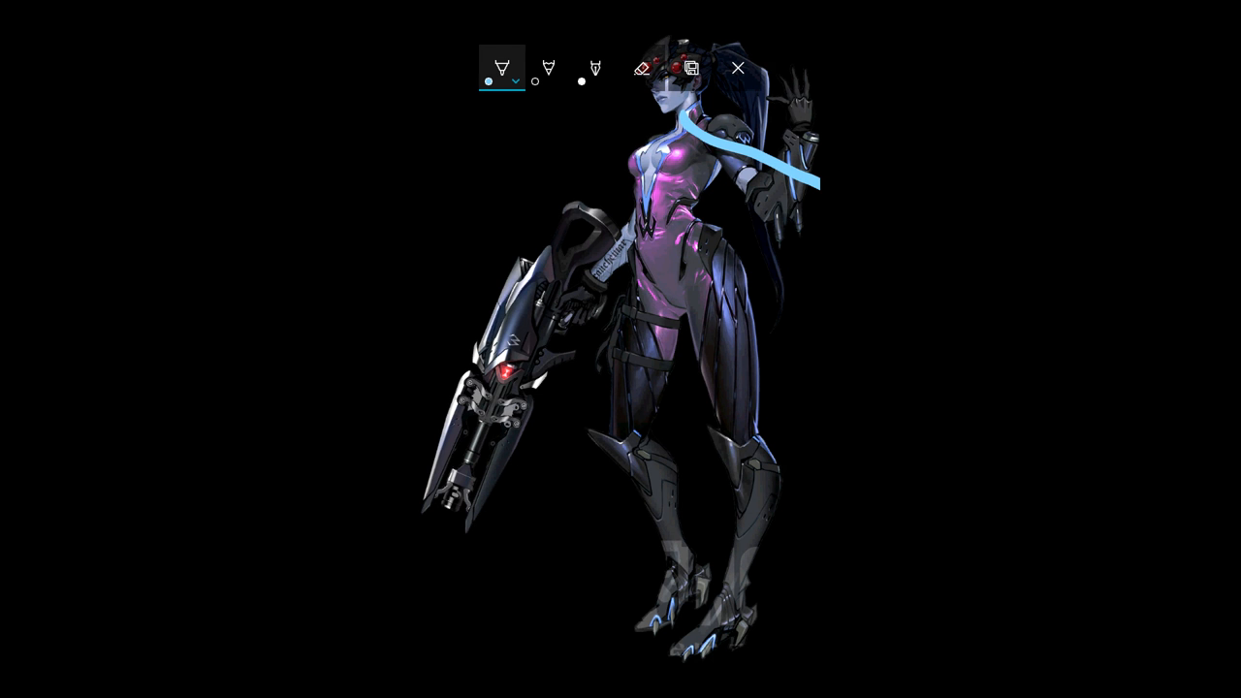